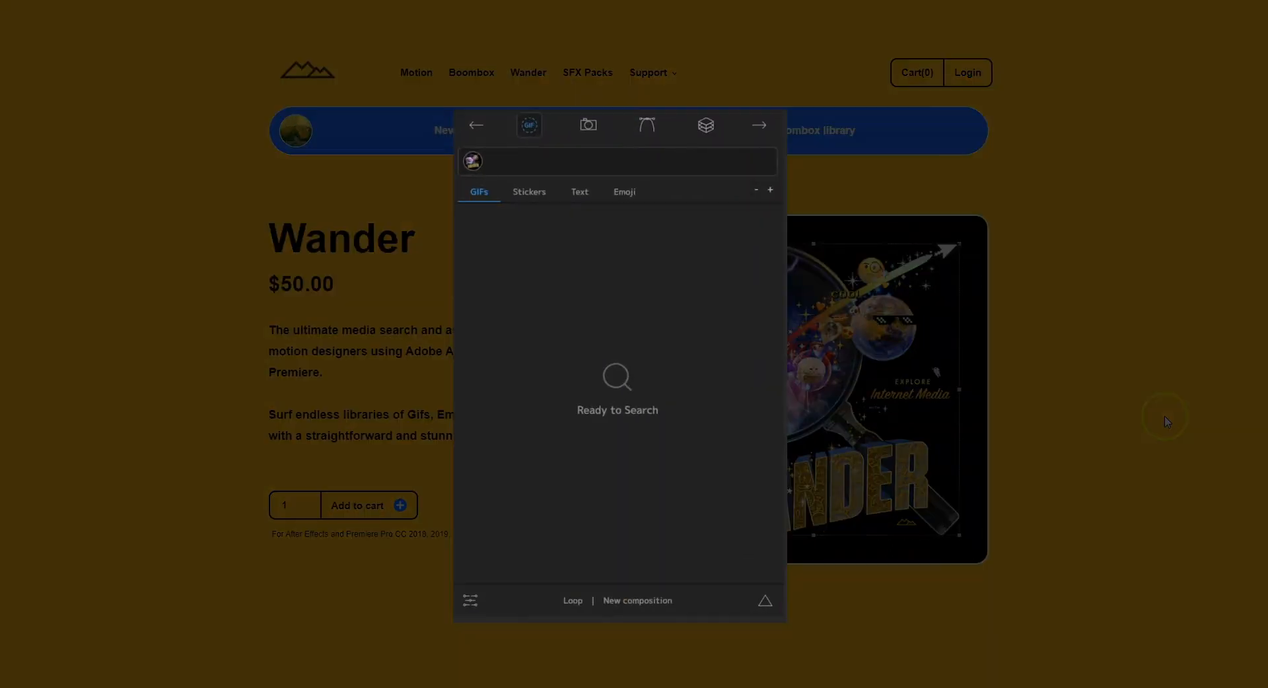
# - Search Wander's GIF library and scroll through the results
pyautogui.write('search')
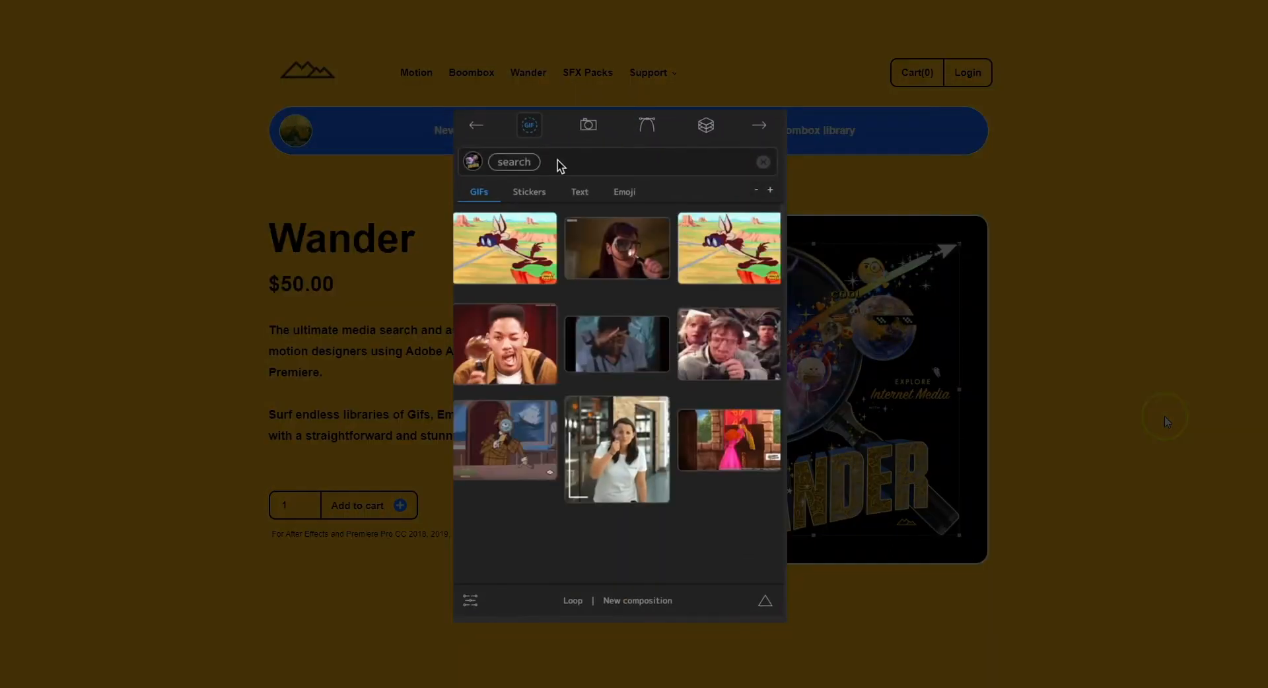
pyautogui.scroll(-3)
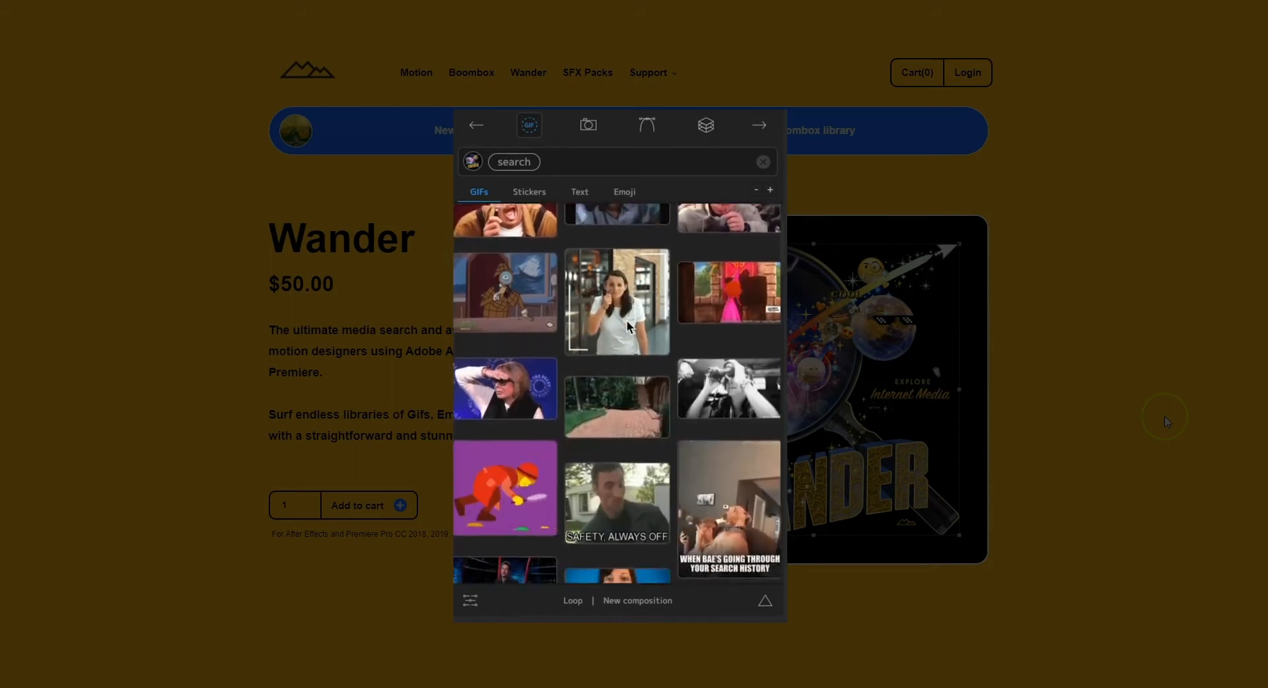
pyautogui.write('ama')
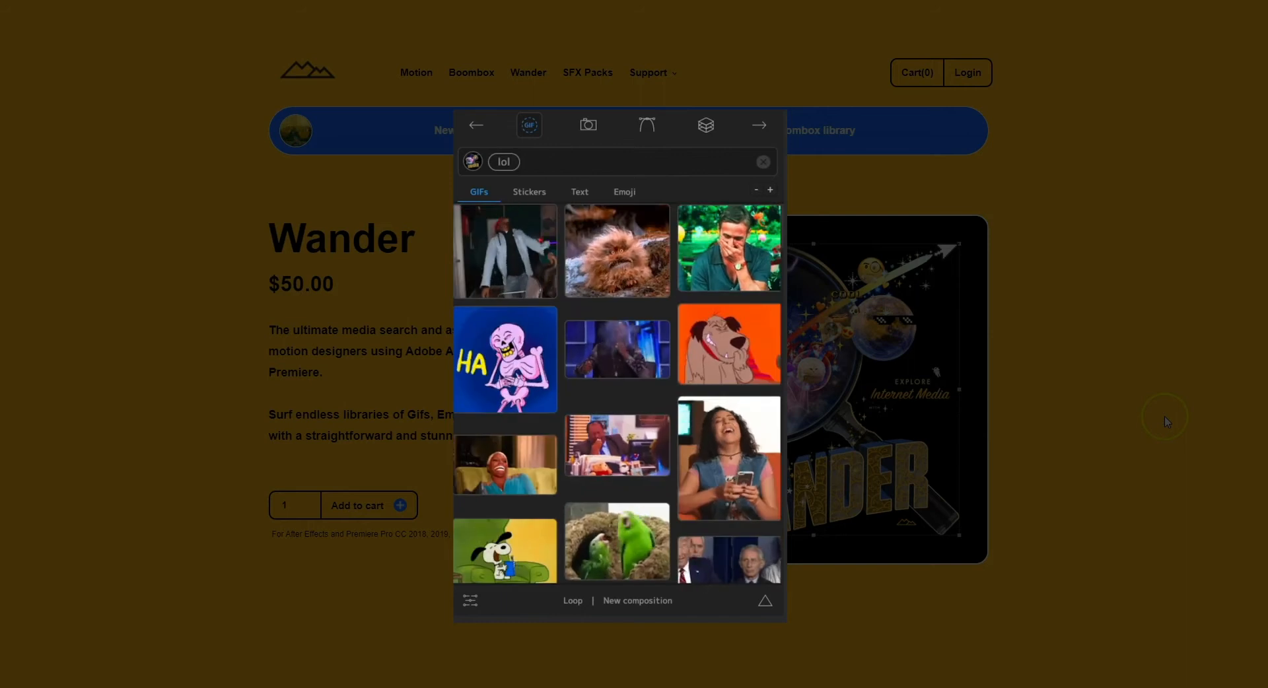
# - Browse the photo and emoji libraries, ending on the Humaaans icon collection
pyautogui.click(589, 125)
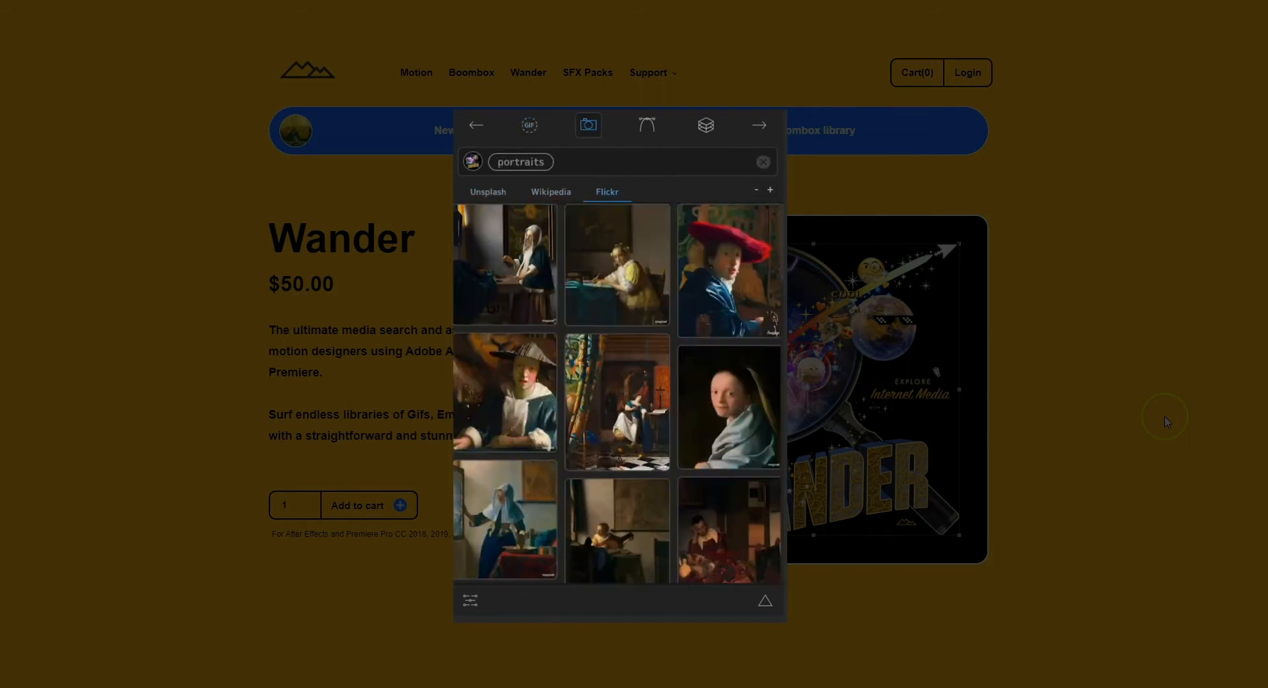
pyautogui.click(646, 125)
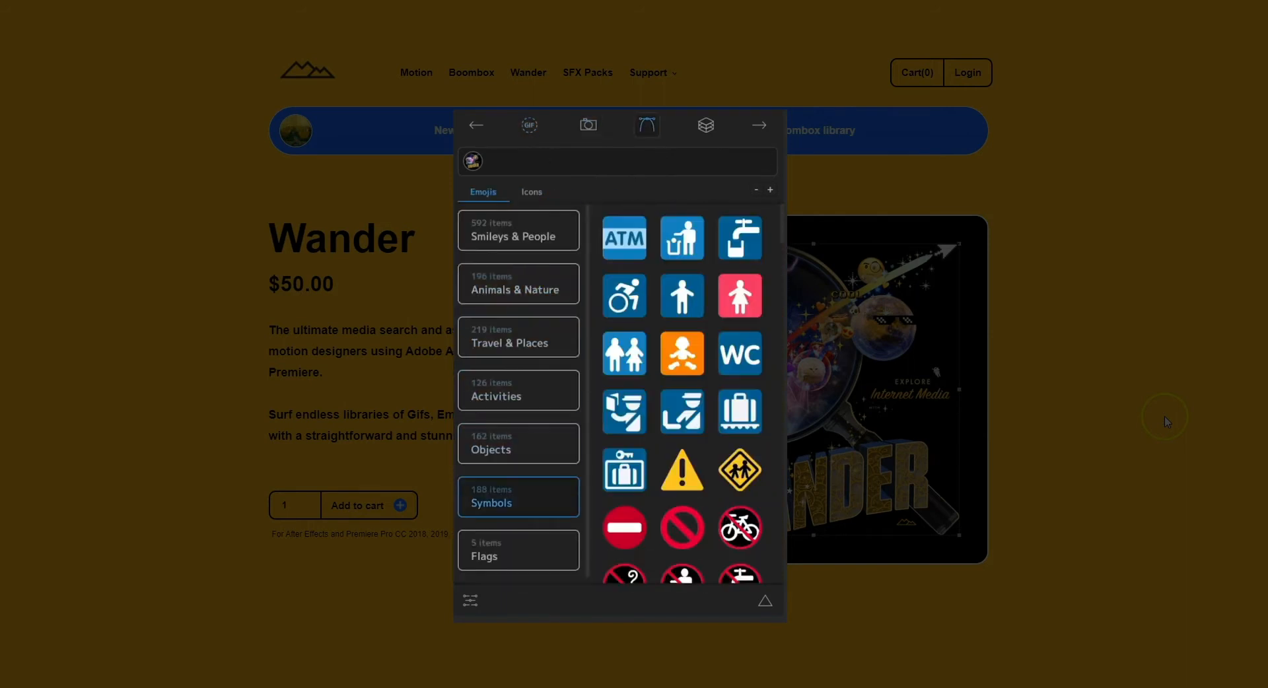
pyautogui.click(531, 191)
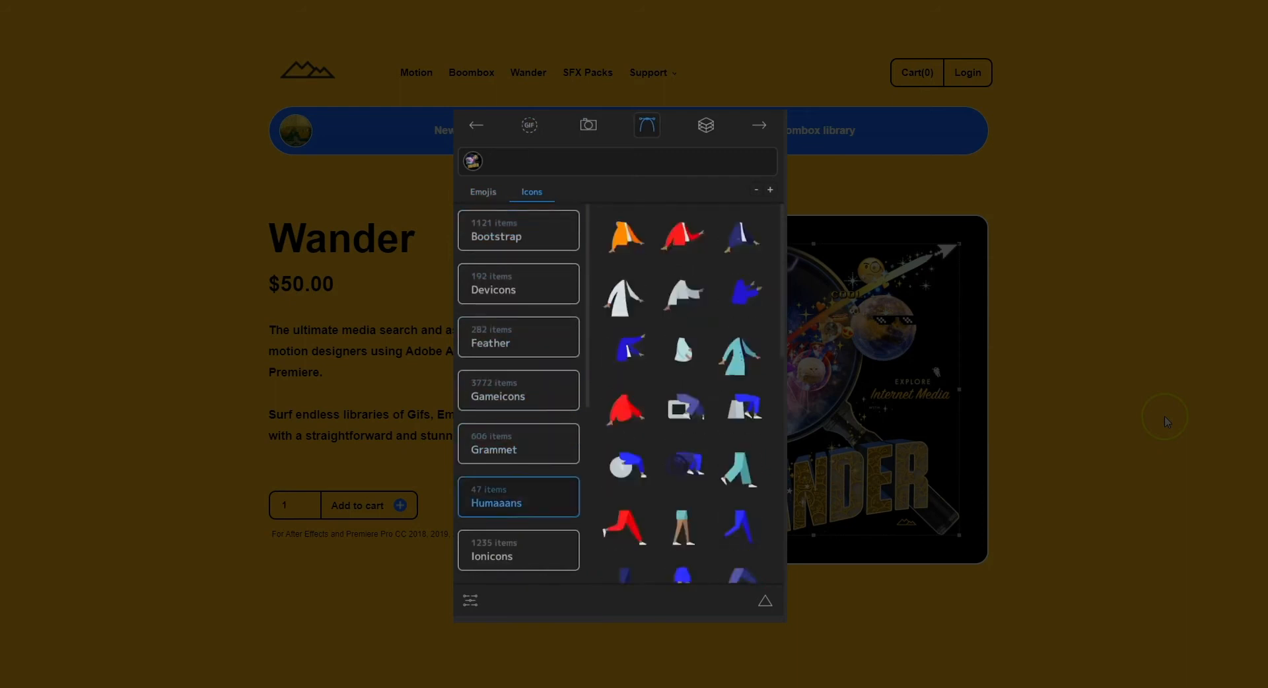
pyautogui.click(529, 125)
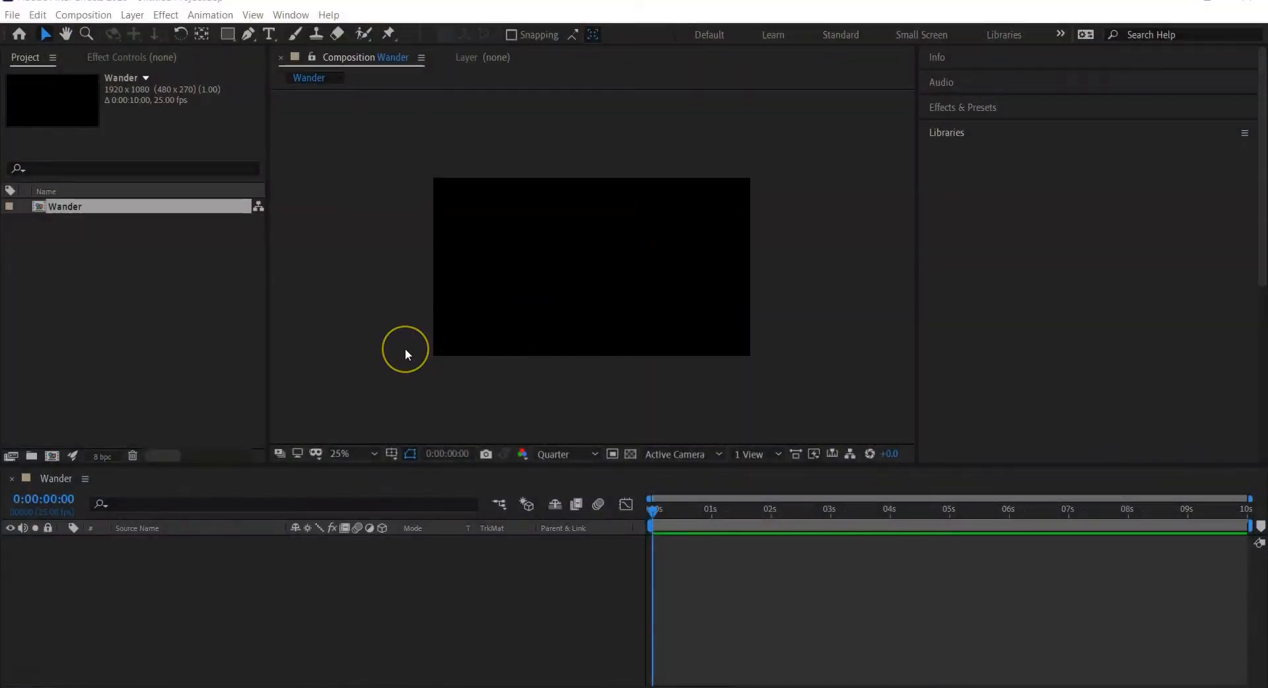
pyautogui.moveTo(364, 299)
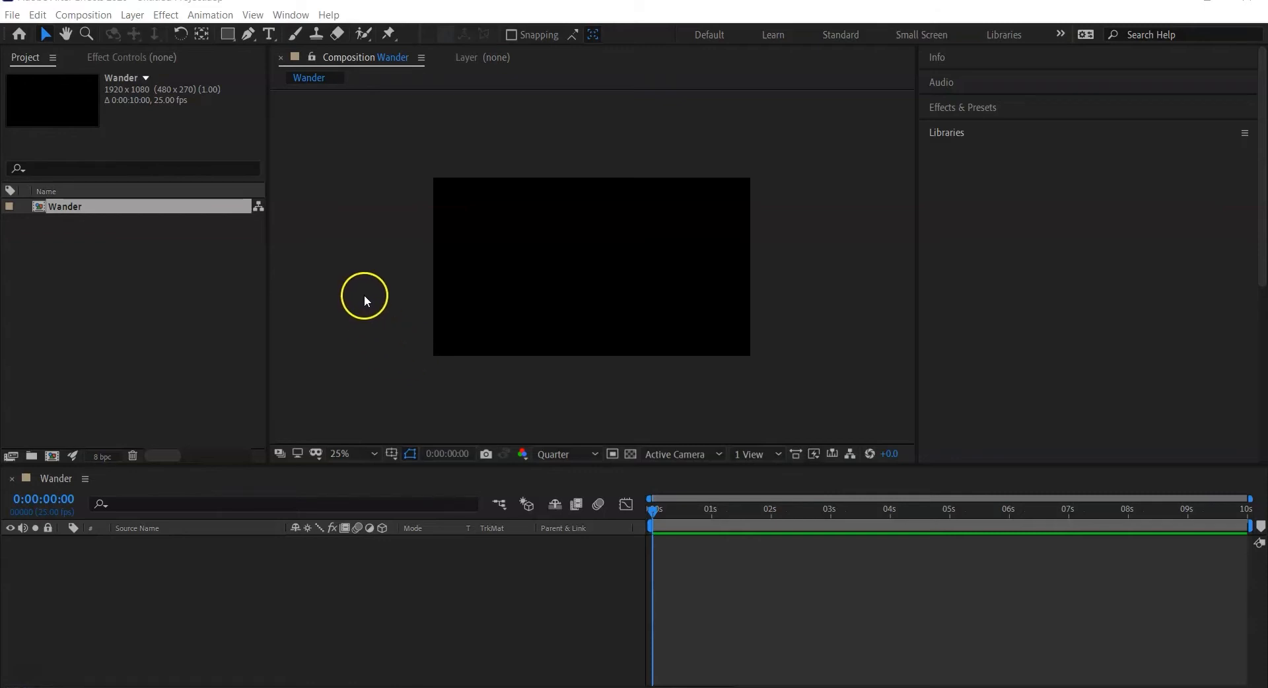
pyautogui.moveTo(275, 85)
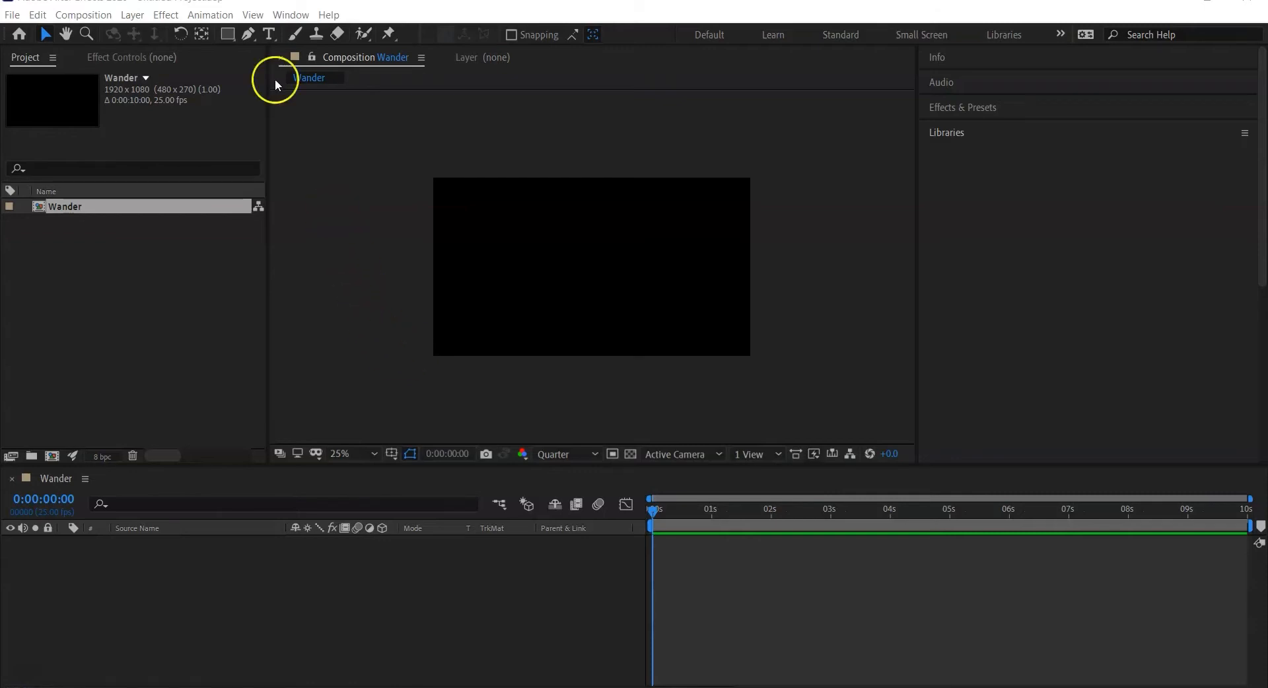
# - Launch Wander from Window > Extensions, dock it right, and view its update options
pyautogui.click(289, 15)
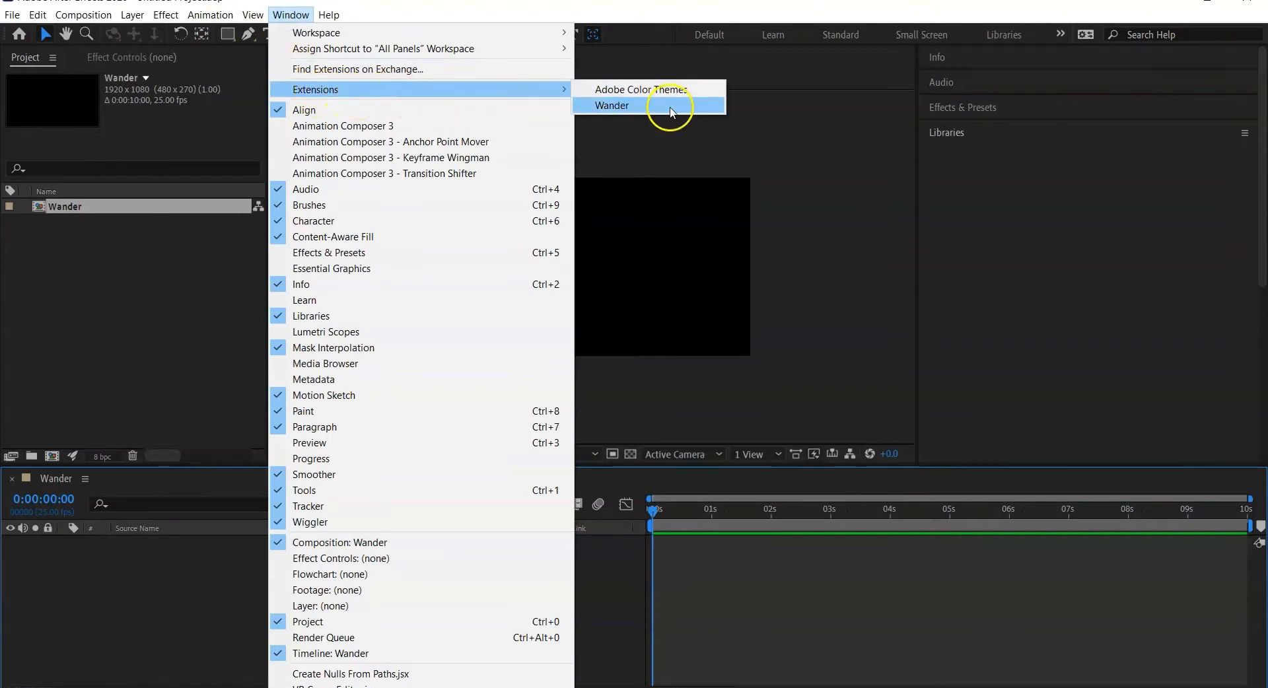
pyautogui.click(613, 105)
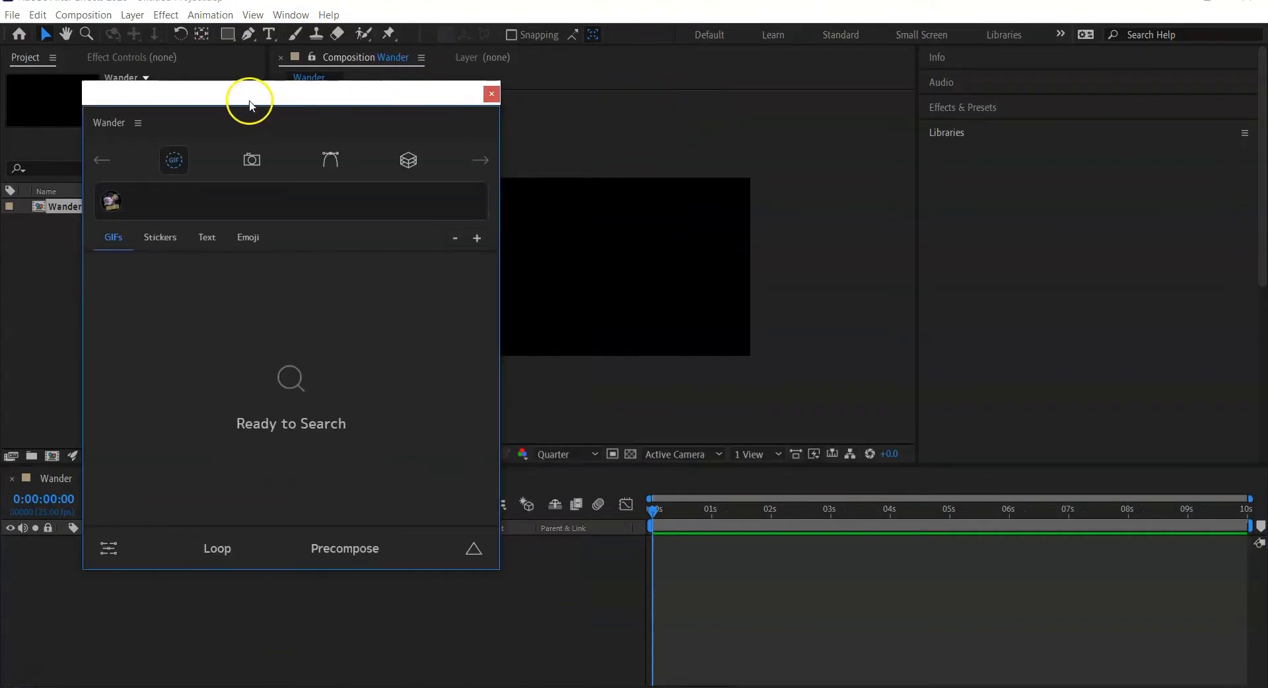
pyautogui.moveTo(291, 93); pyautogui.dragTo(443, 79)
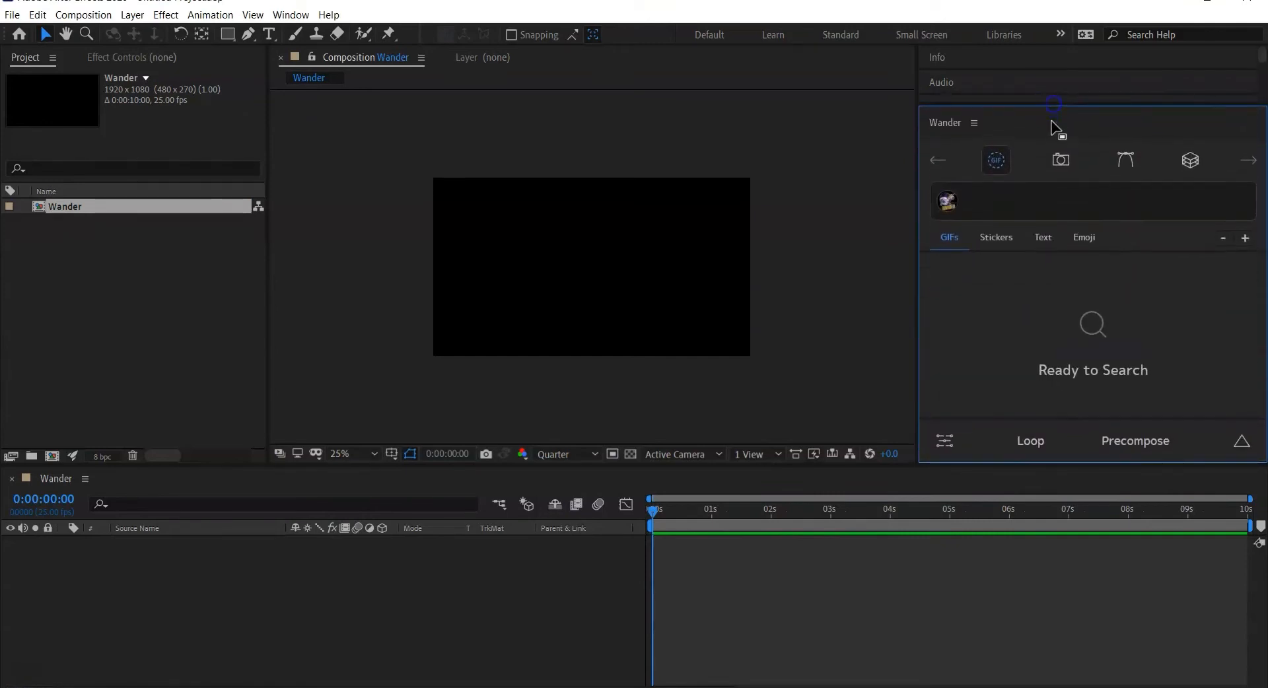
pyautogui.moveTo(971, 374)
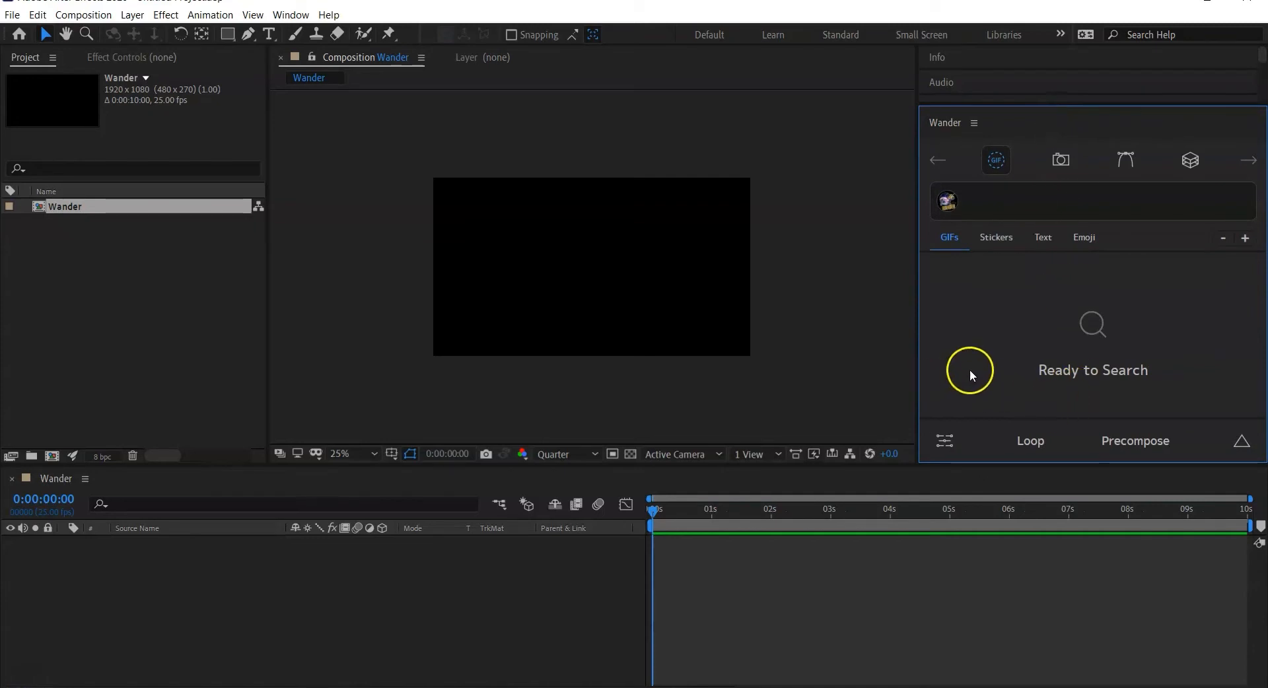
pyautogui.moveTo(1008, 371)
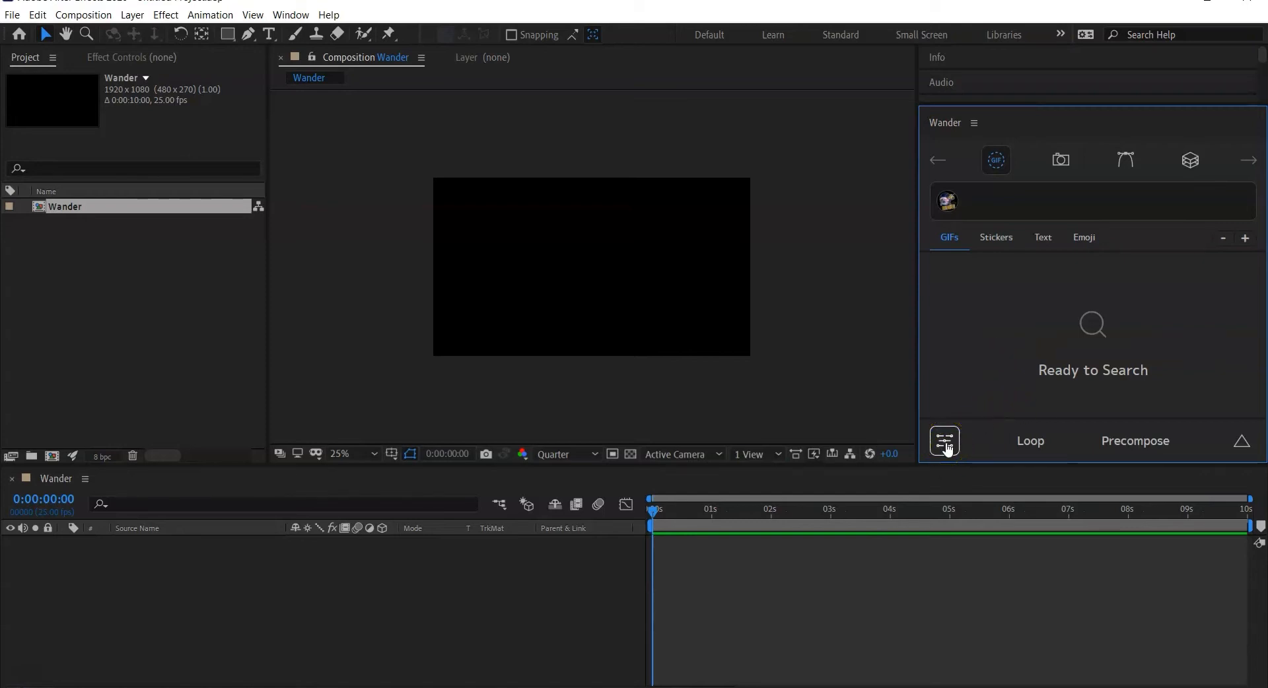
pyautogui.click(944, 440)
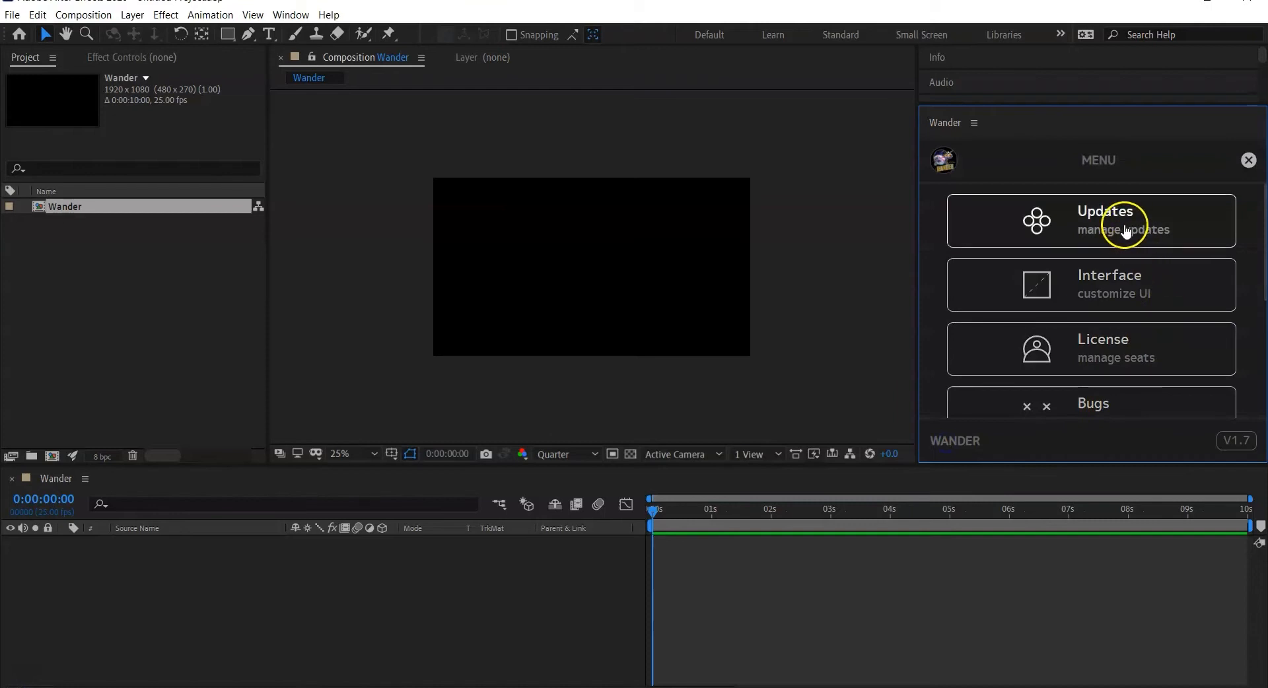
pyautogui.click(1091, 220)
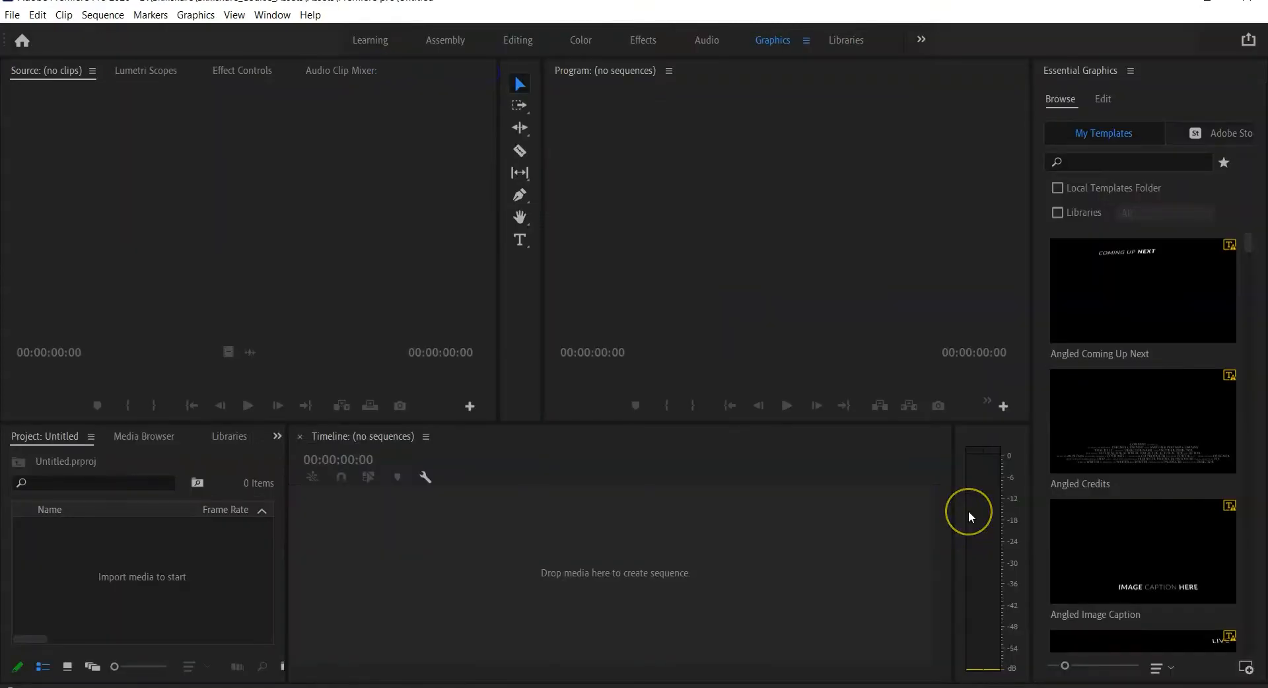
pyautogui.moveTo(951, 502)
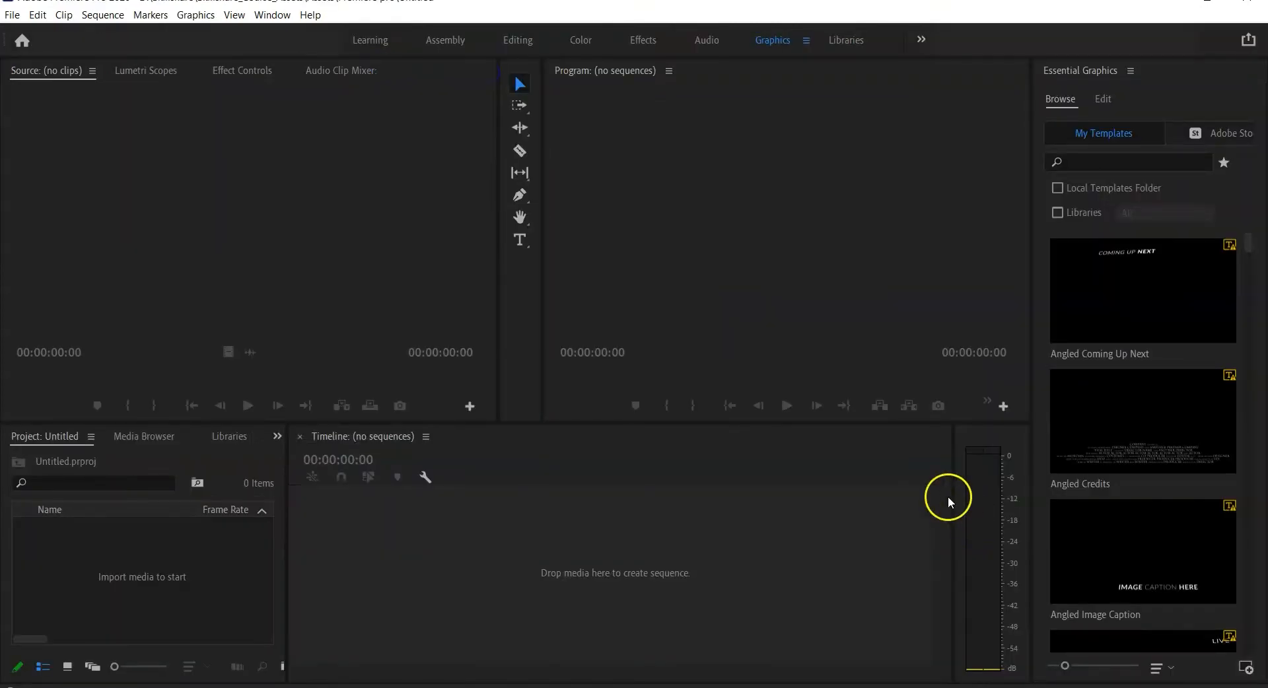
pyautogui.moveTo(760, 445)
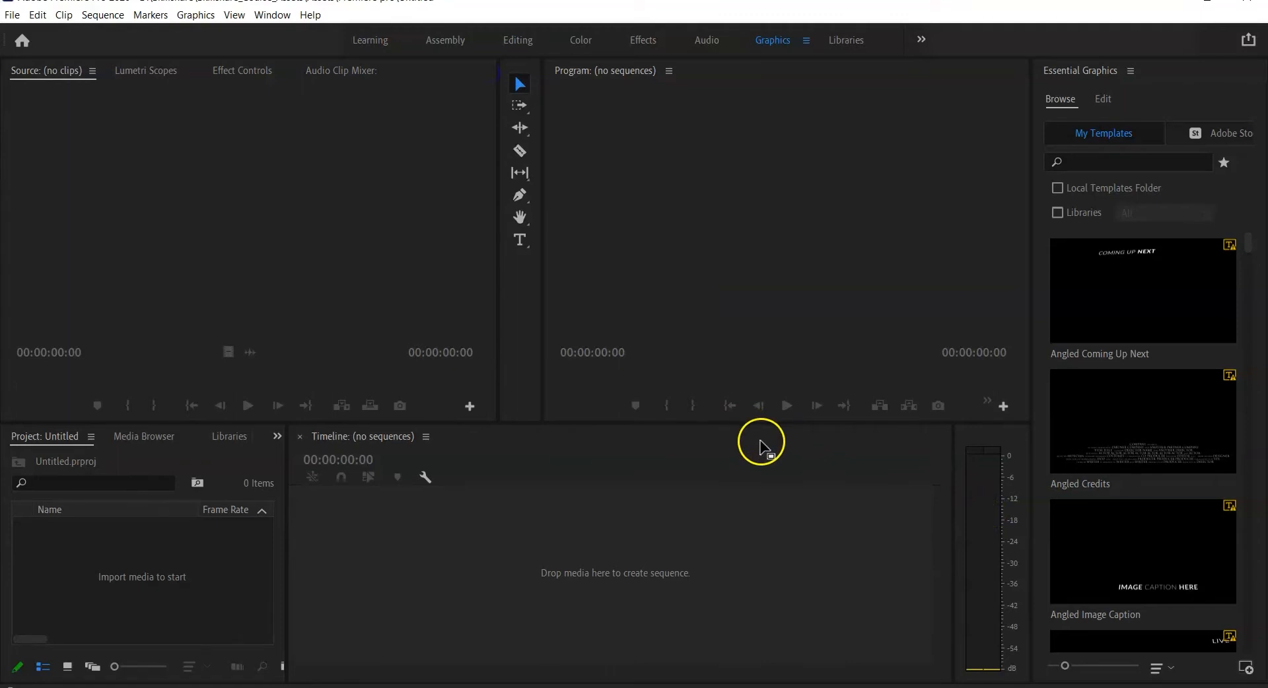
pyautogui.moveTo(260, 130)
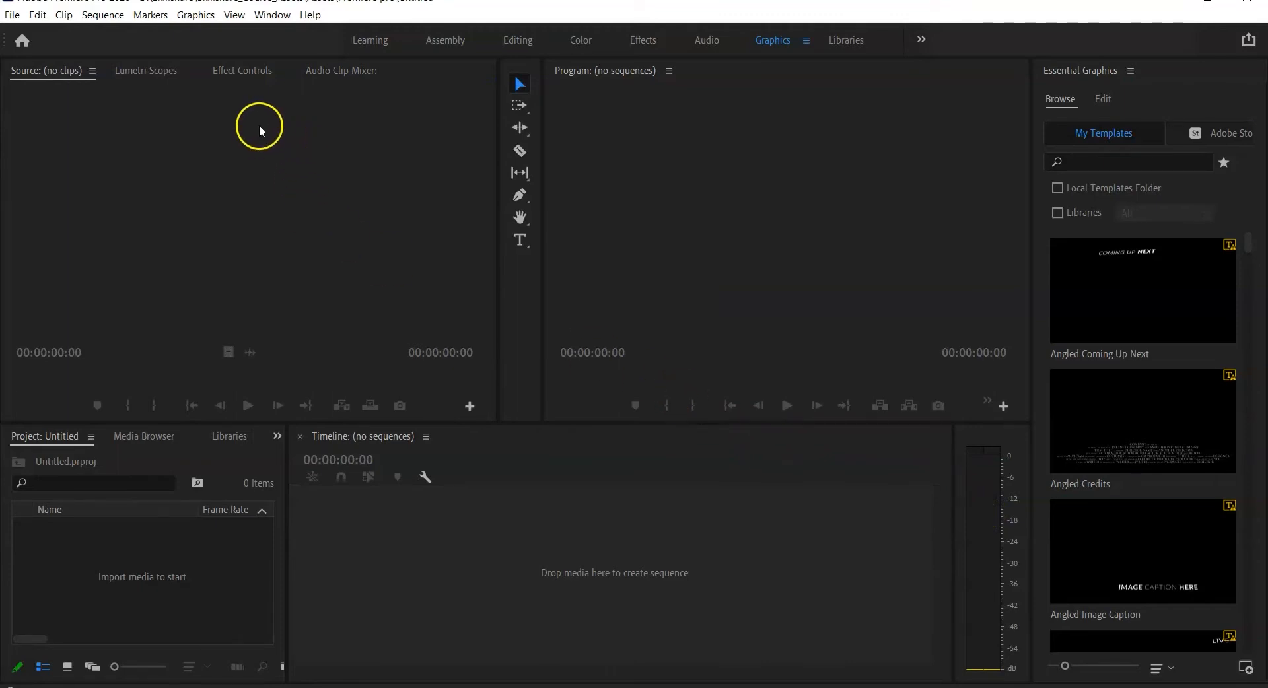
pyautogui.moveTo(271, 15)
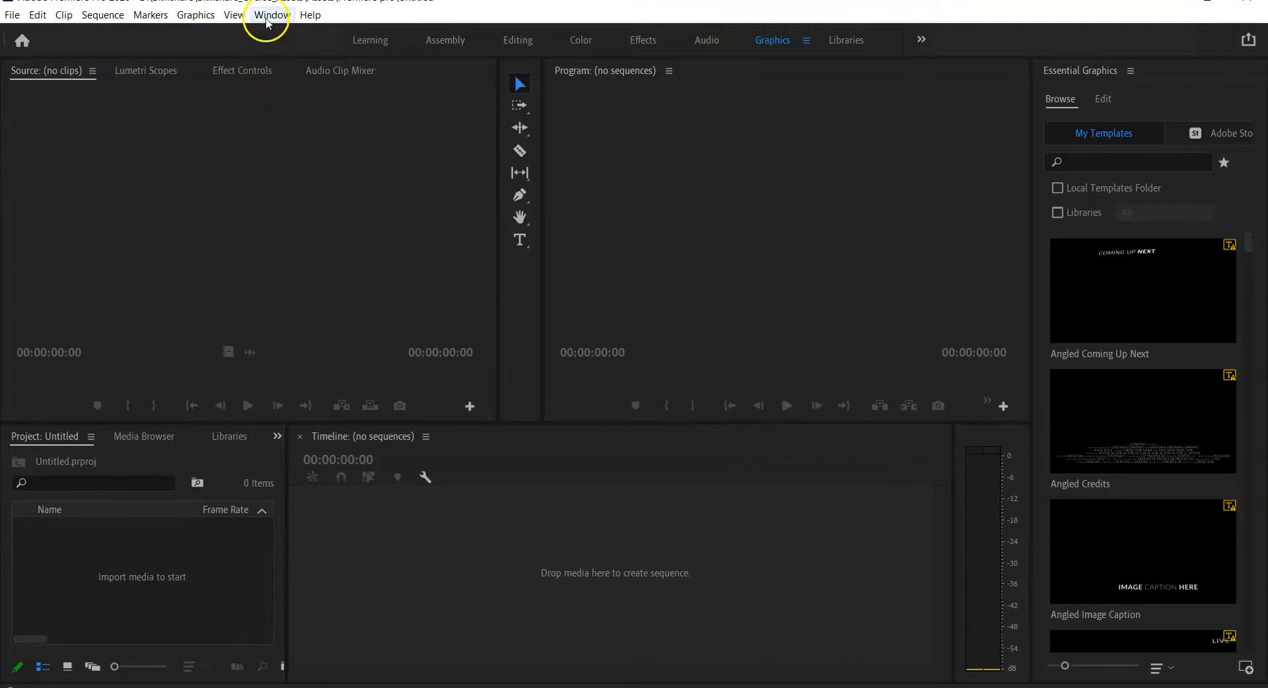
# - Launch Wander in Premiere Pro and reposition its floating panel
pyautogui.click(271, 15)
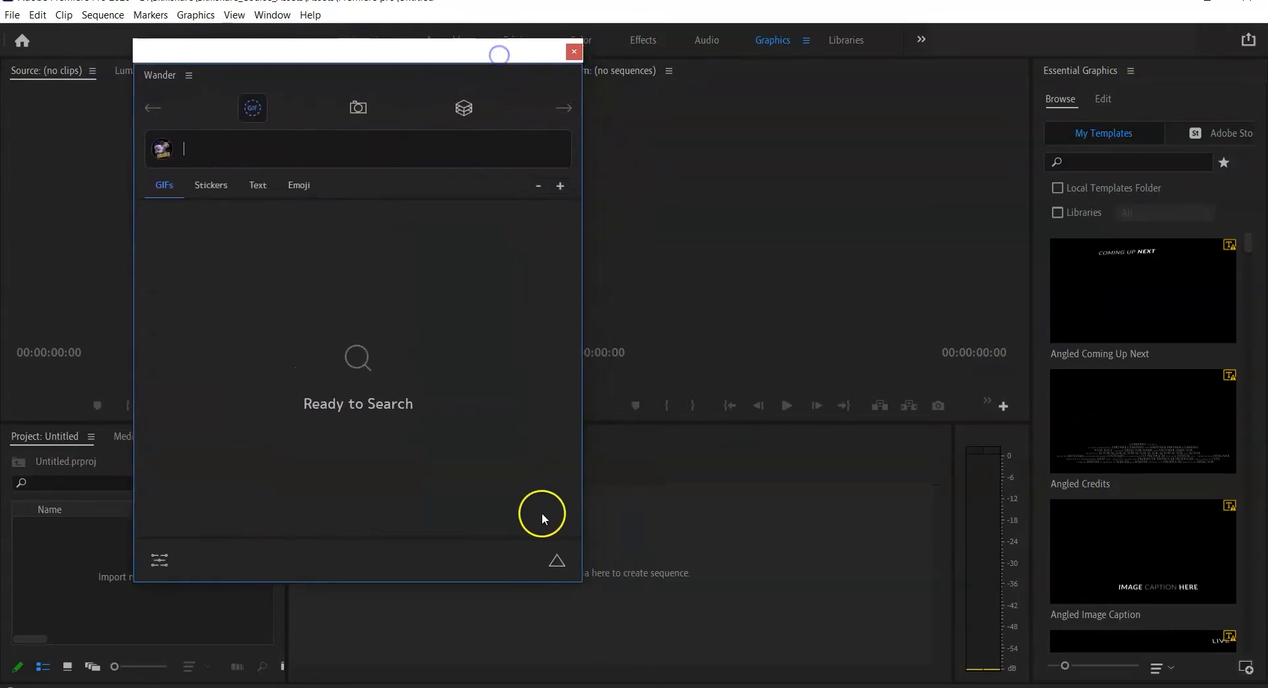
pyautogui.moveTo(356, 558)
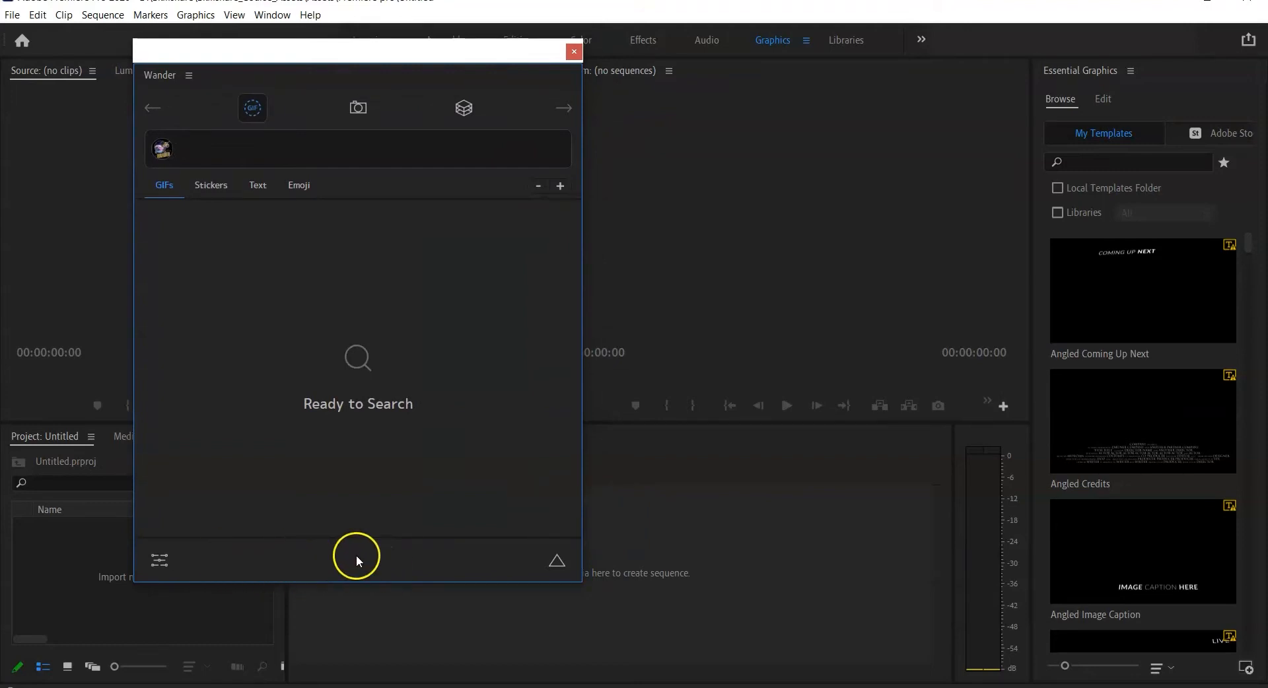
pyautogui.moveTo(257, 388)
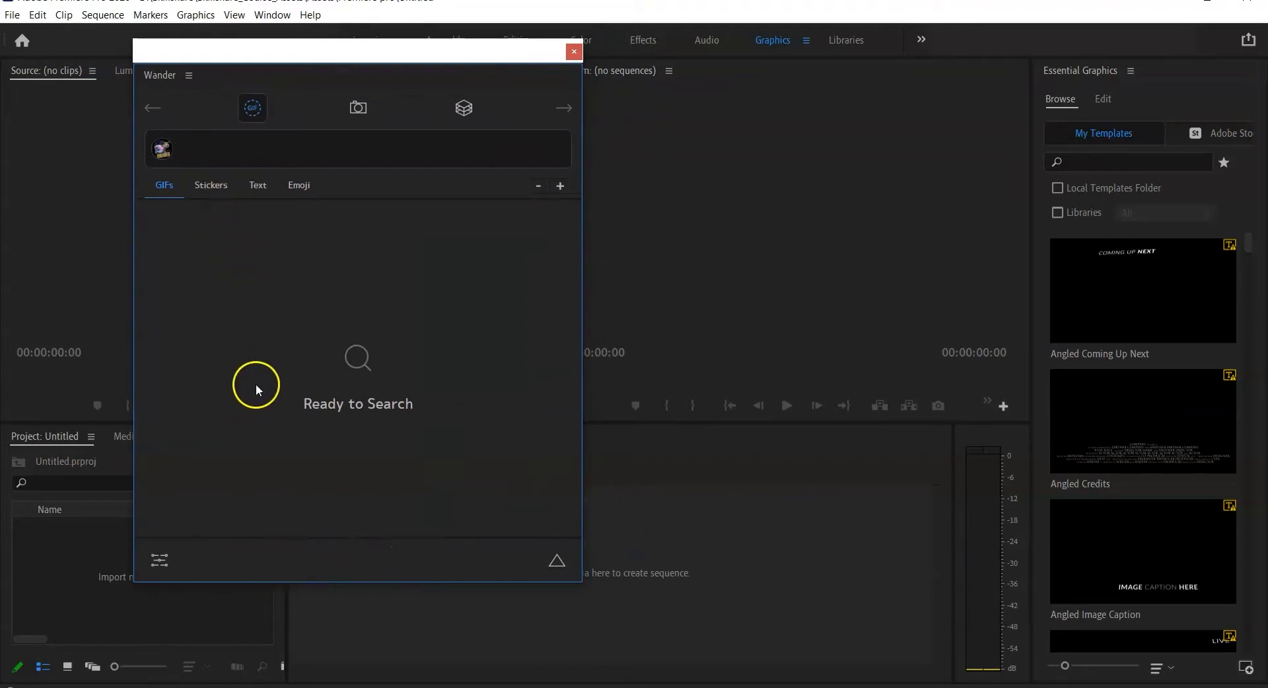
pyautogui.moveTo(439, 558)
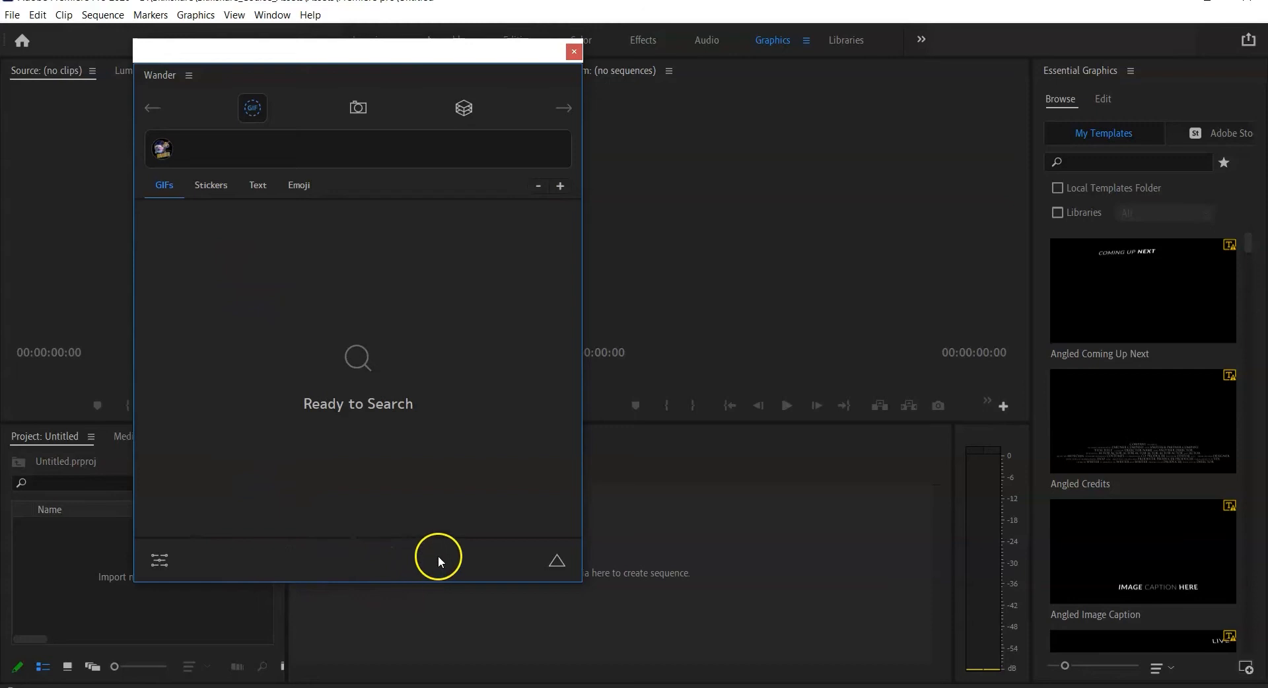
pyautogui.moveTo(431, 556)
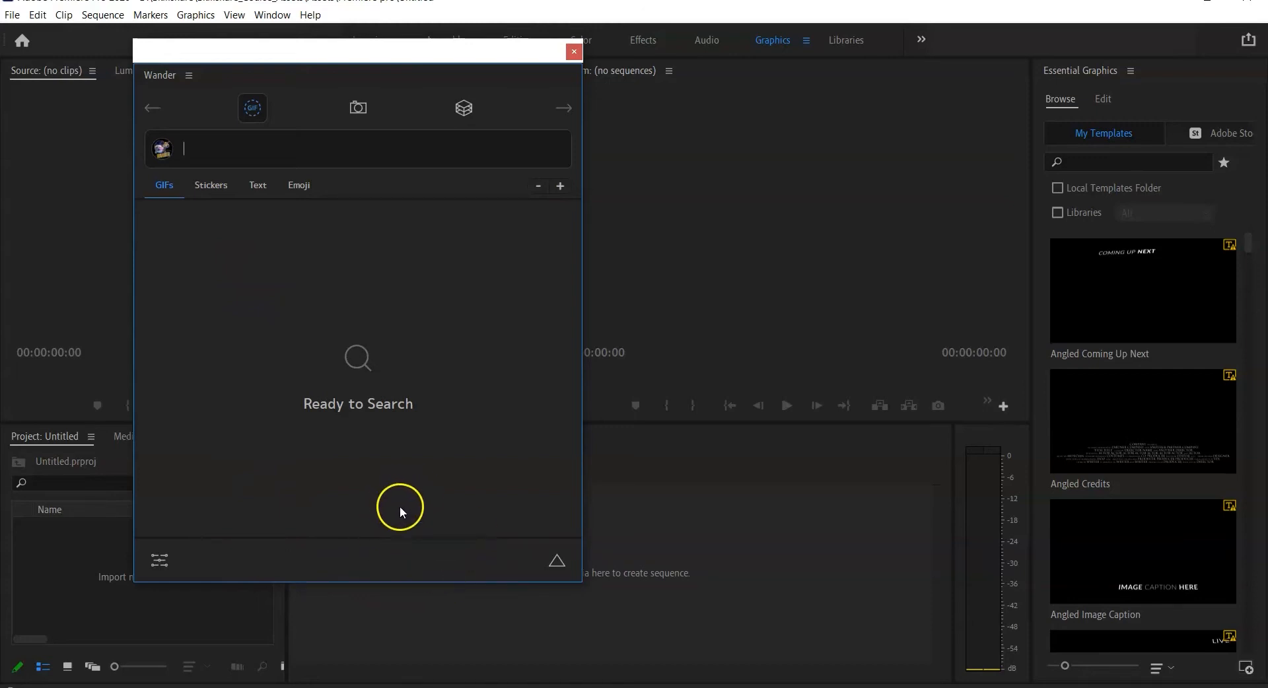
pyautogui.moveTo(477, 63)
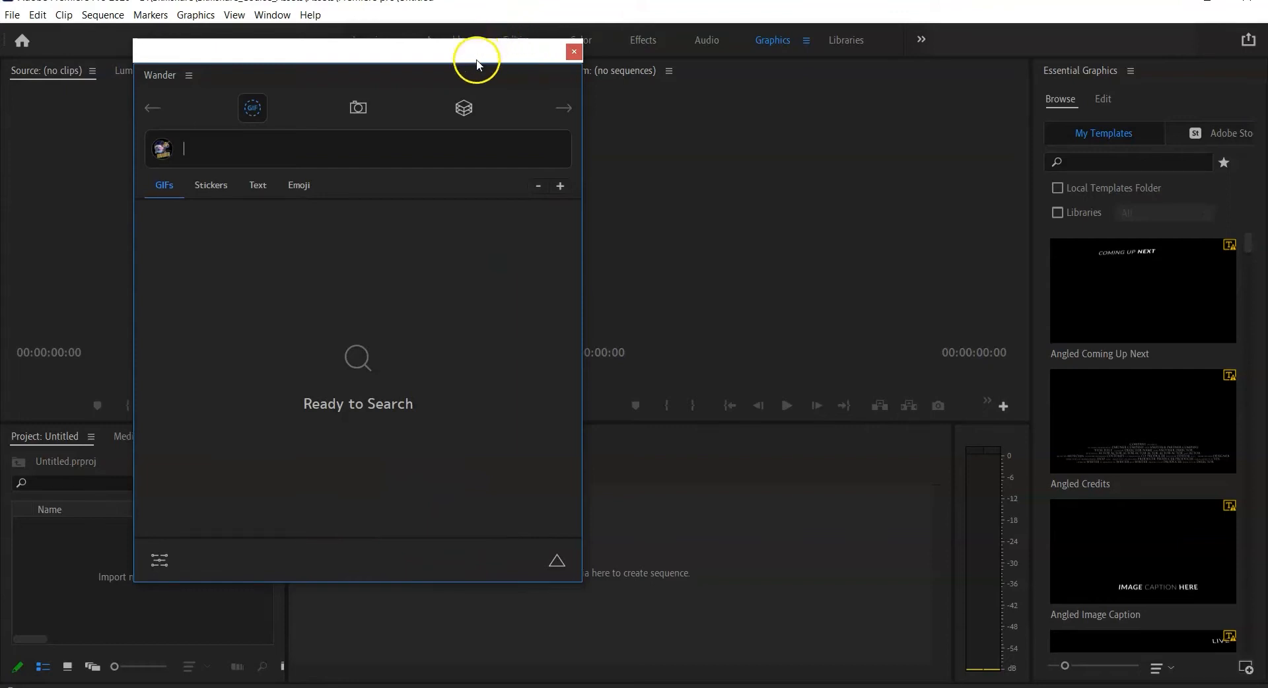
pyautogui.moveTo(477, 50); pyautogui.dragTo(482, 86)
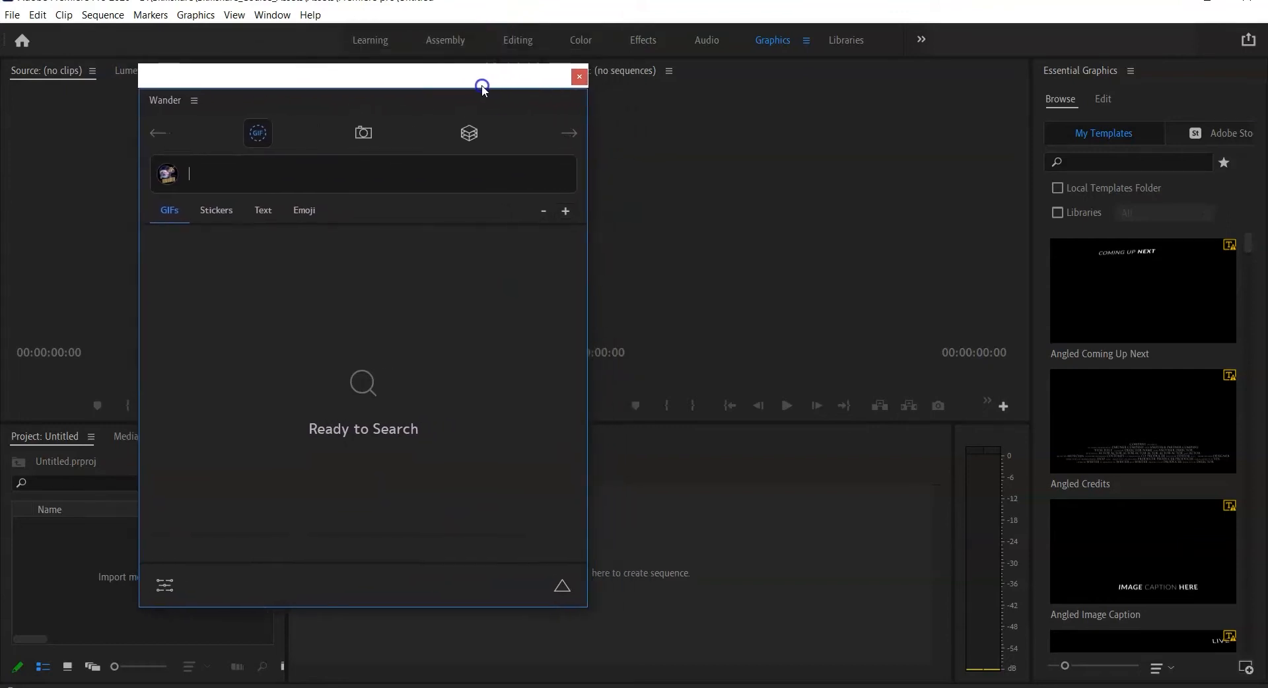
pyautogui.moveTo(574, 152)
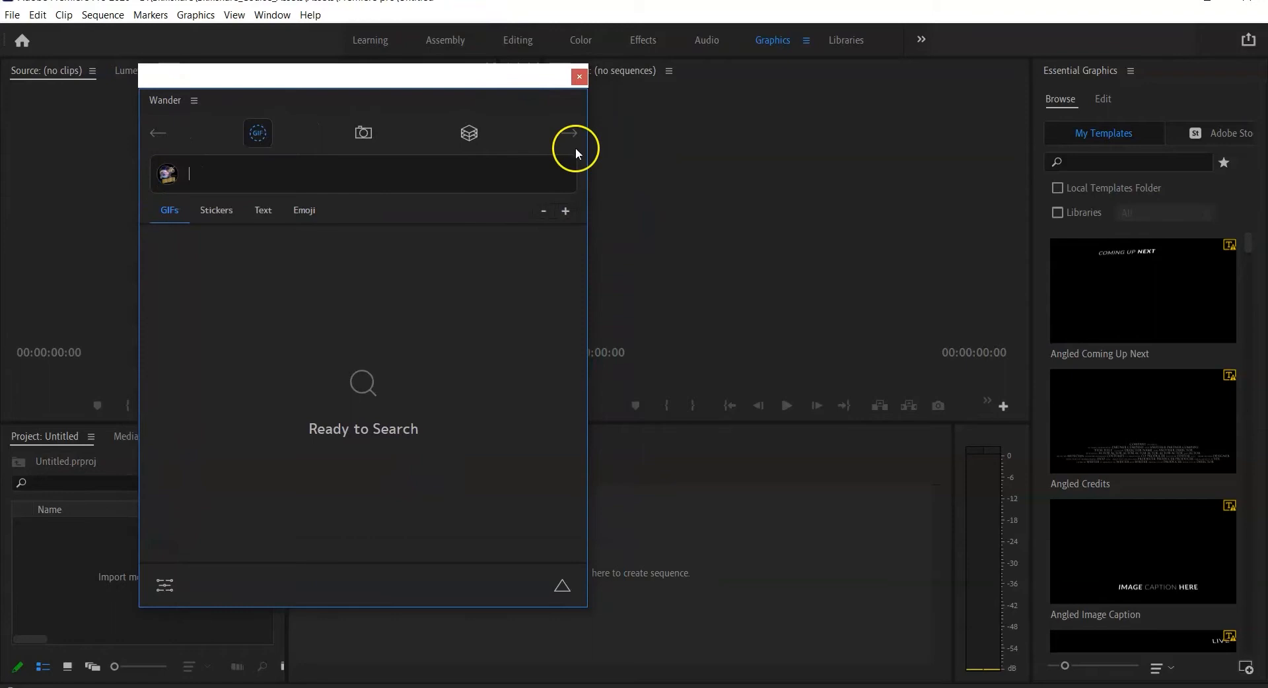
pyautogui.moveTo(305, 496)
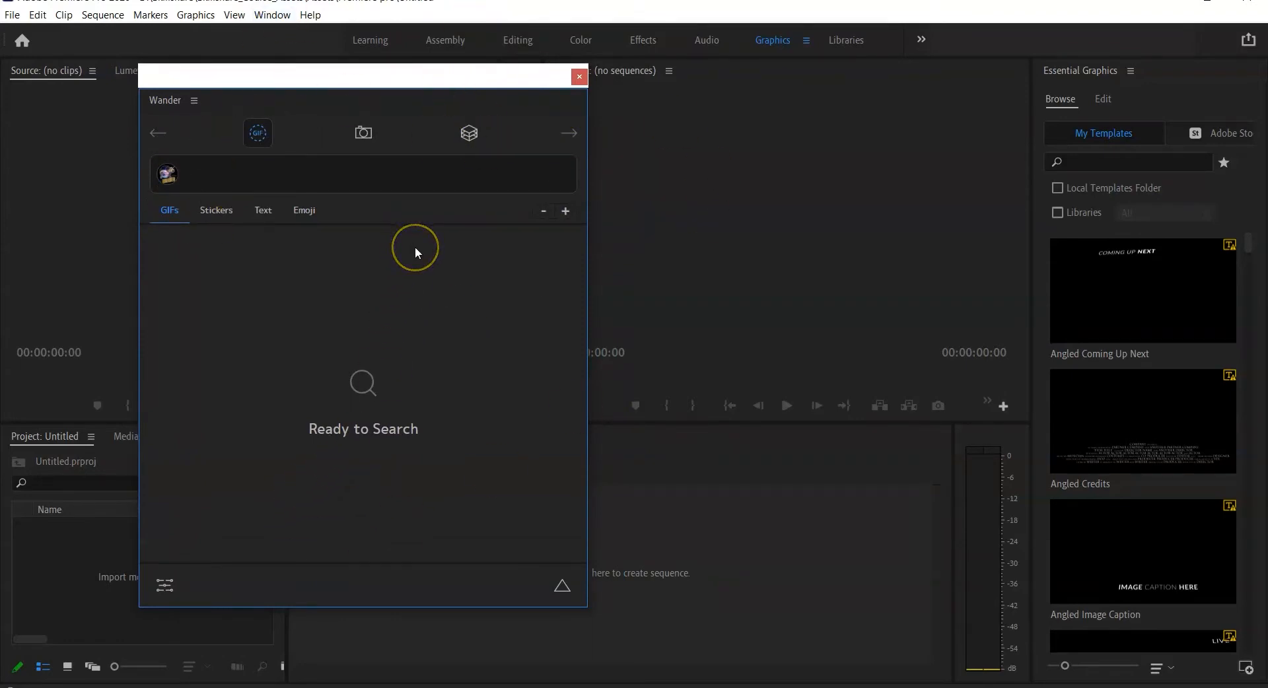
pyautogui.moveTo(444, 289)
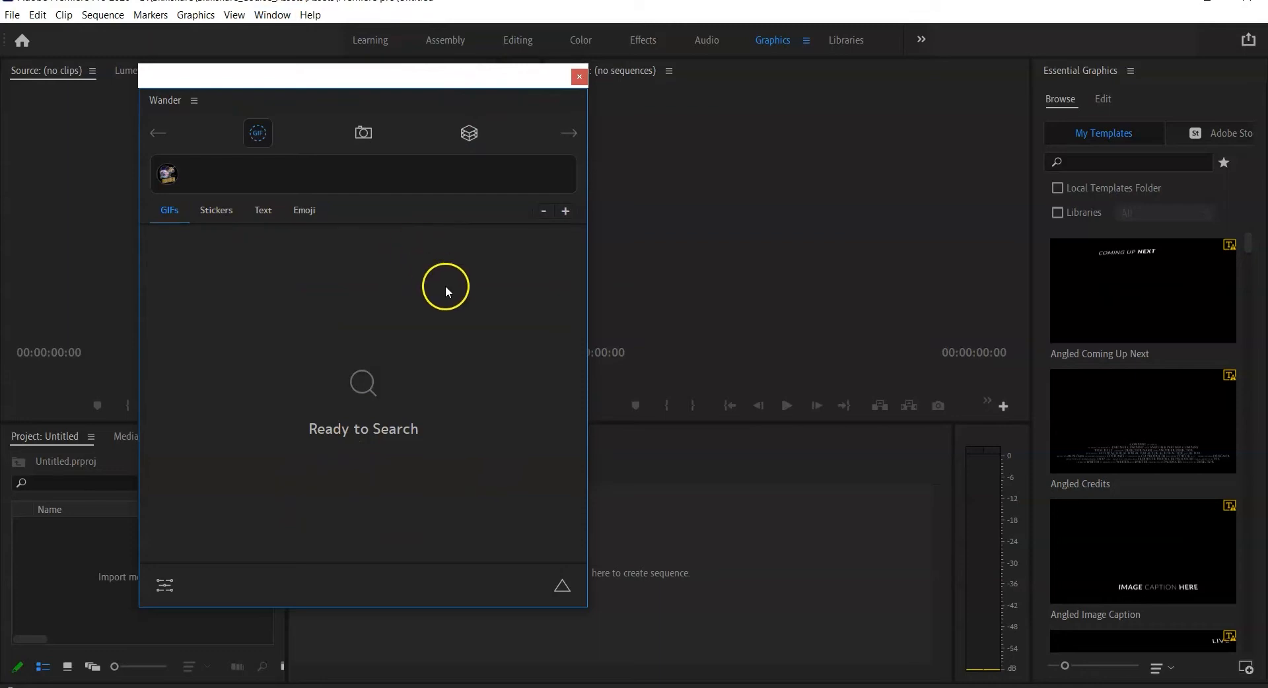
pyautogui.moveTo(510, 154)
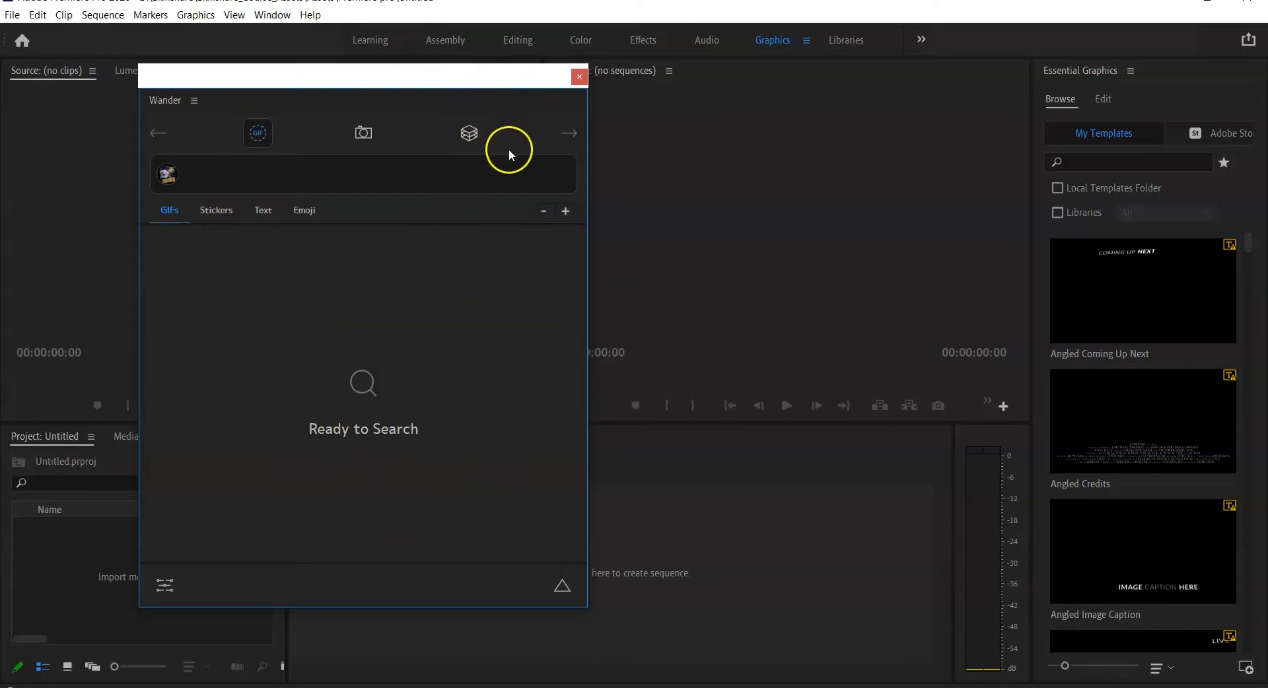
pyautogui.moveTo(390, 655)
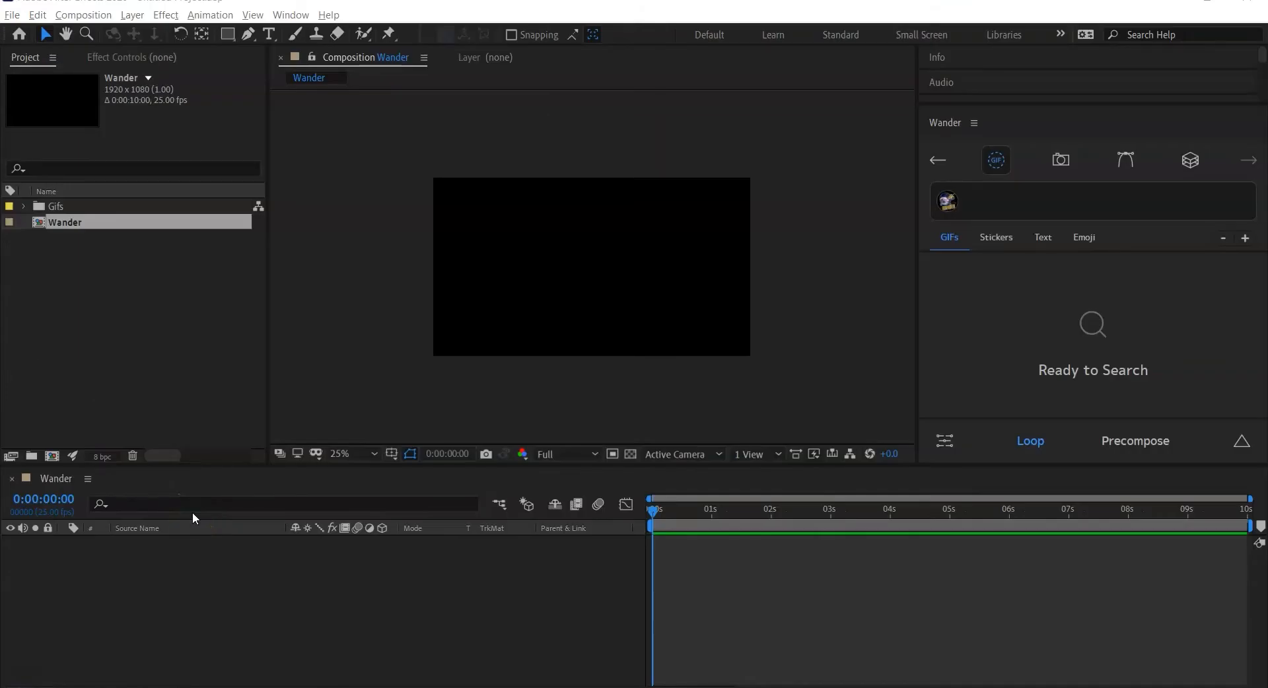
pyautogui.moveTo(824, 314)
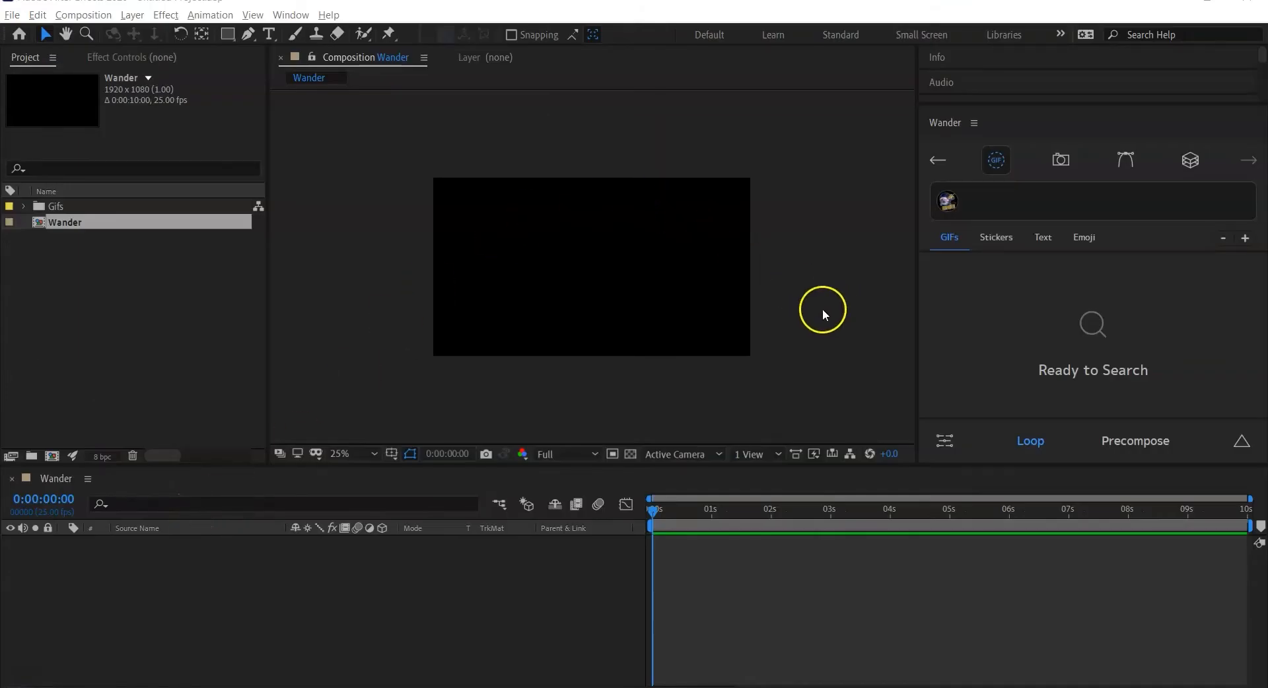
pyautogui.moveTo(1058, 450)
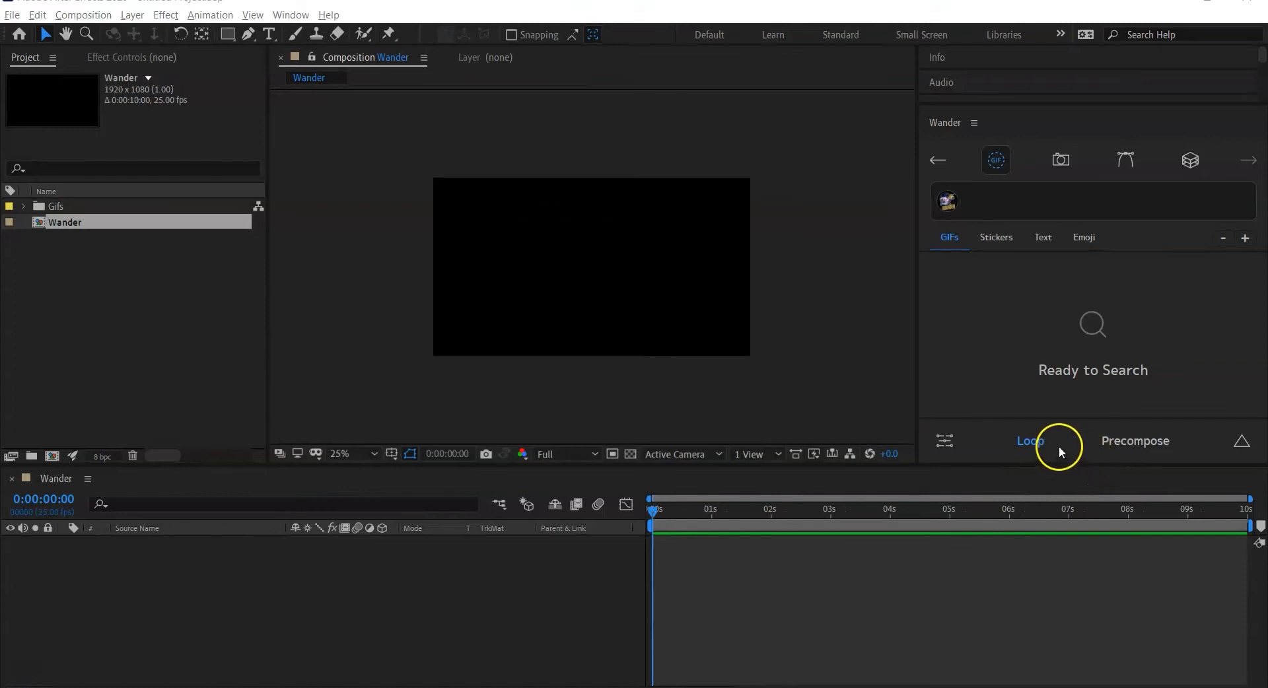
# - Disable GIF looping in the docked Wander panel
pyautogui.click(1029, 441)
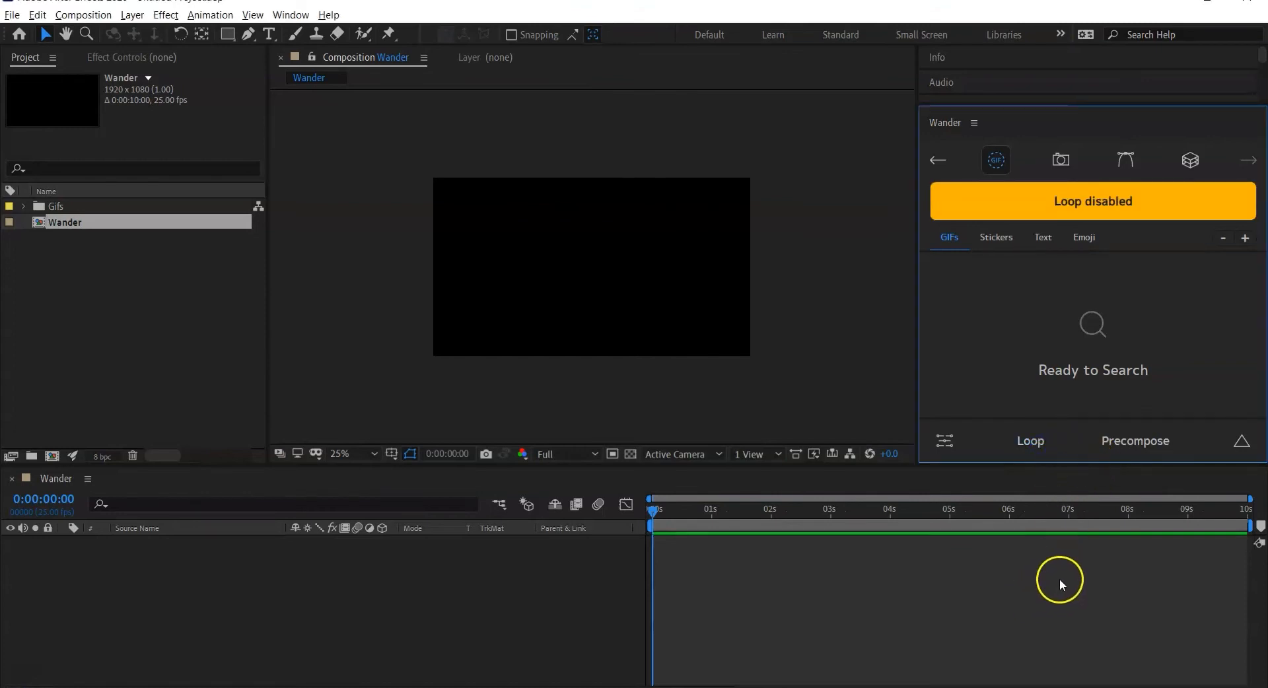
pyautogui.click(1091, 201)
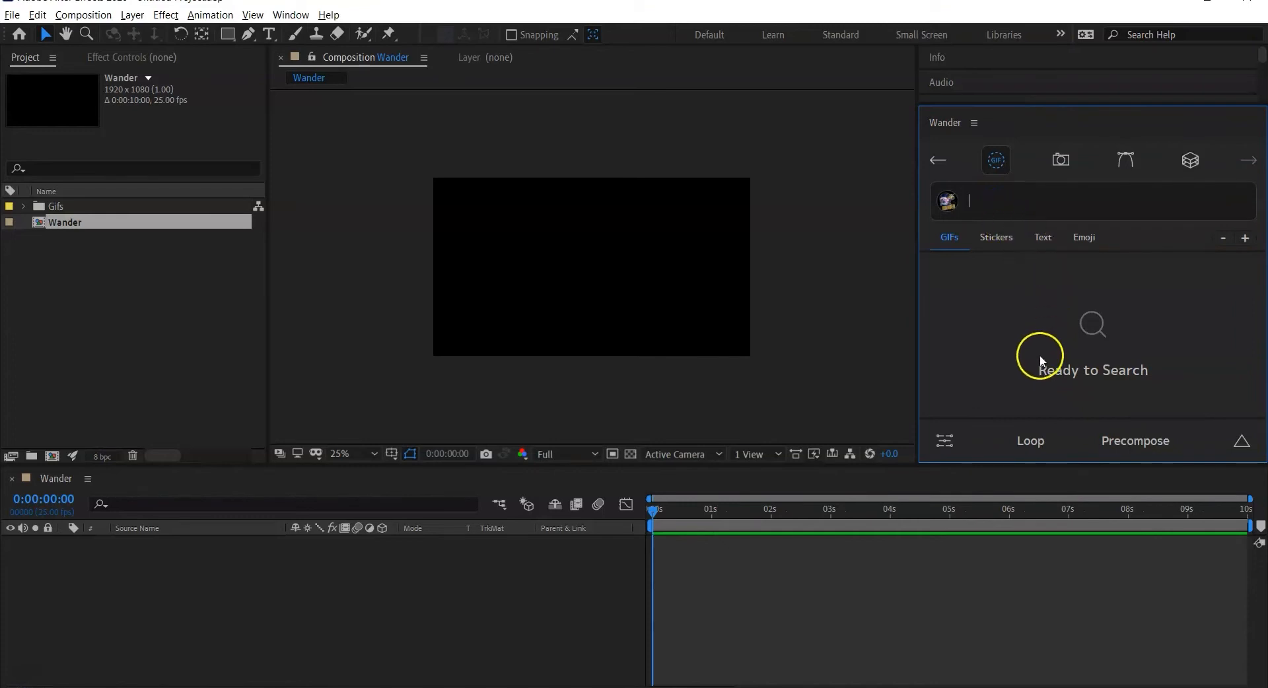
pyautogui.moveTo(996, 335)
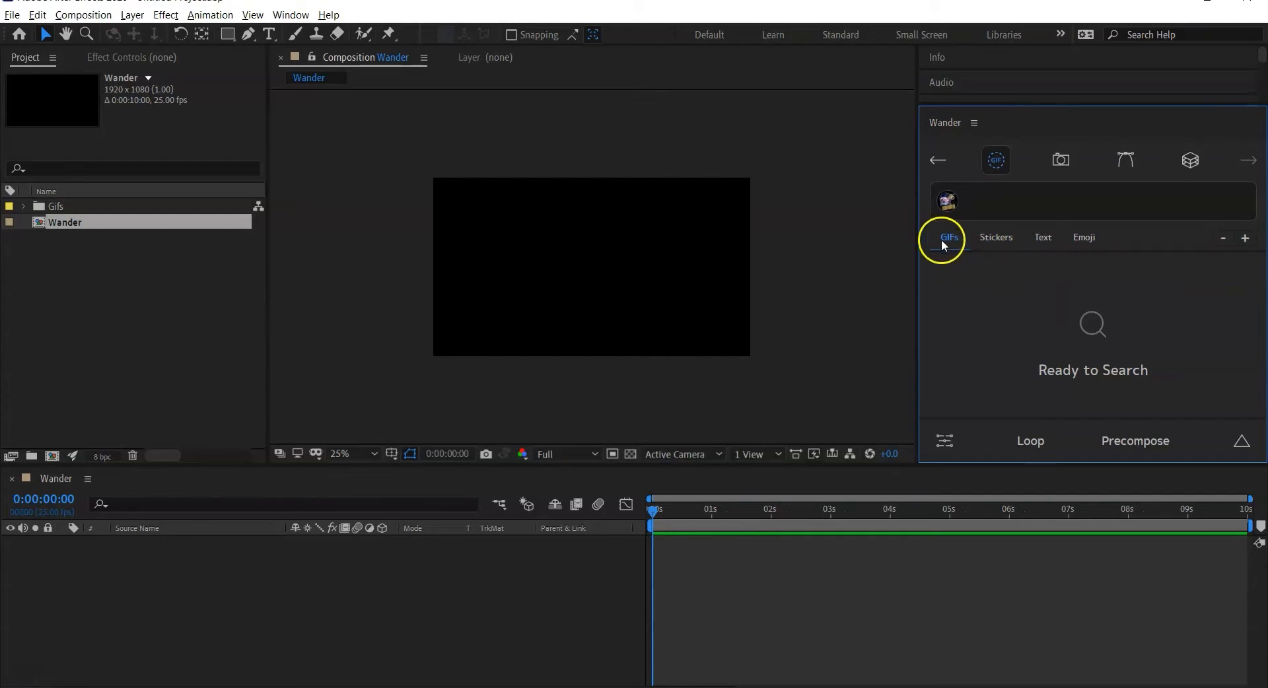
pyautogui.moveTo(1093, 252)
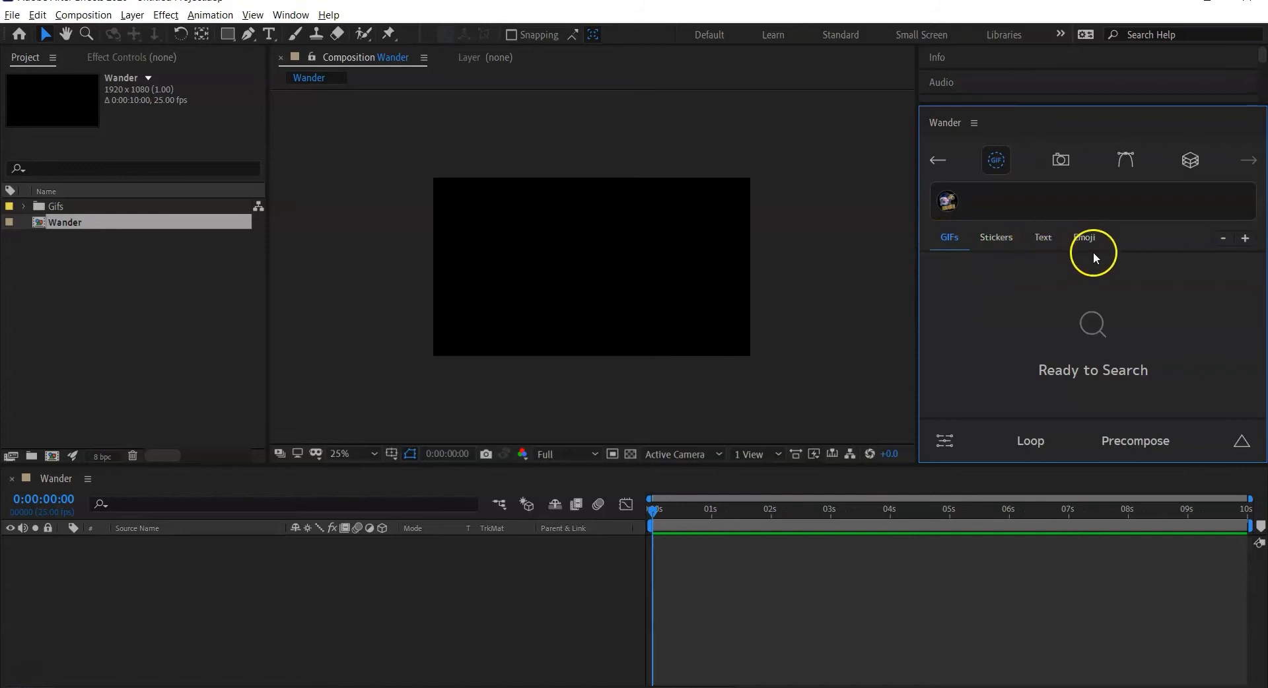
pyautogui.click(1060, 160)
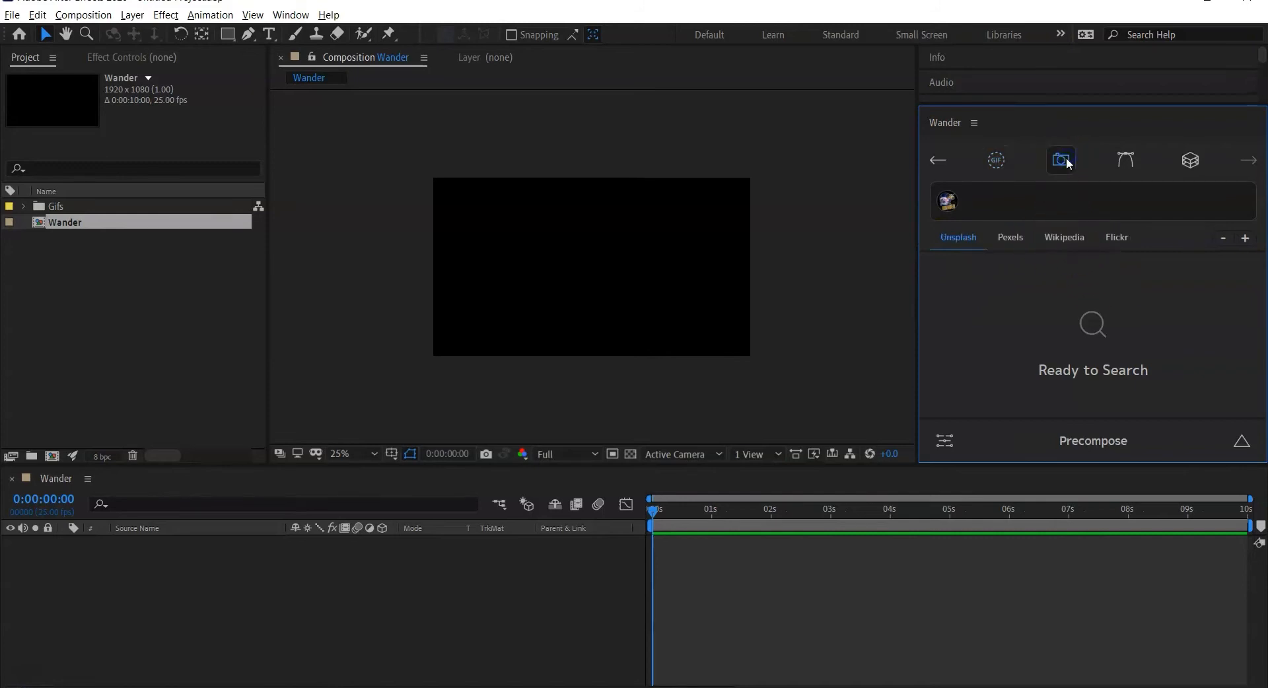
pyautogui.moveTo(976, 256)
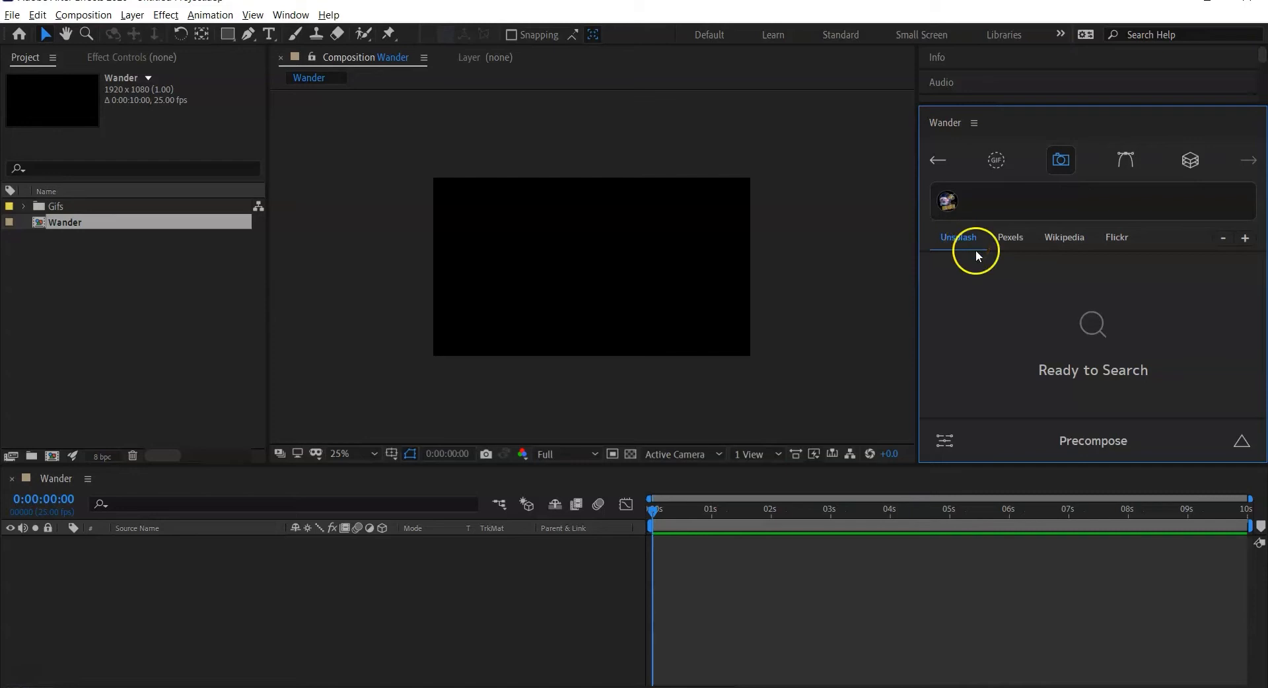
pyautogui.moveTo(1117, 242)
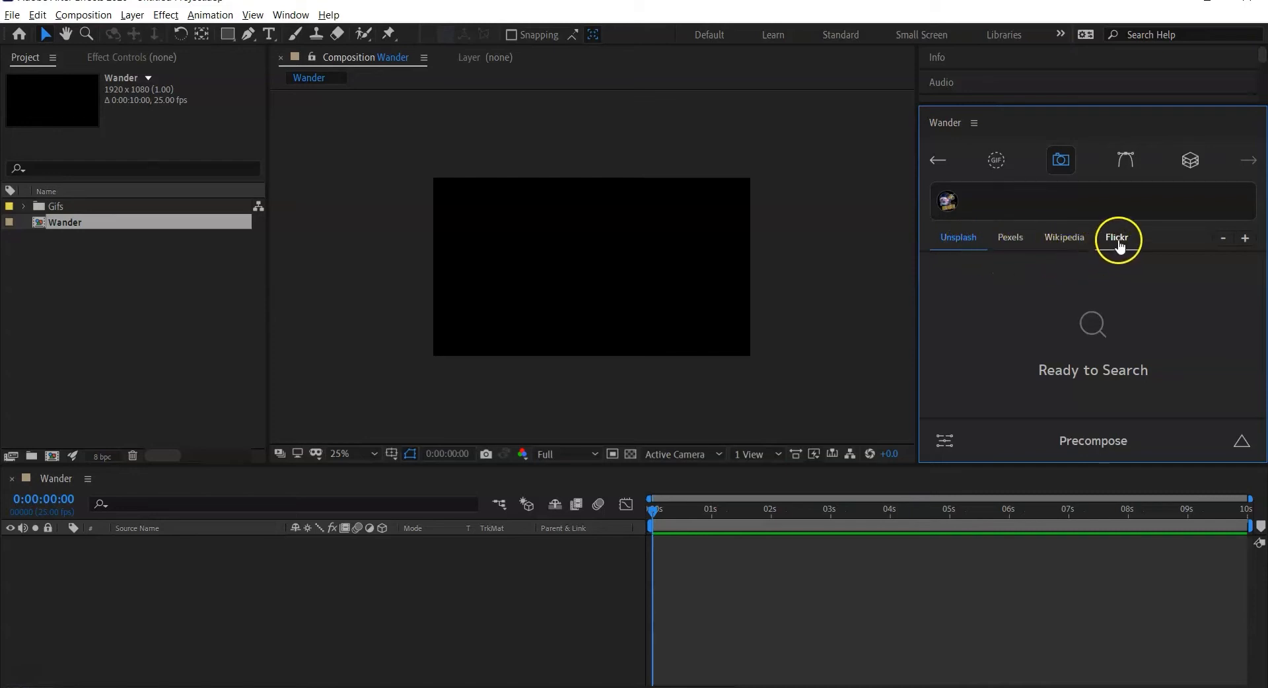
pyautogui.click(1125, 159)
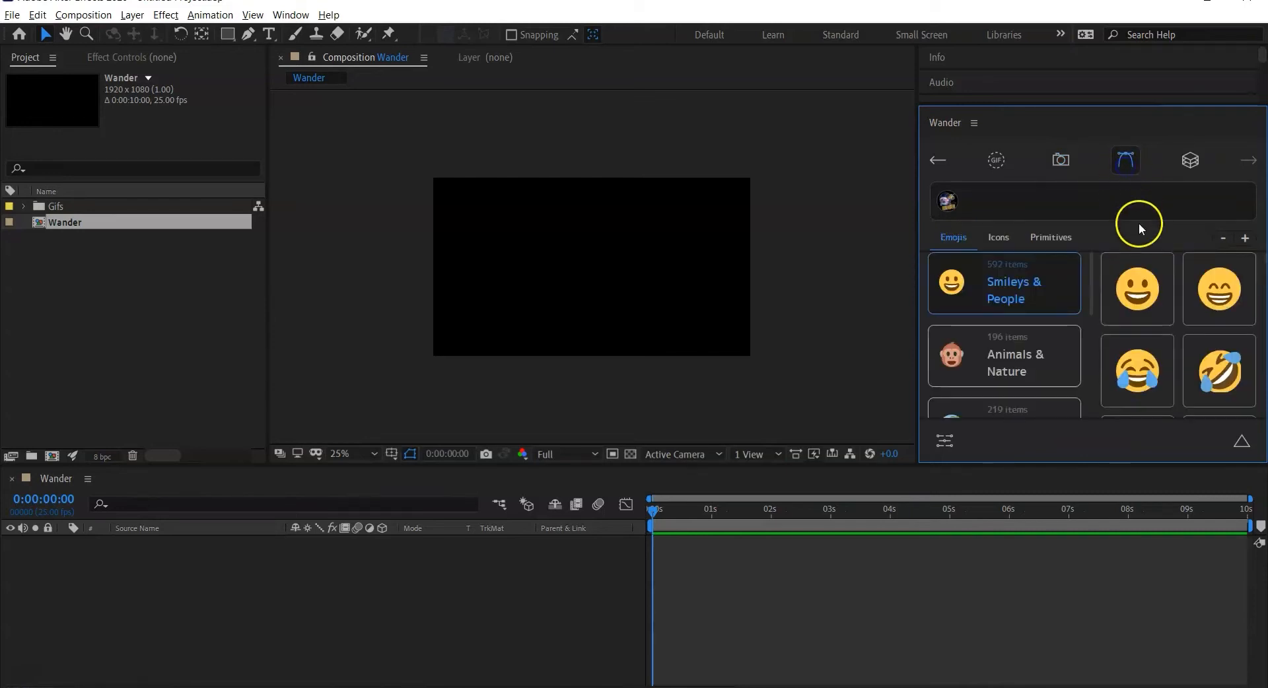
pyautogui.scroll(-3)
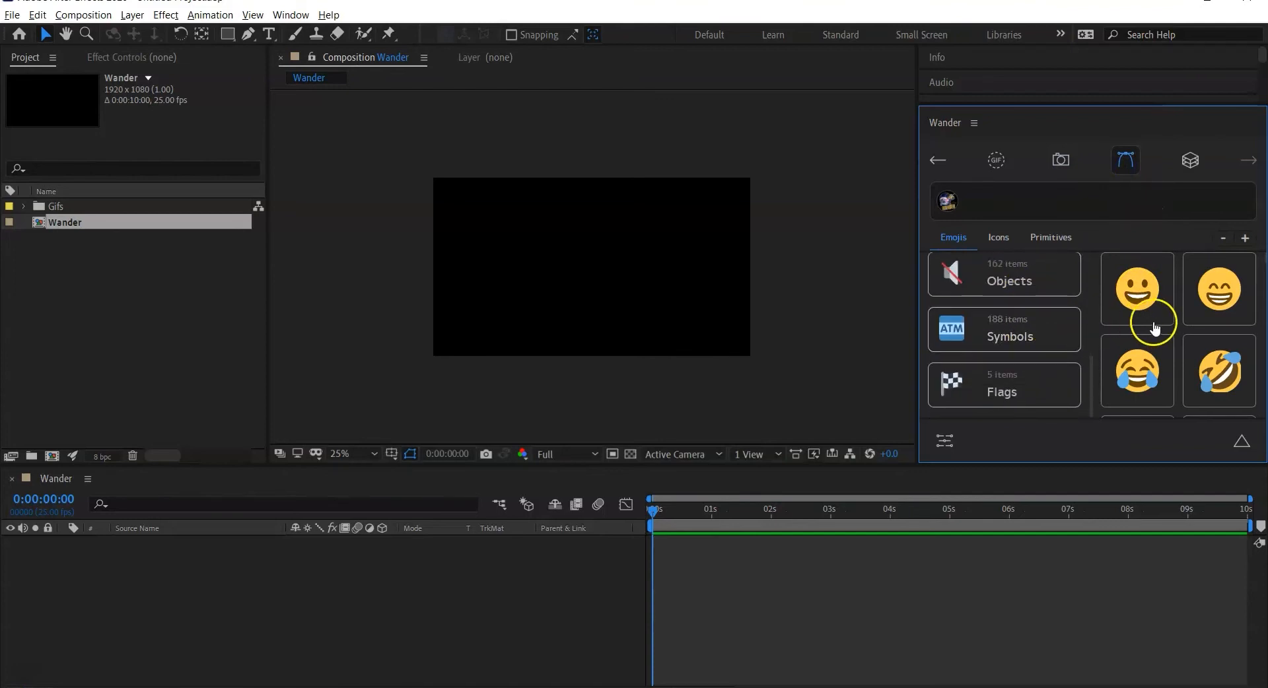
pyautogui.scroll(-3)
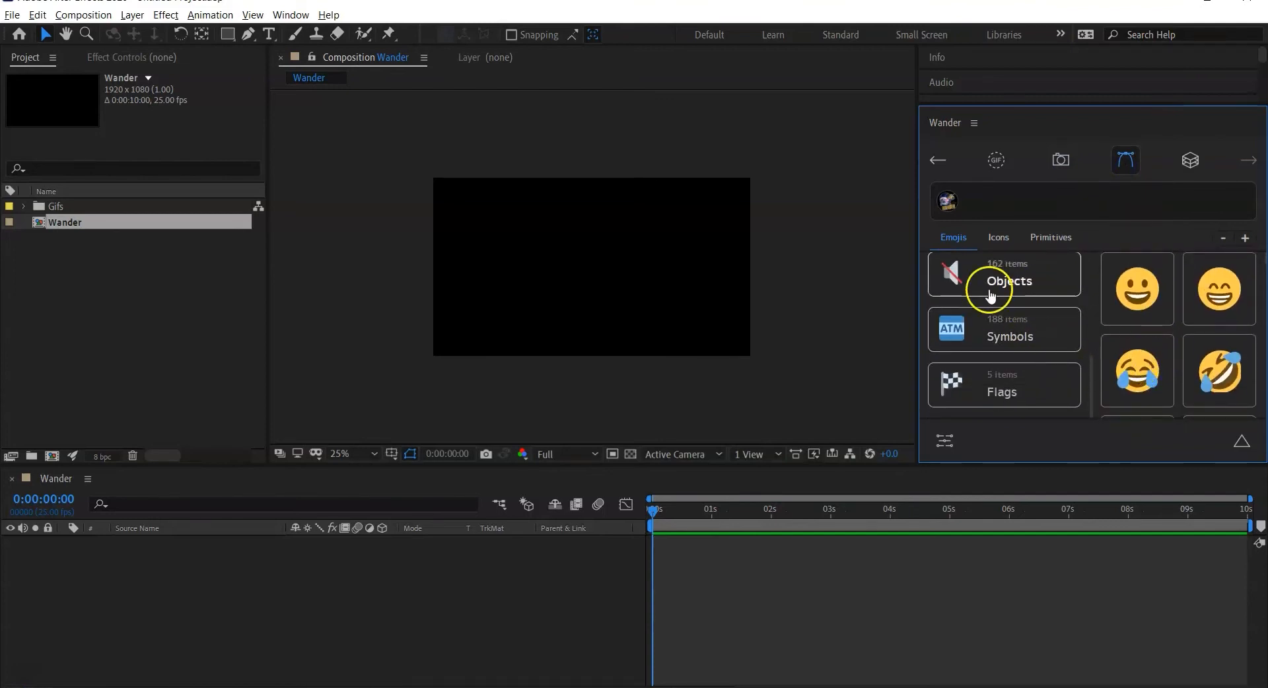
pyautogui.moveTo(1219, 288)
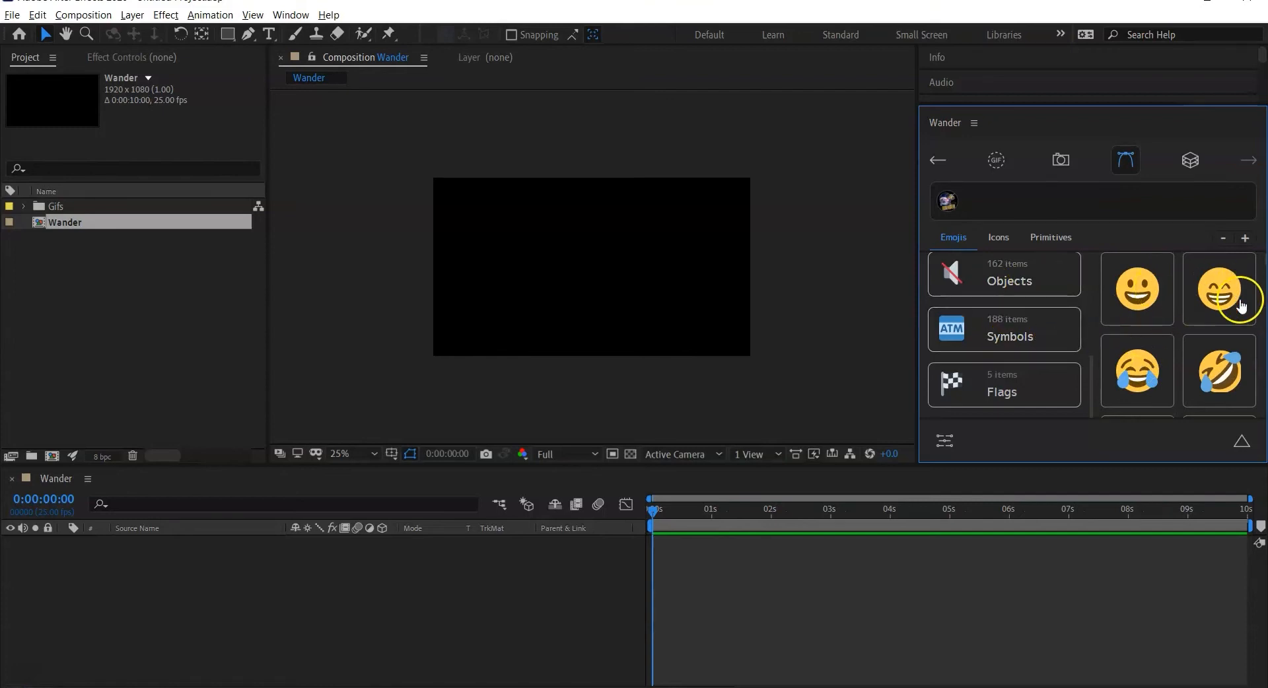
pyautogui.click(1190, 159)
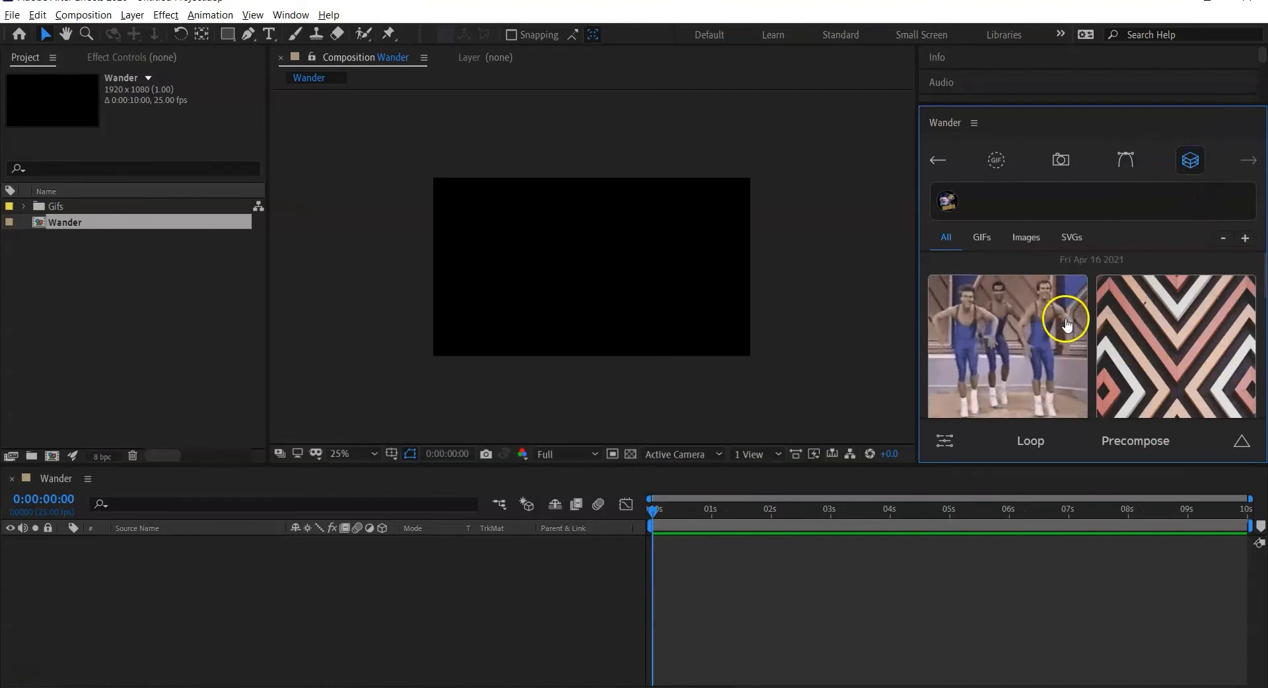
pyautogui.scroll(-3)
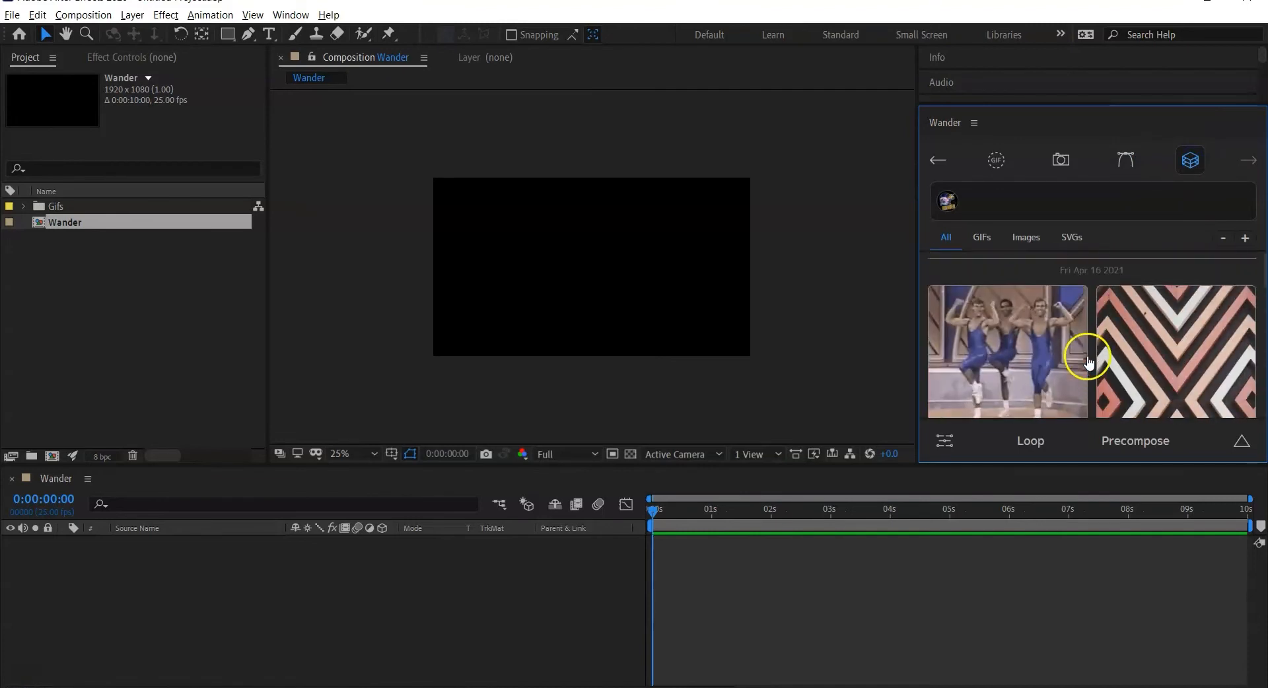
pyautogui.click(996, 159)
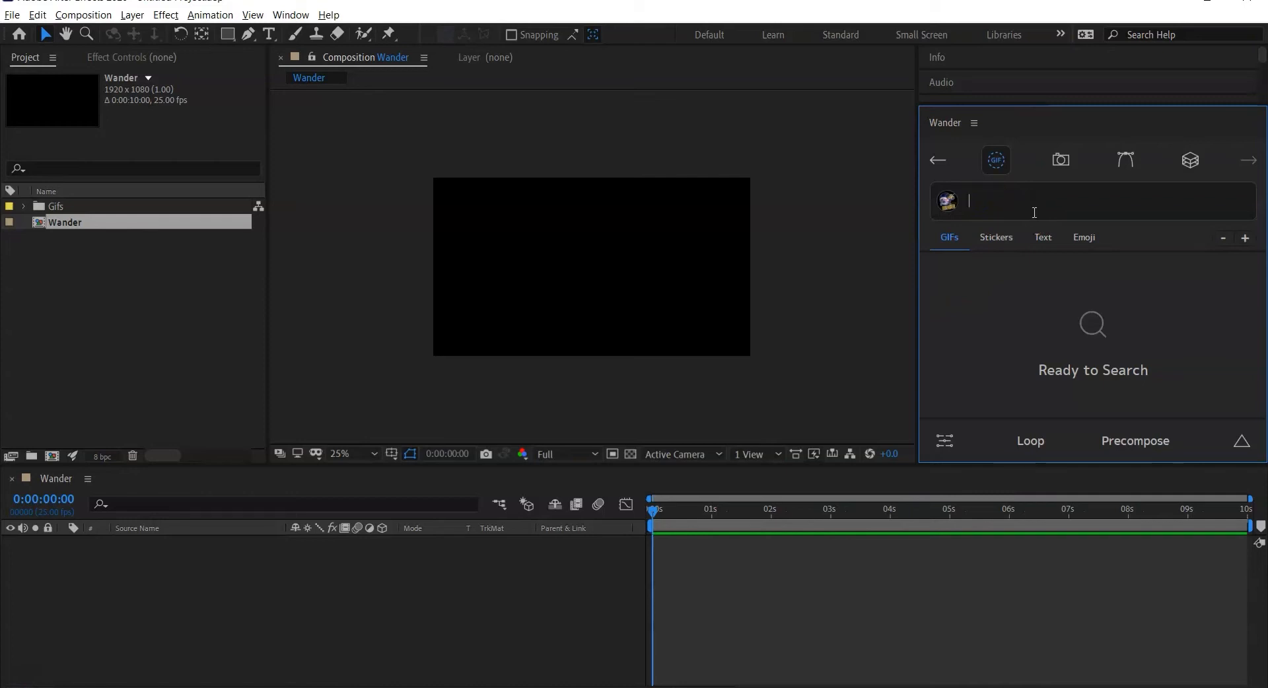
# - Search Wander GIFs for 'Landscape' and scroll through the results
pyautogui.write('La')
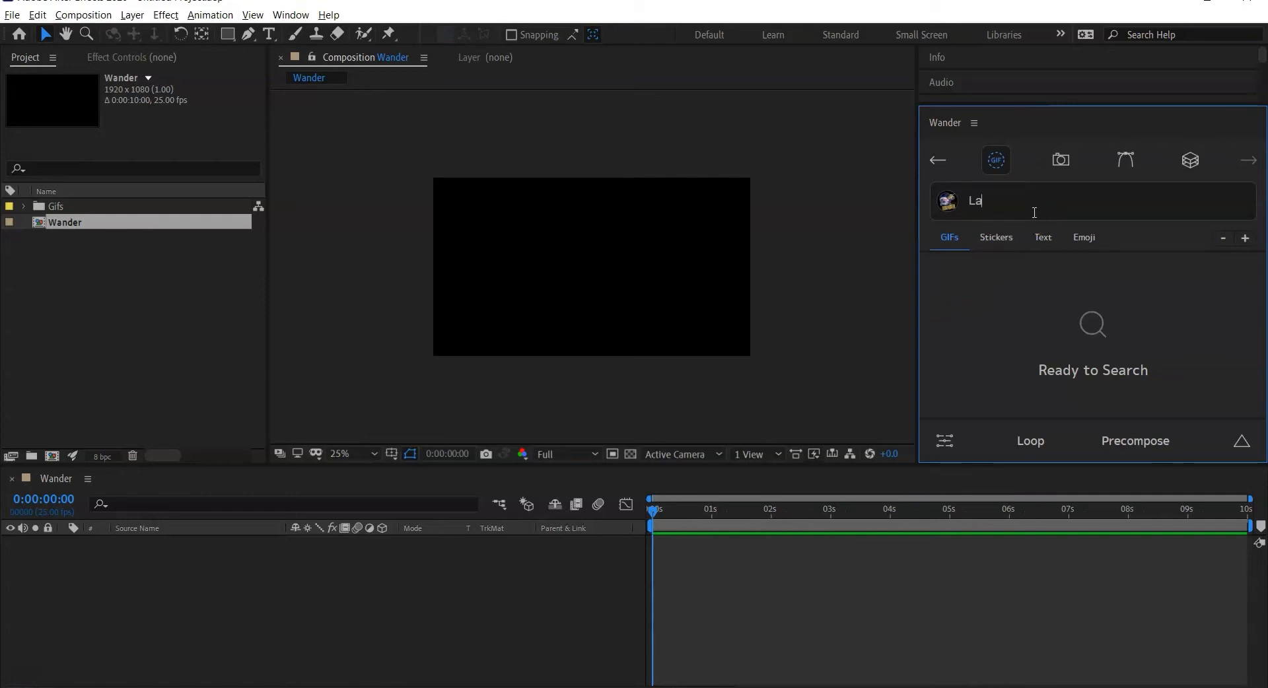
pyautogui.write('ndscape')
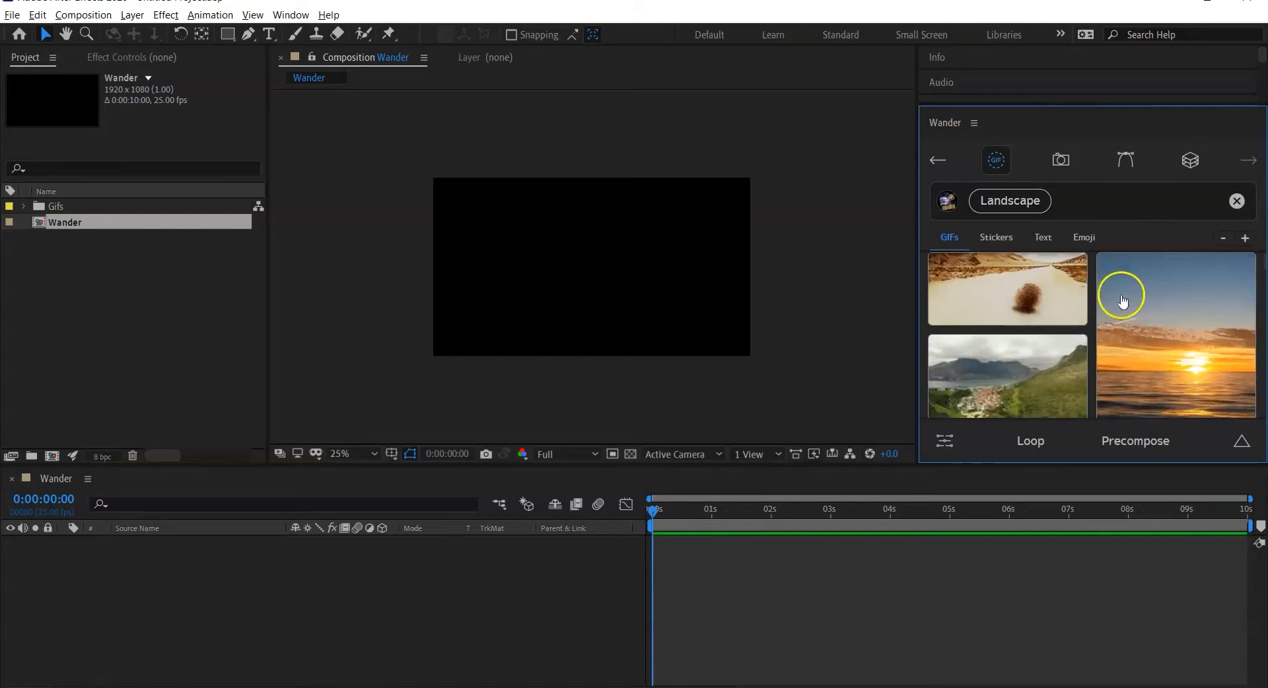
pyautogui.scroll(-3)
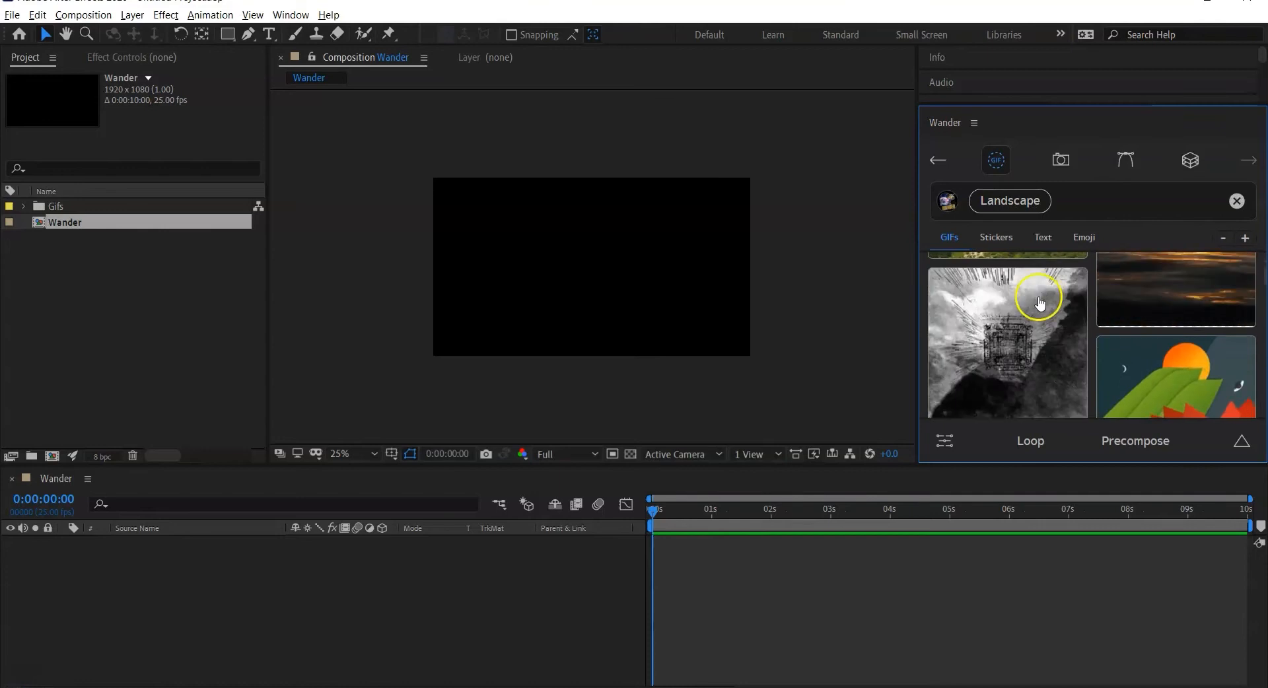
pyautogui.scroll(-3)
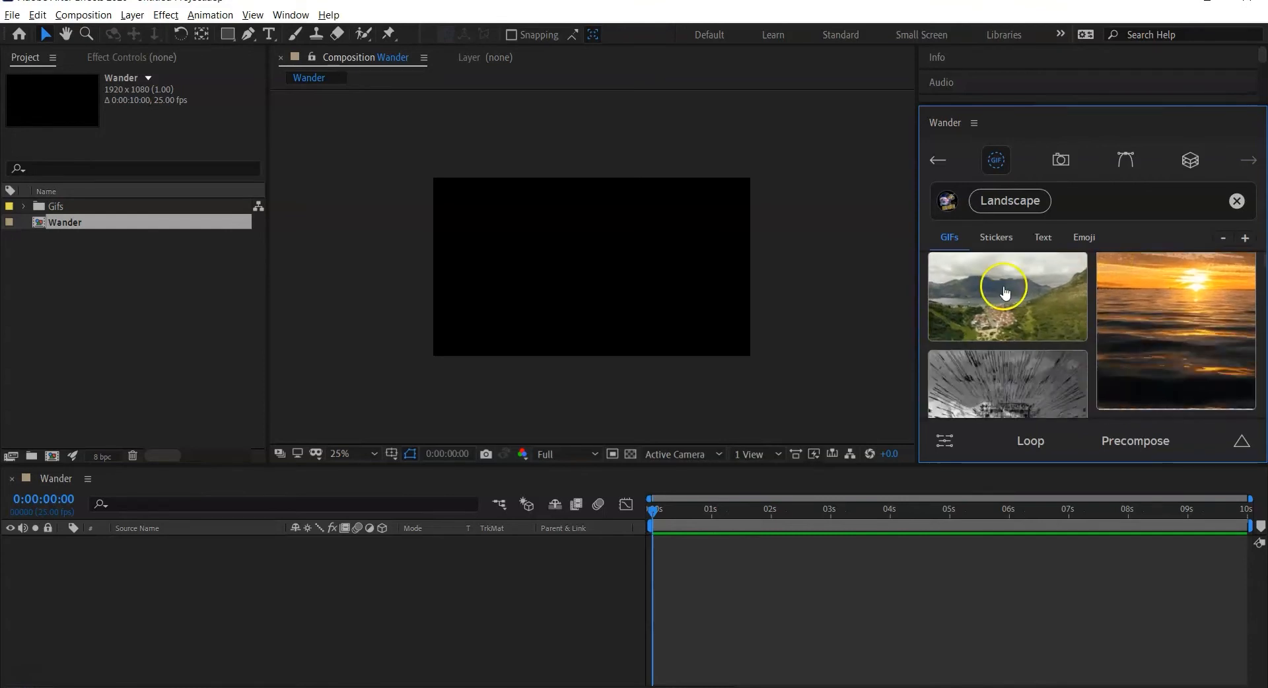
pyautogui.scroll(-3)
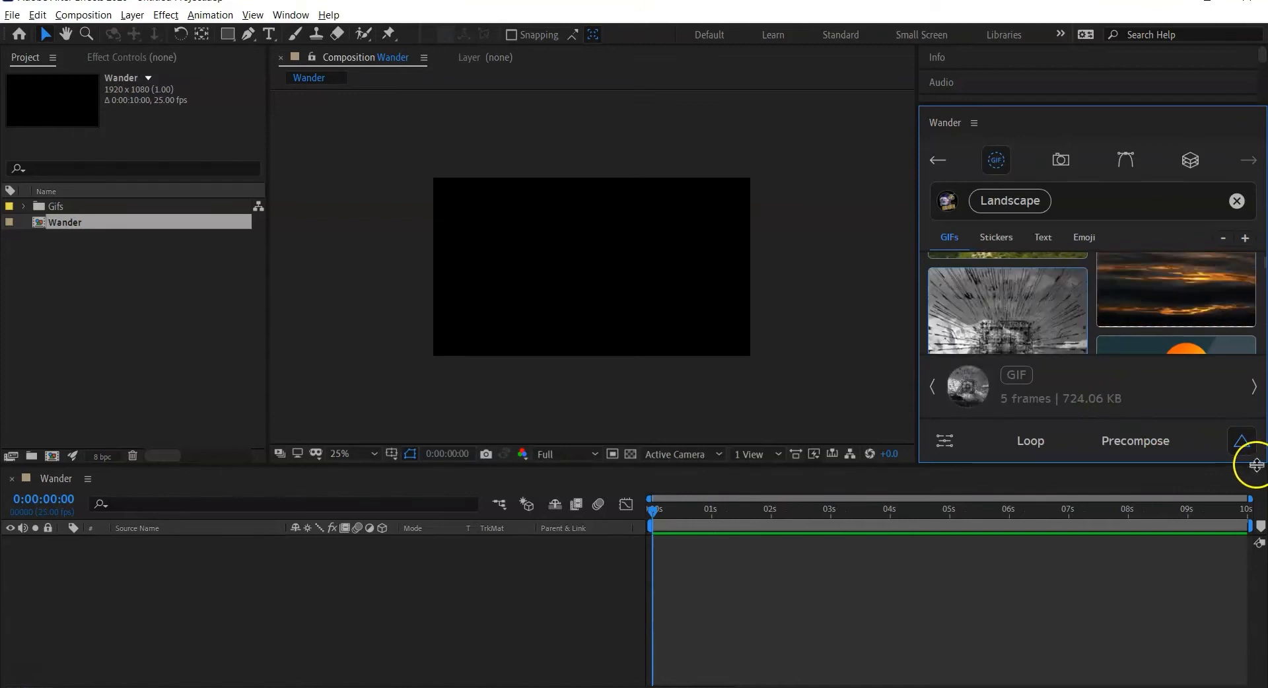
pyautogui.moveTo(1073, 406)
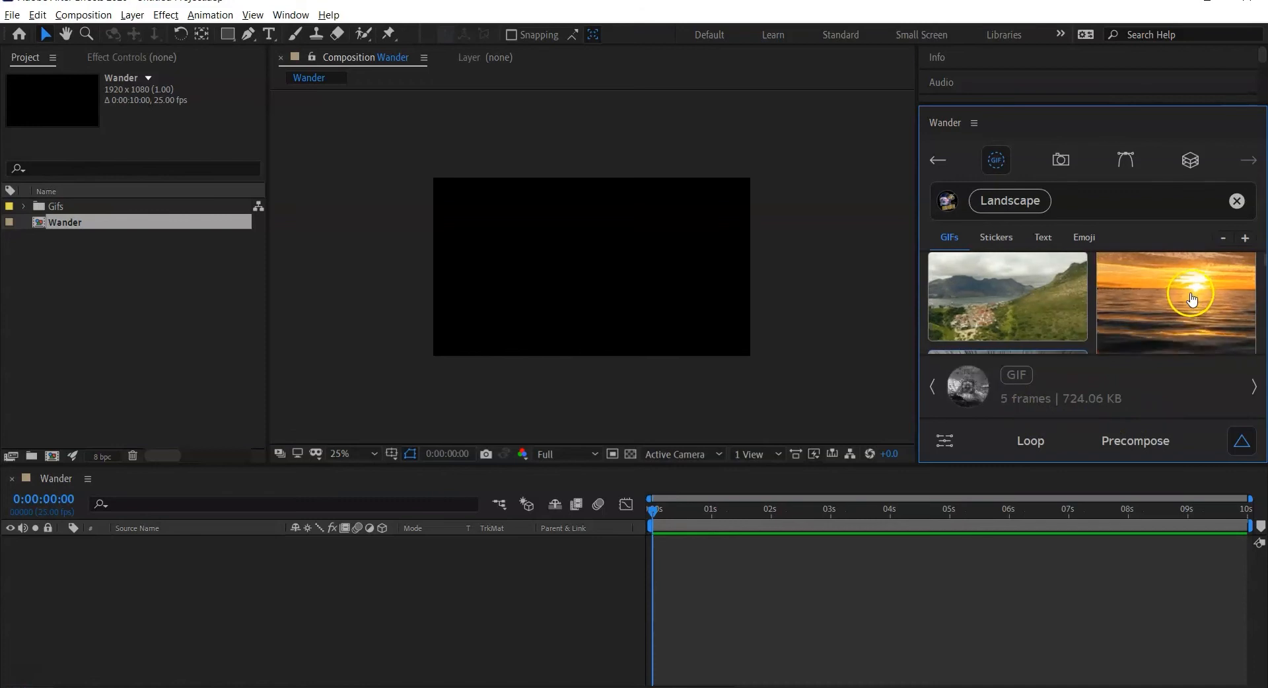
# - Preview the sunset-over-the-sea GIF: 24 frames, 1.14 MB
pyautogui.click(1176, 300)
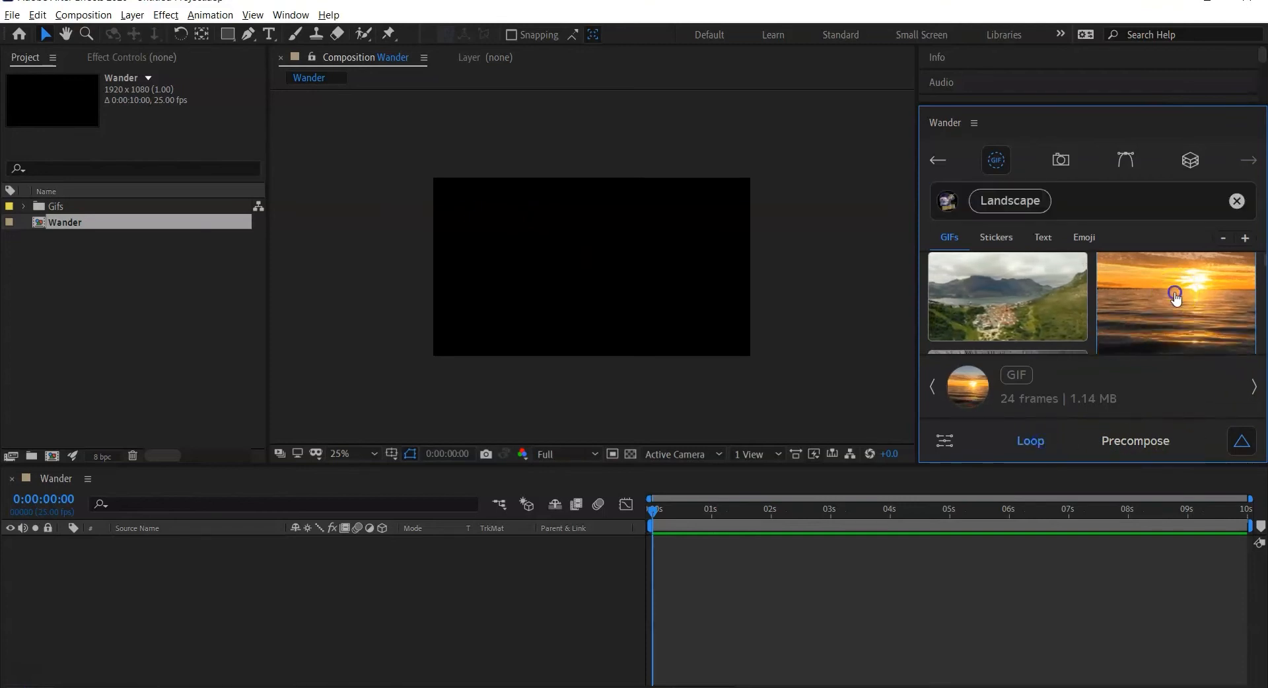
# - Import the sunset GIF as a 'Landscape GIF' layer scaled to 207%
pyautogui.click(1175, 295)
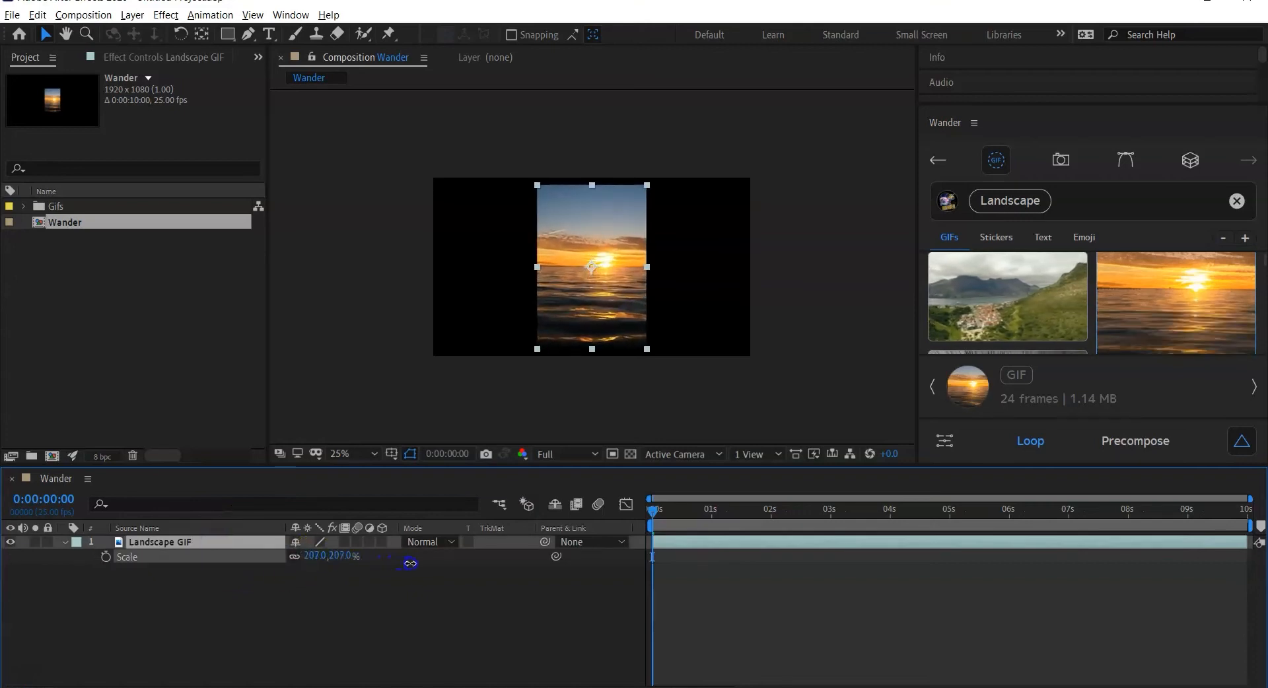
pyautogui.click(344, 453)
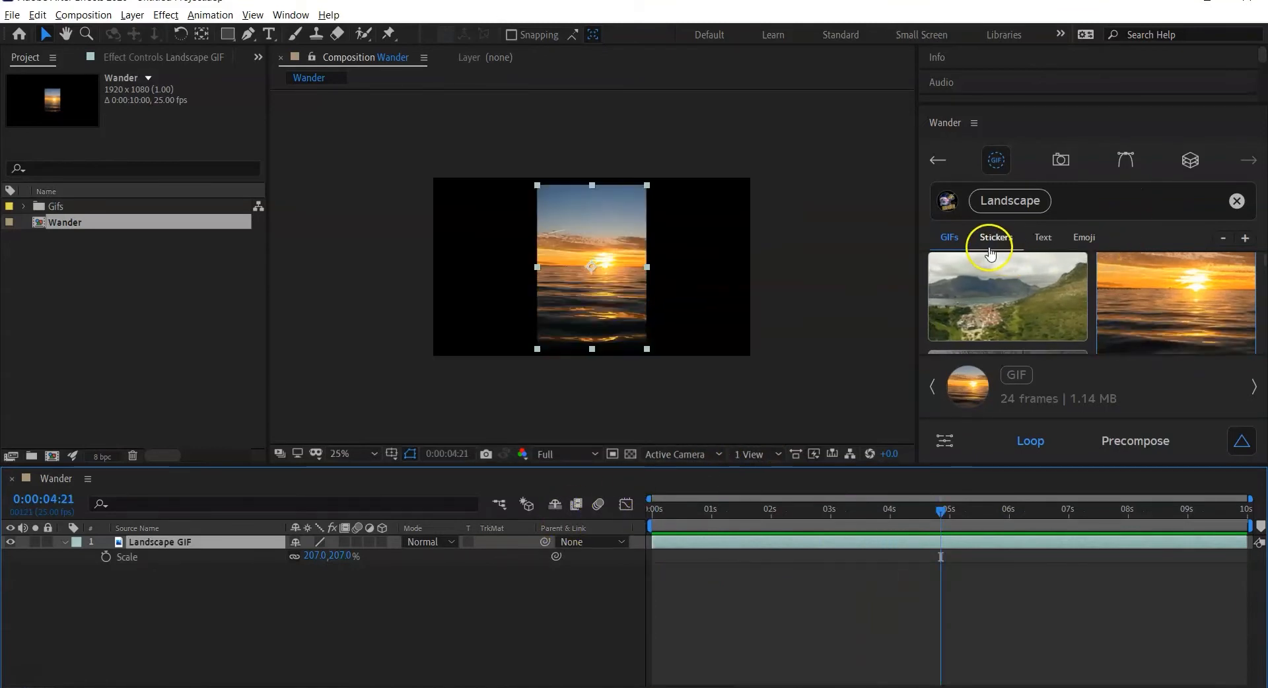
# - Import the jungle Game Lol sticker from Landscape stickers, scaled to 269%
pyautogui.click(996, 237)
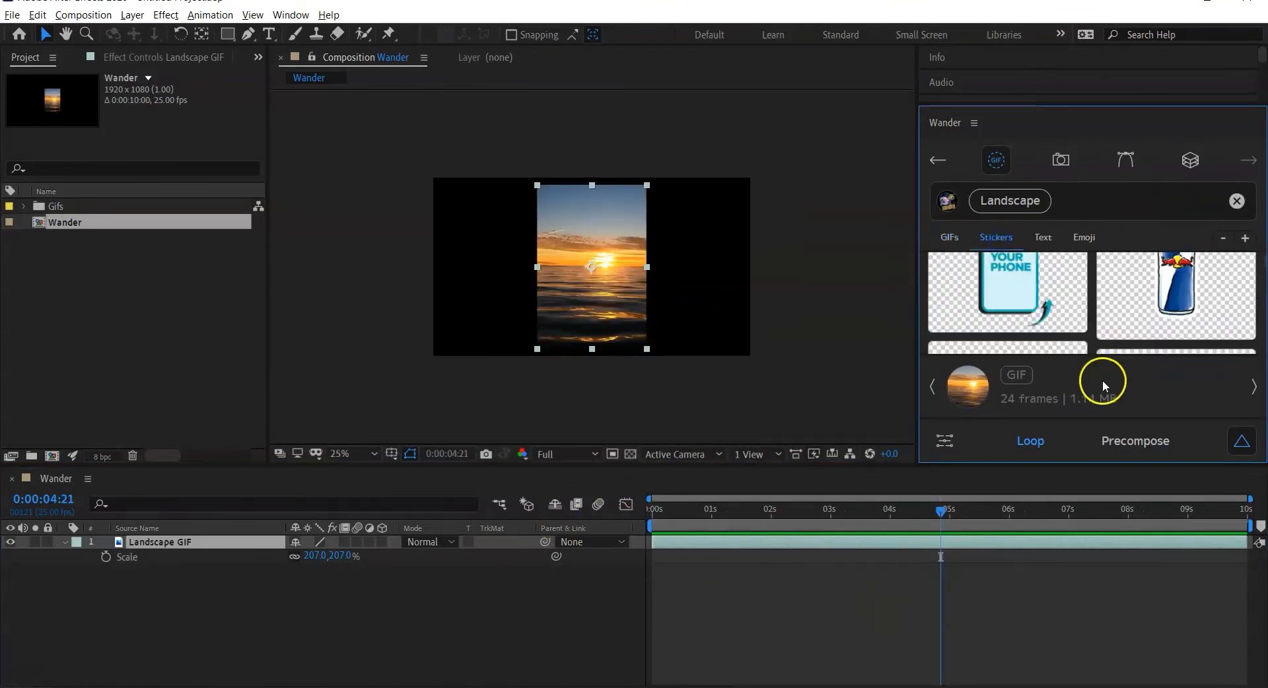
pyautogui.scroll(-3)
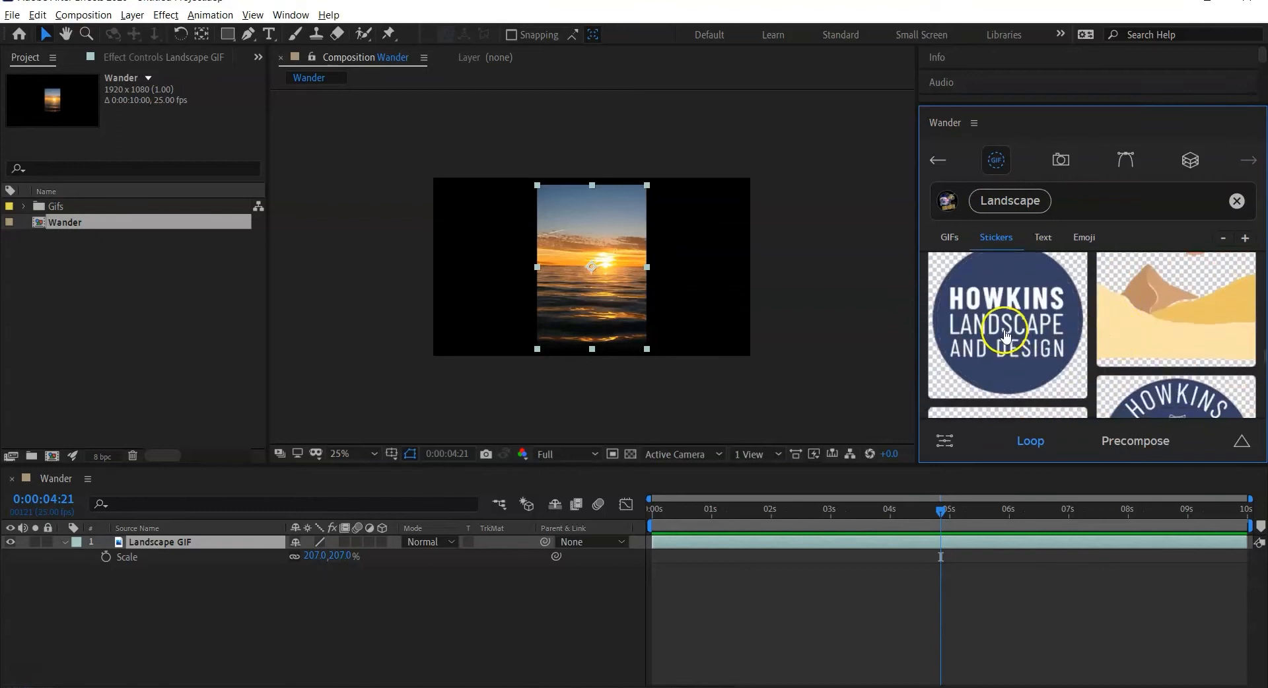
pyautogui.scroll(-3)
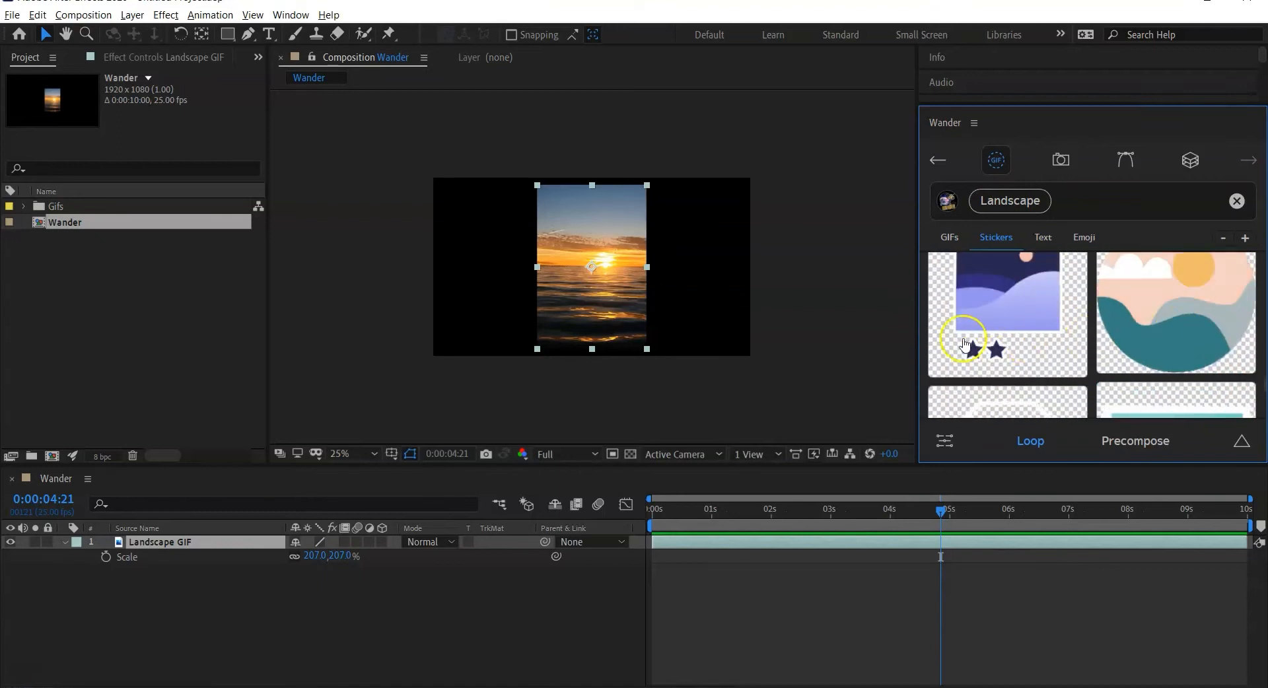
pyautogui.scroll(-3)
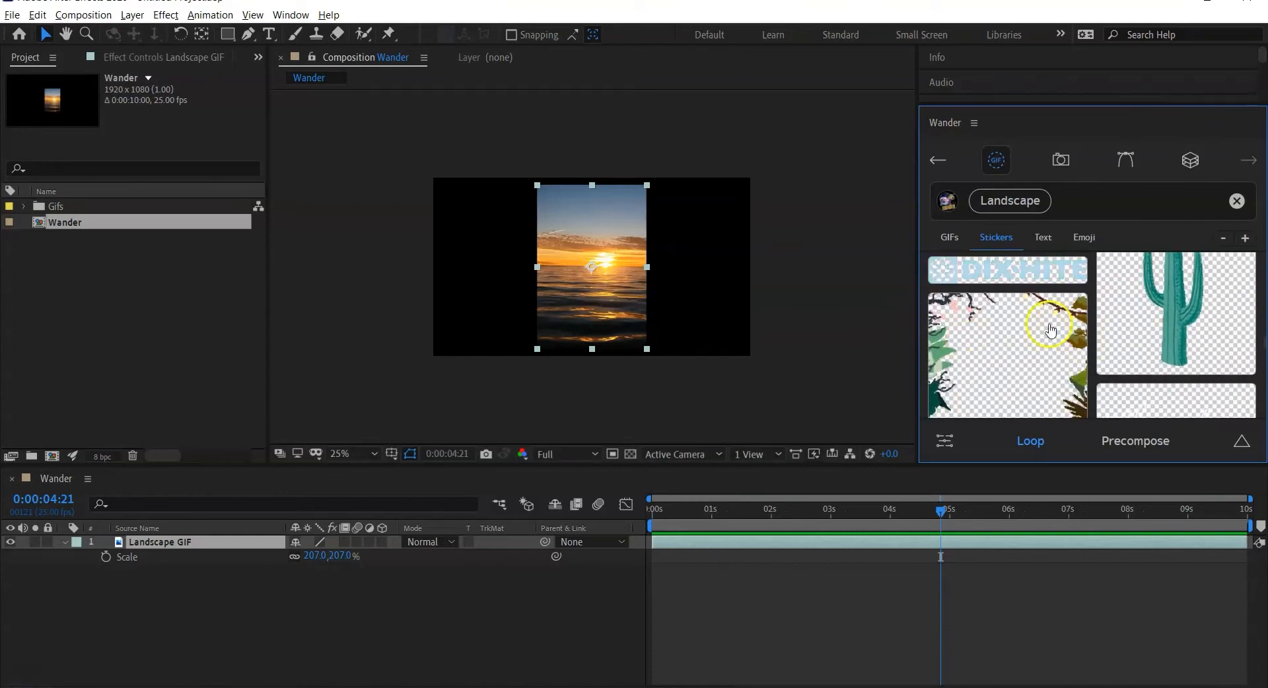
pyautogui.scroll(-3)
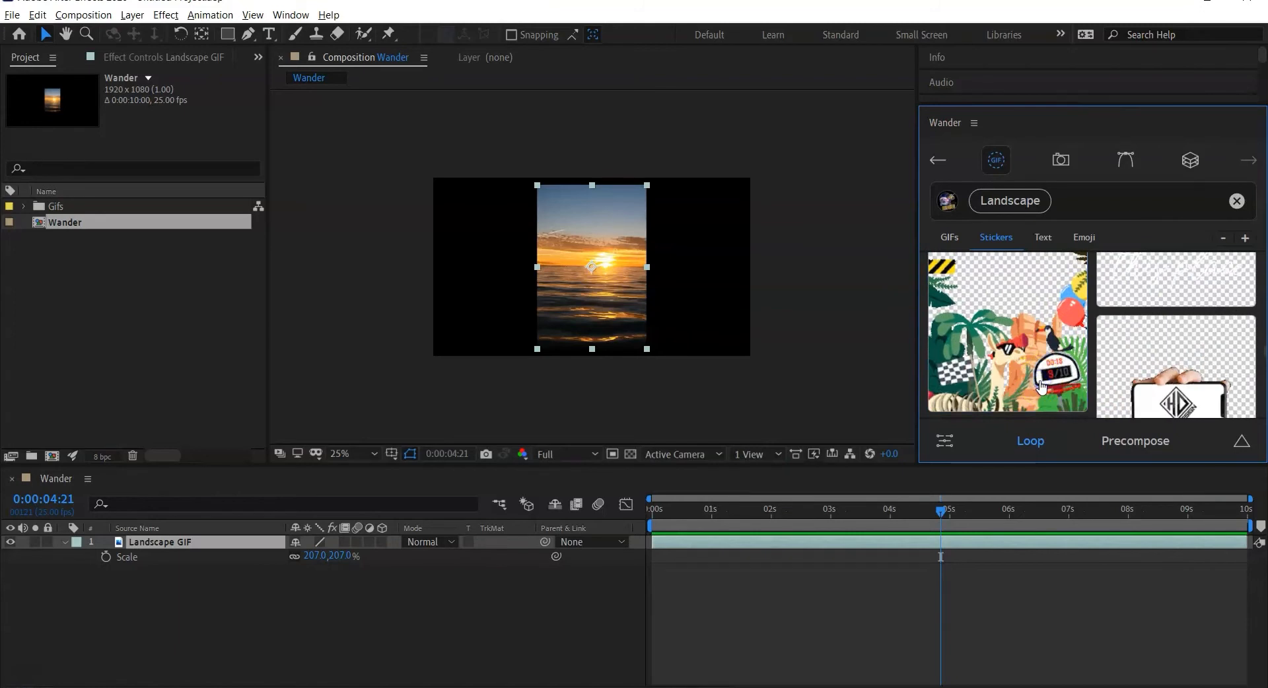
pyautogui.moveTo(1146, 450)
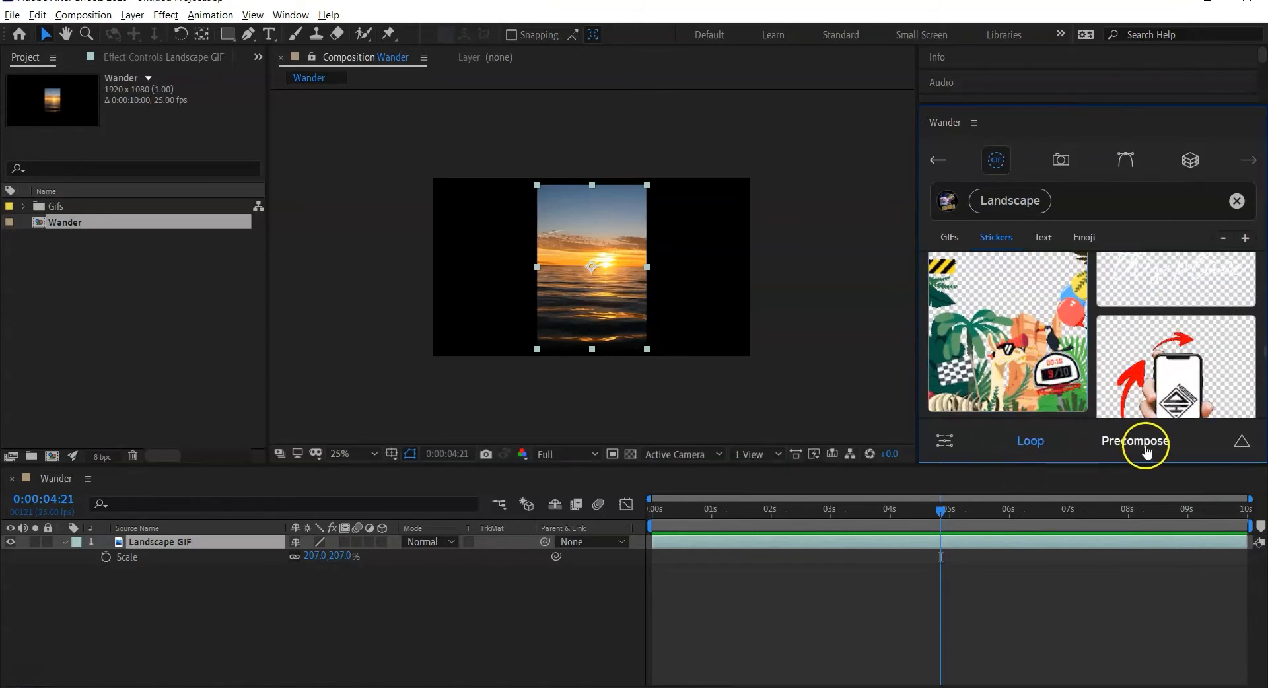
pyautogui.click(1175, 365)
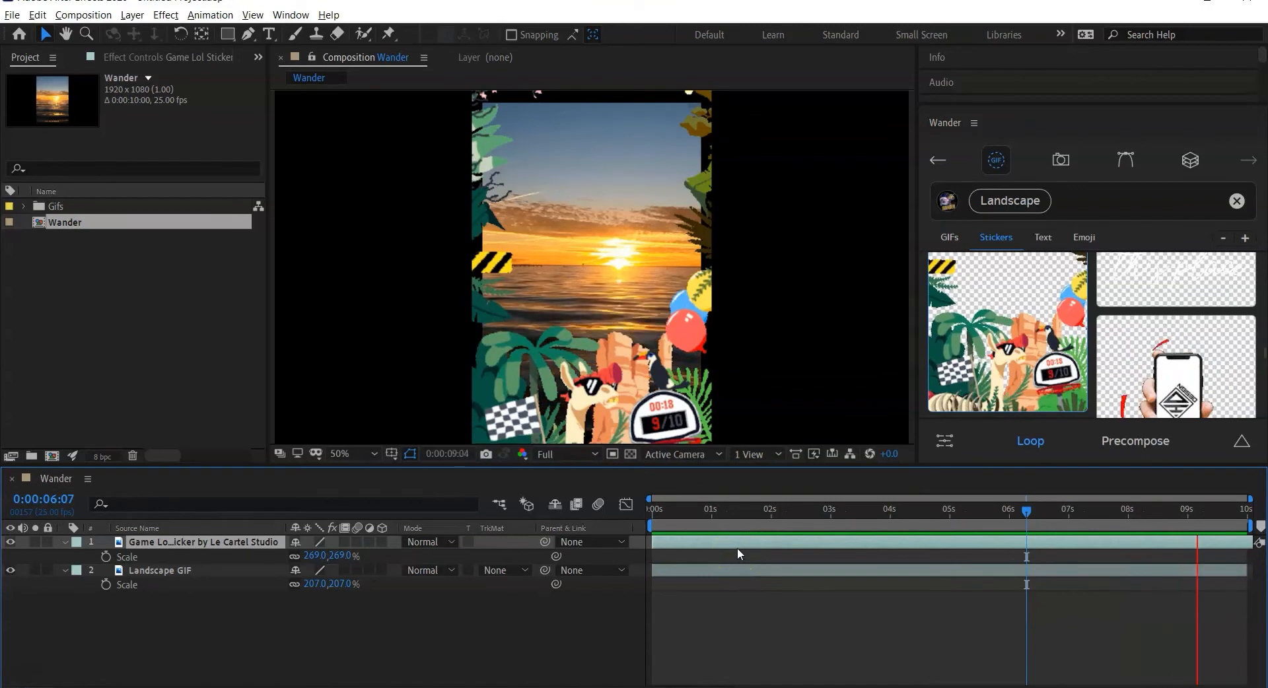
pyautogui.click(714, 509)
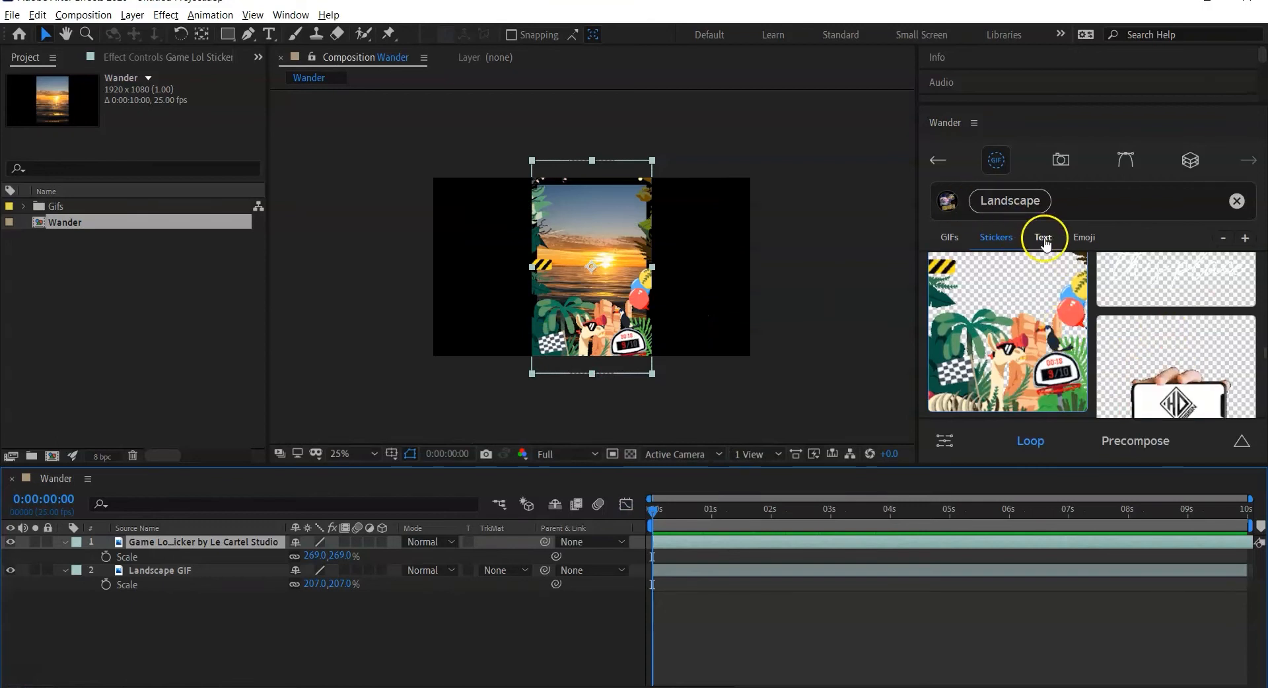
# - Add the 'Oregon Outdoor Lighting' text animation and scrub the timeline to preview it
pyautogui.click(1043, 237)
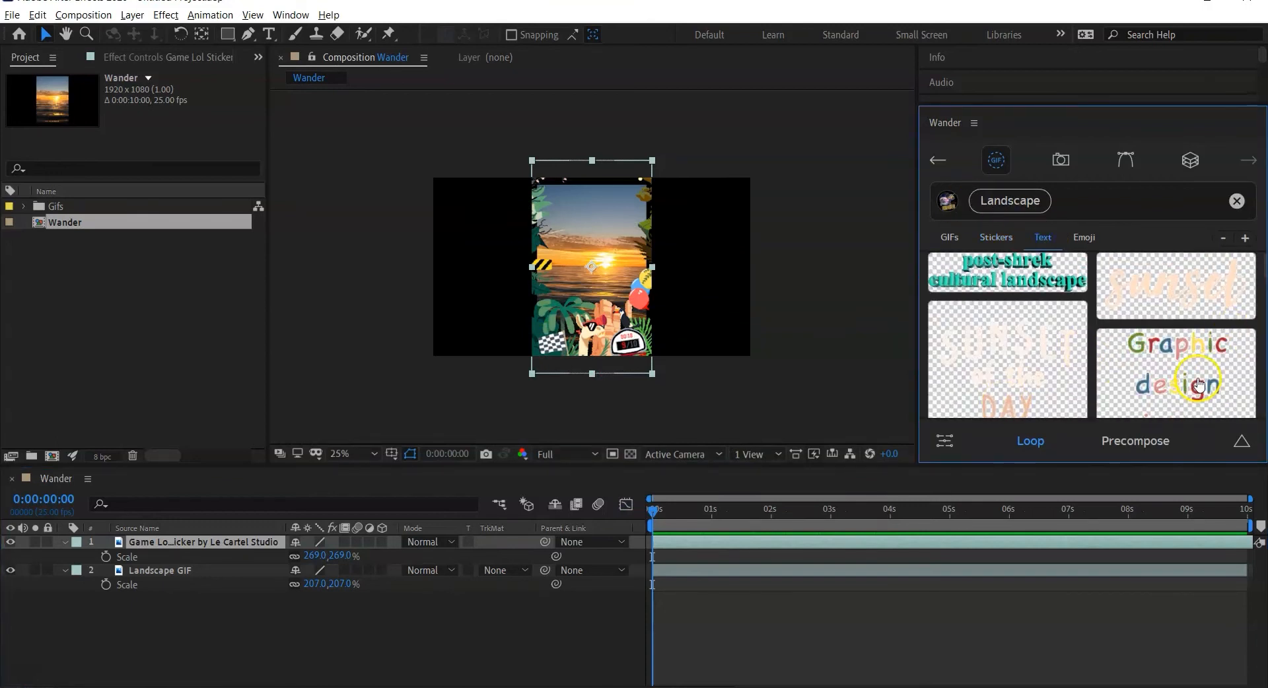
pyautogui.scroll(-3)
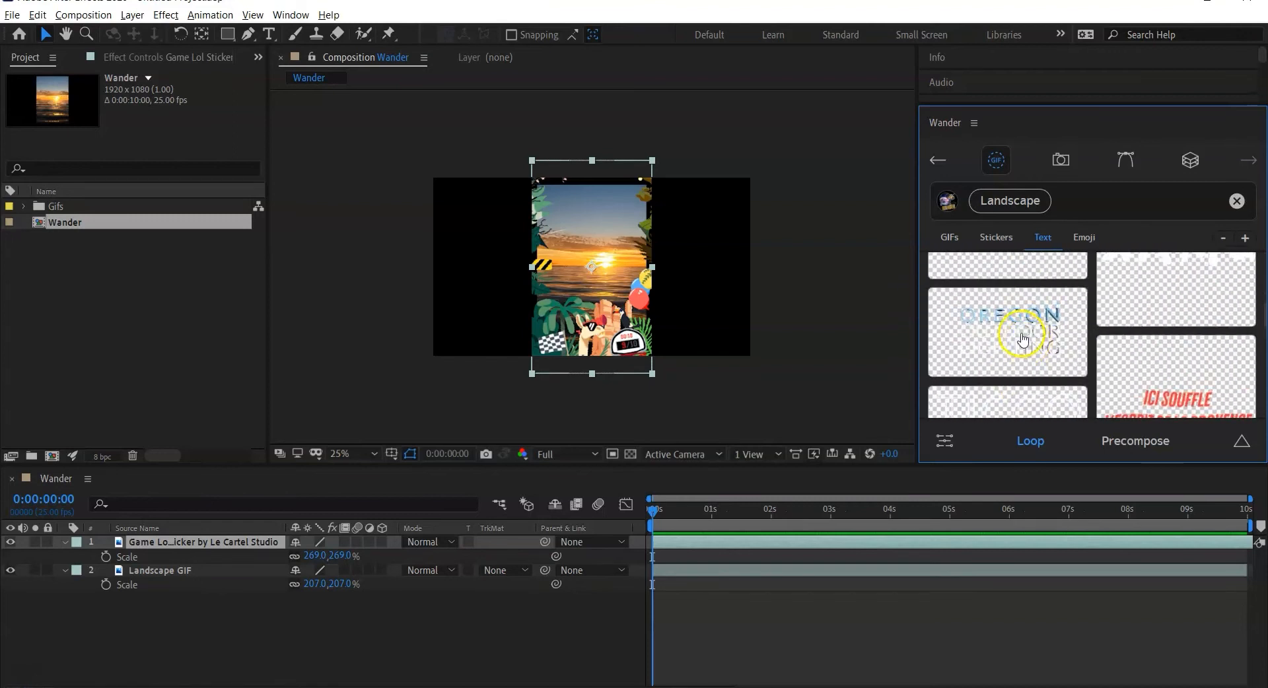
pyautogui.click(1006, 332)
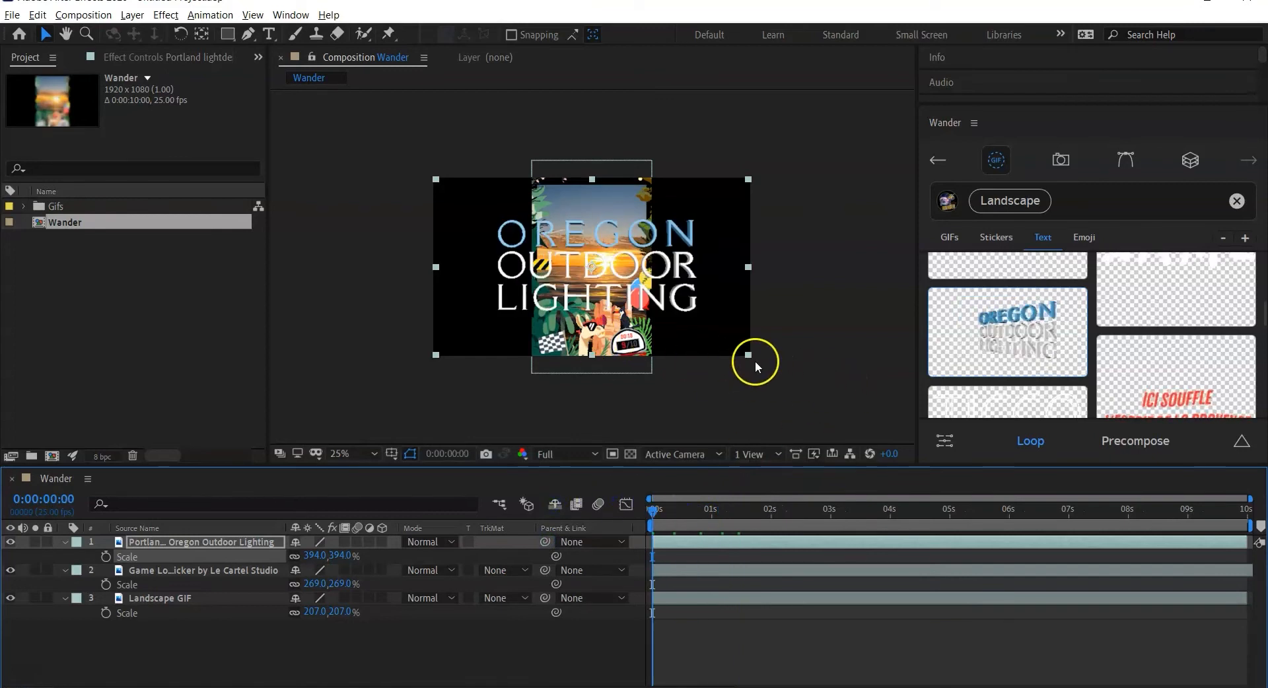
pyautogui.moveTo(629, 358)
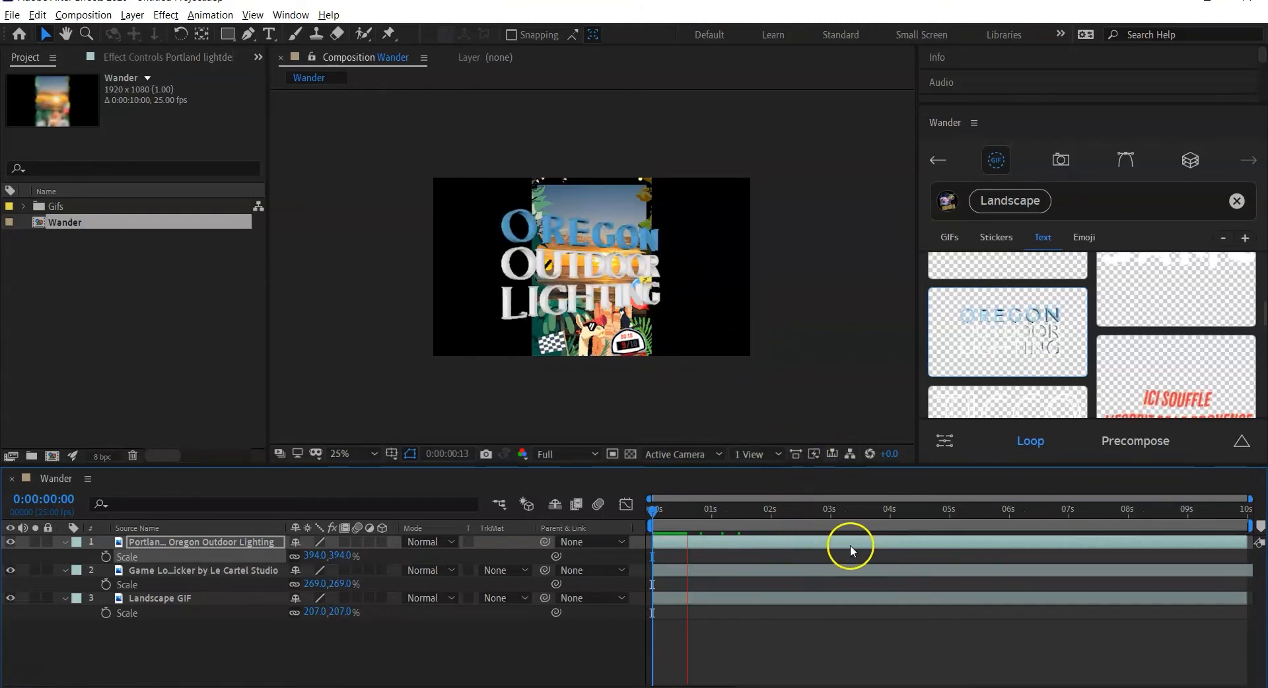
pyautogui.moveTo(850, 526); pyautogui.dragTo(655, 518)
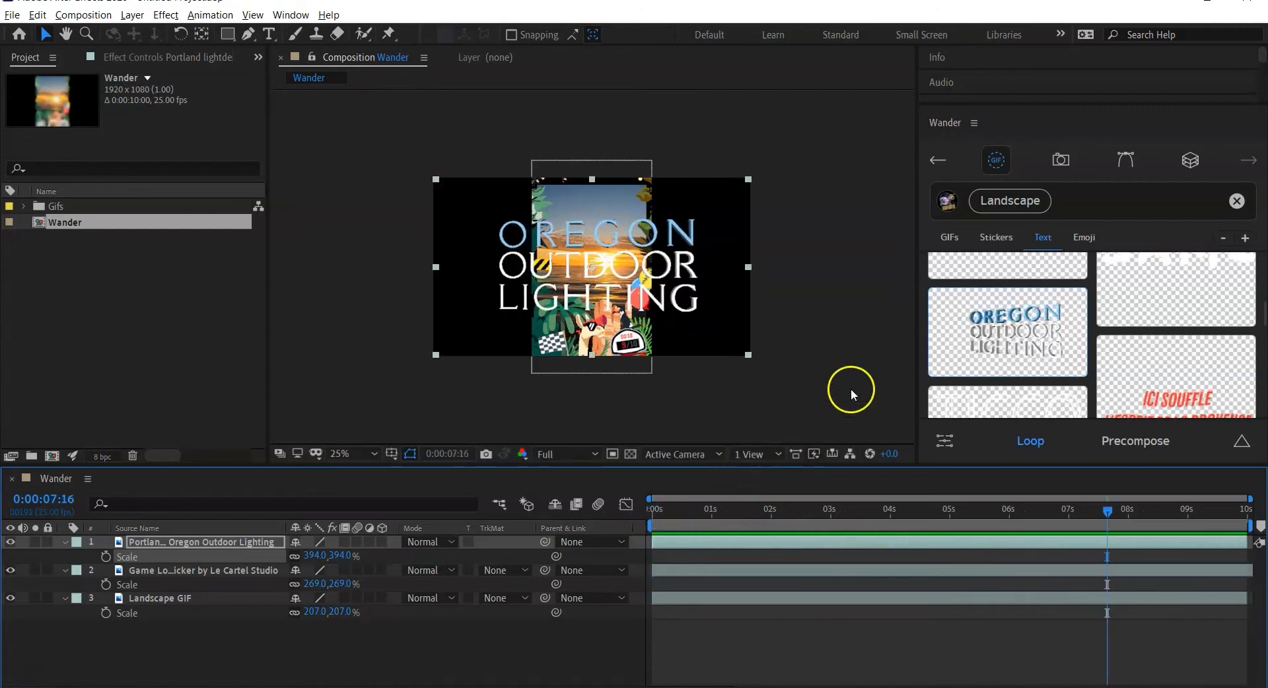
pyautogui.click(1083, 237)
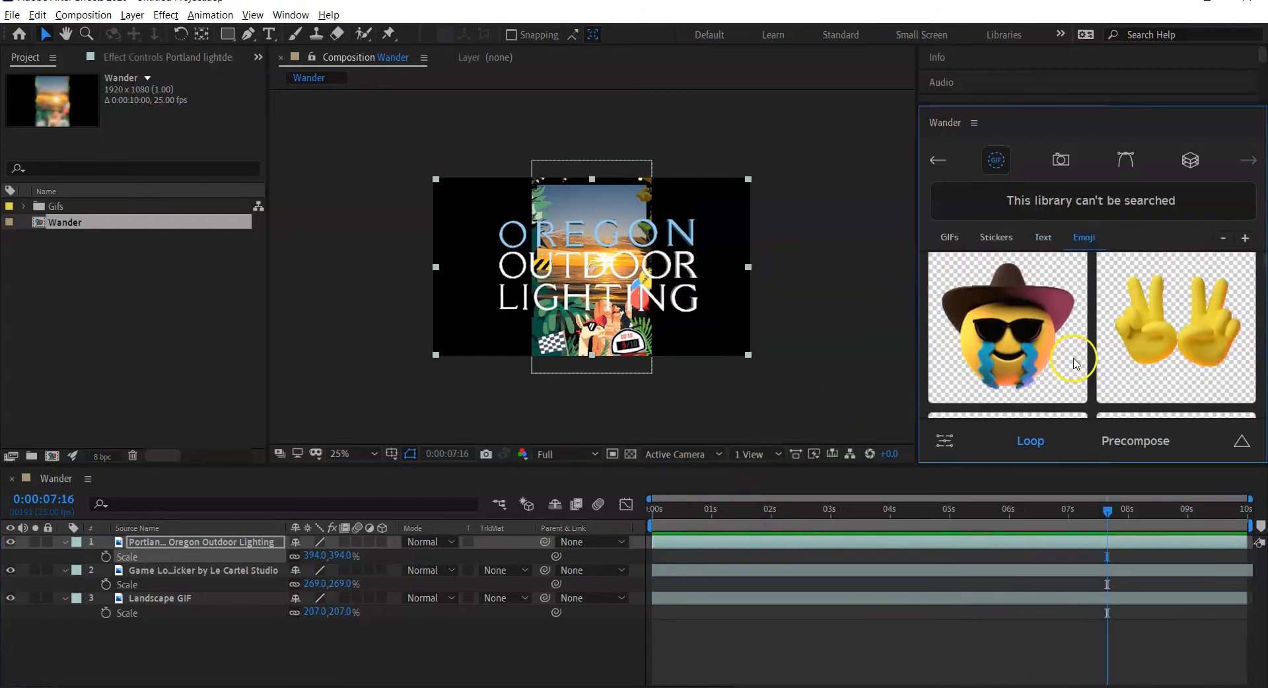
pyautogui.moveTo(1086, 281)
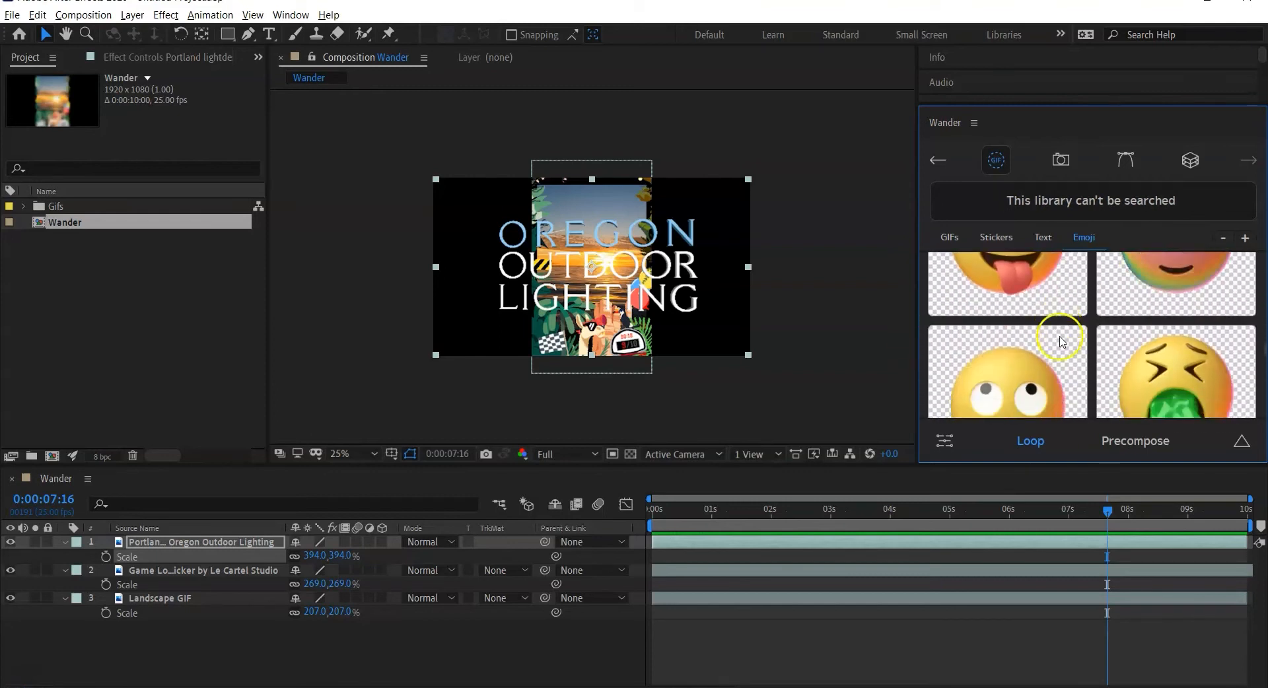
# - Scroll the emoji results and import the sick-face emoji with time remapping
pyautogui.scroll(-3)
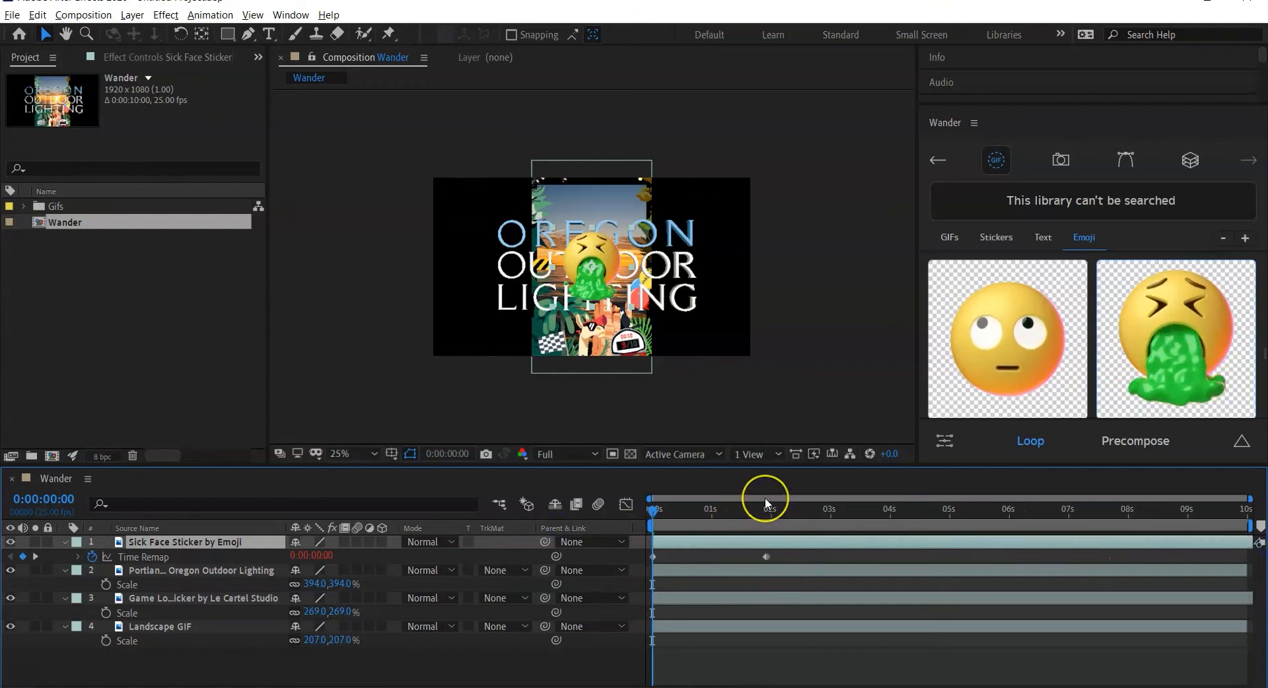
pyautogui.click(767, 509)
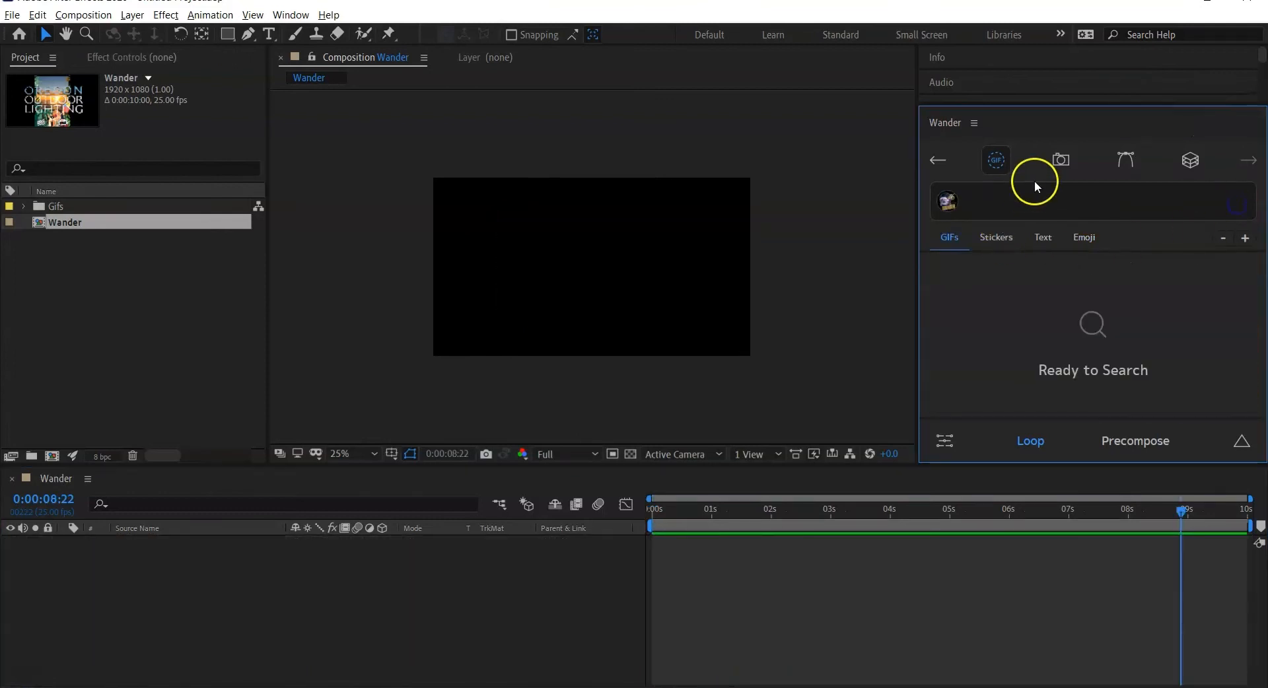
pyautogui.moveTo(966, 289)
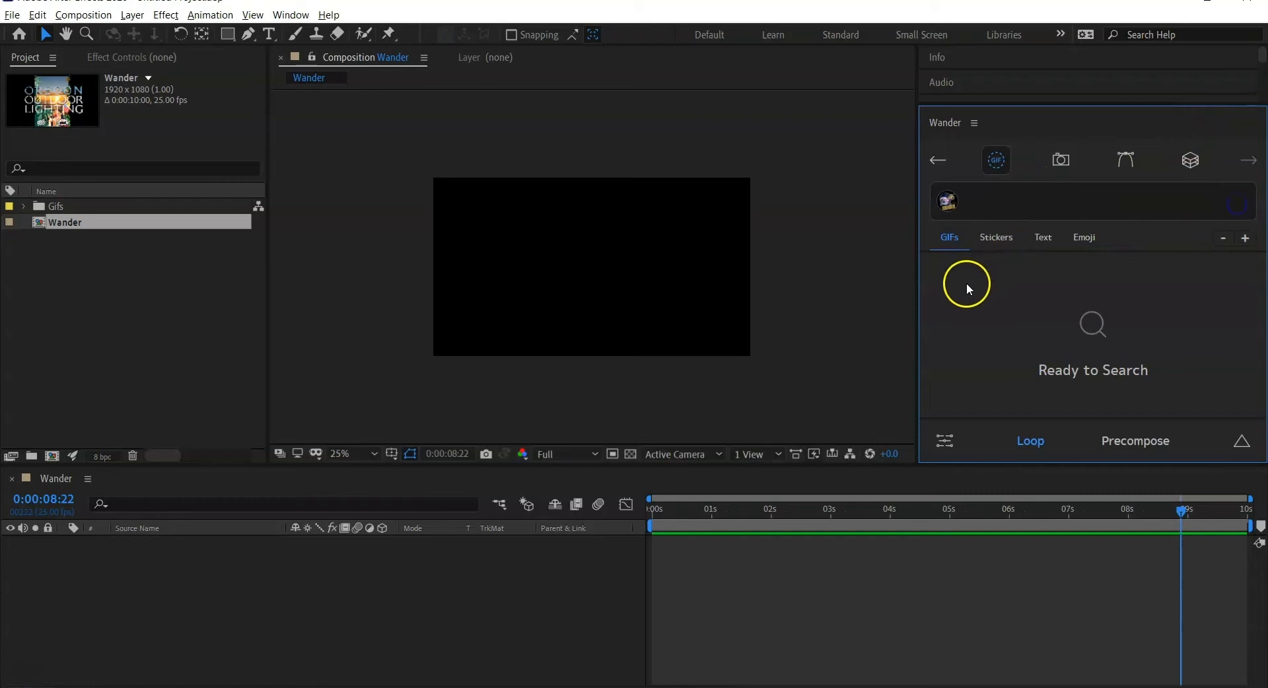
# - Switch Wander from GIF search to its photo library with Unsplash, Pexels, Wikipedia and Flickr
pyautogui.click(1060, 159)
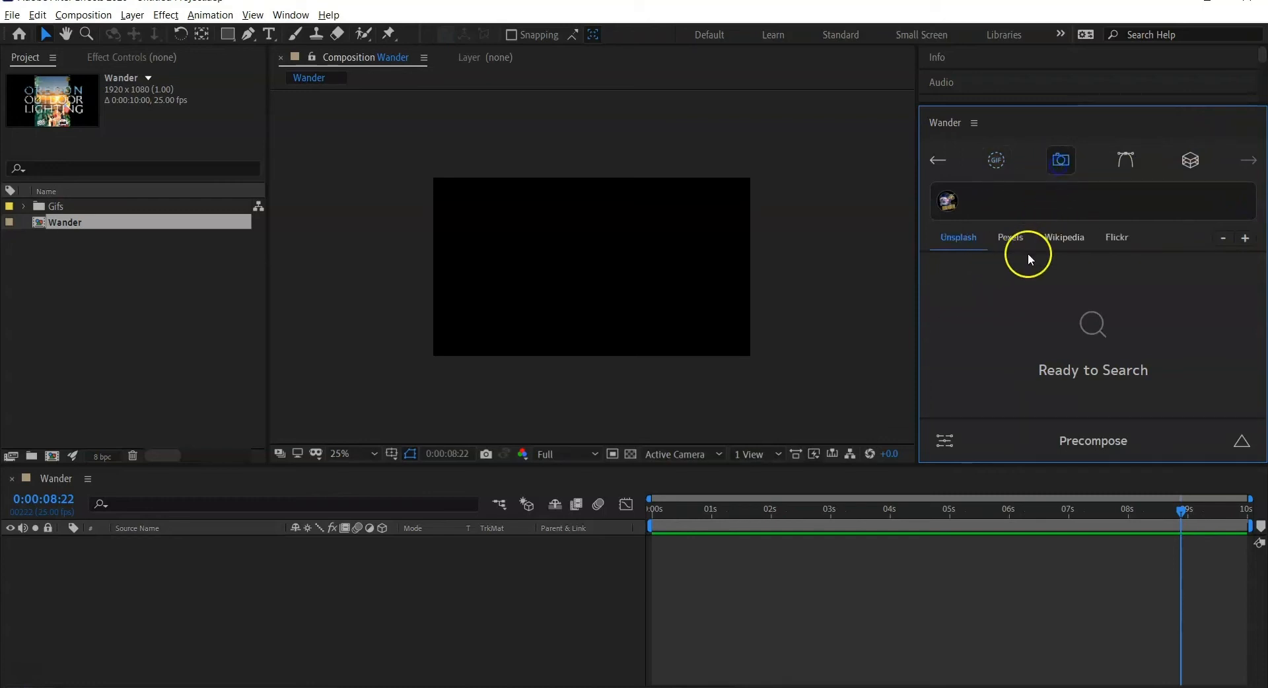
pyautogui.moveTo(1027, 259)
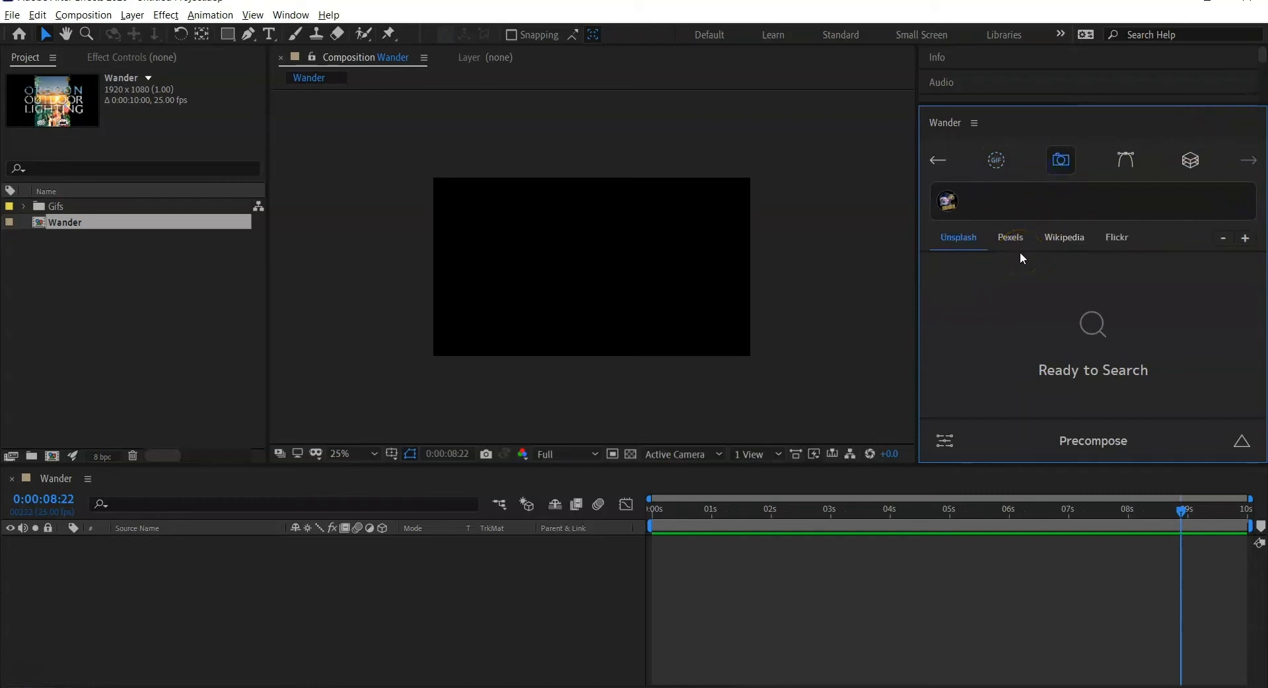
pyautogui.moveTo(1062, 91)
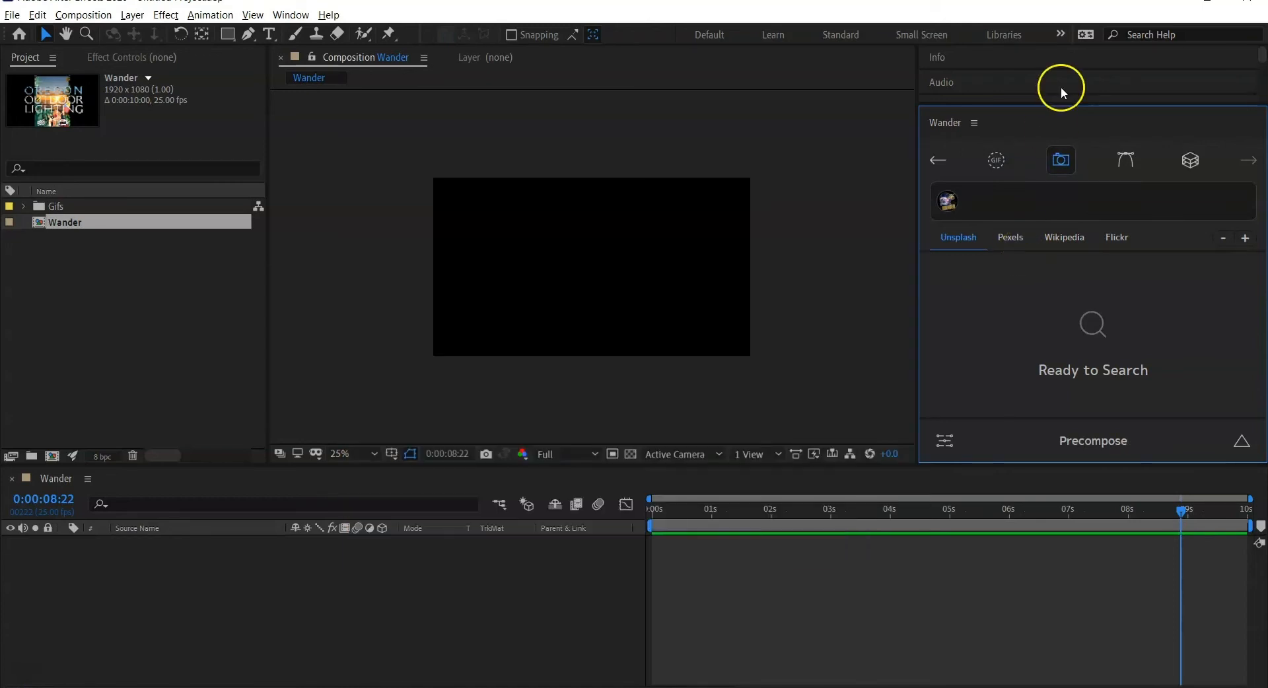
pyautogui.moveTo(950, 277)
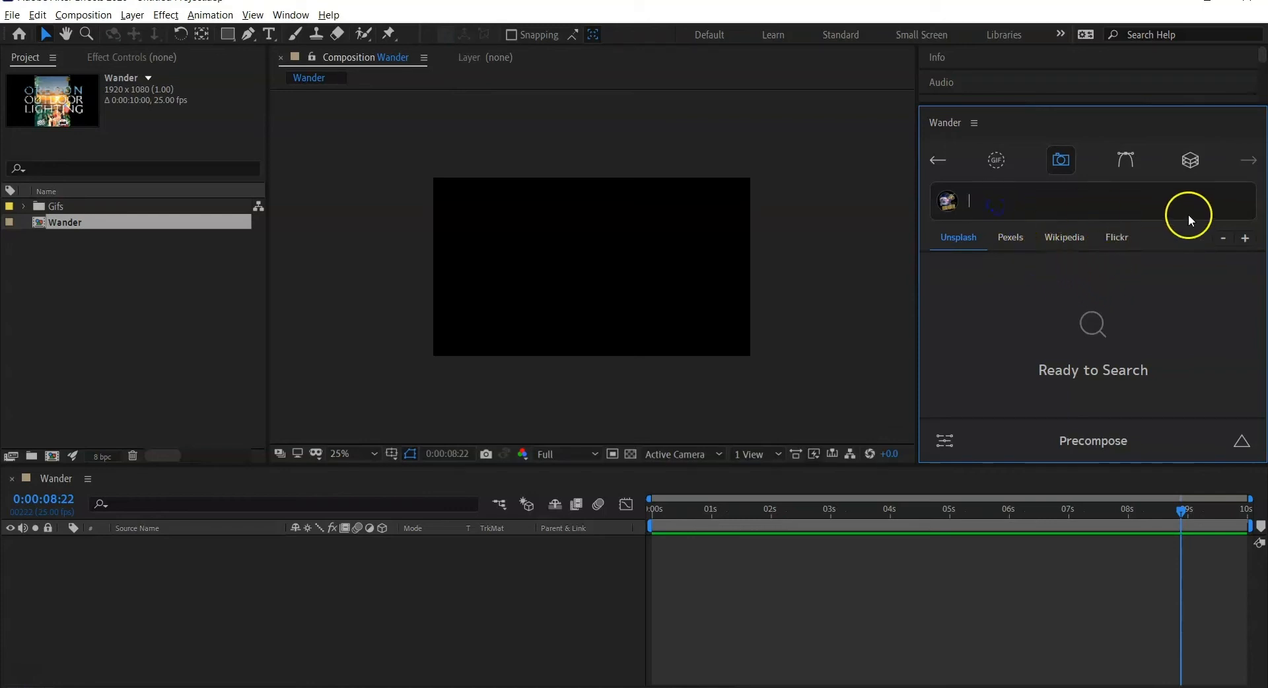
pyautogui.moveTo(1189, 220)
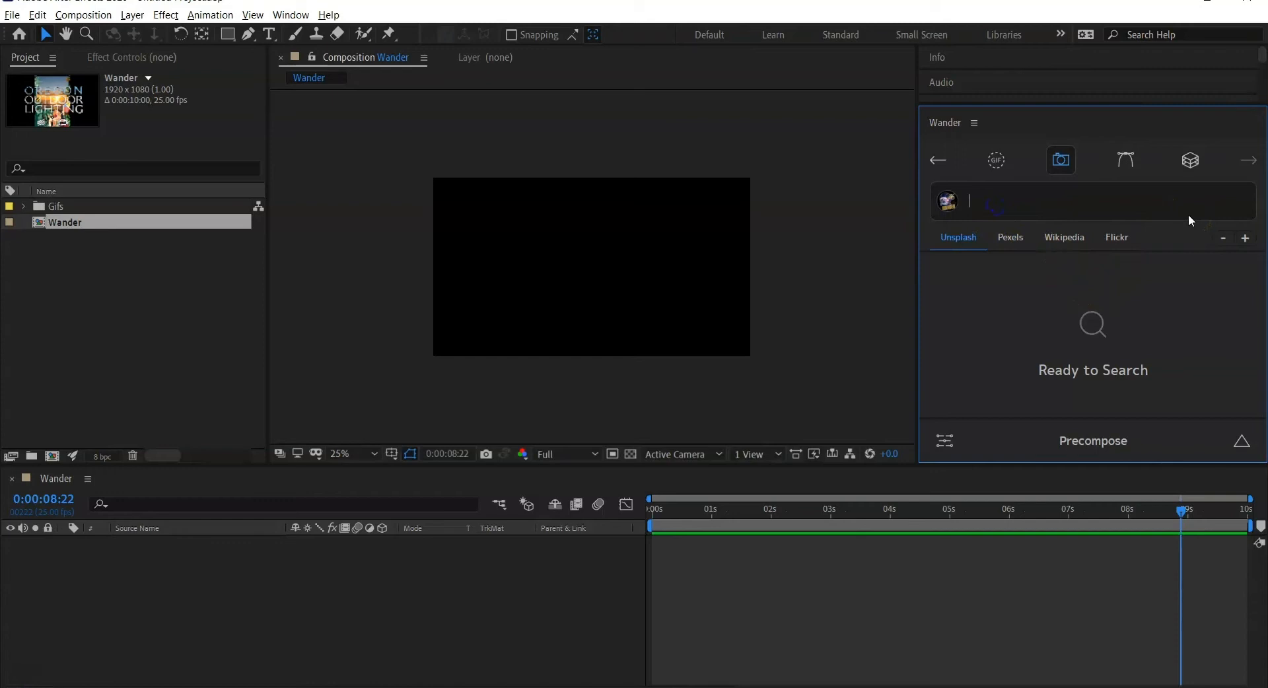
# - Search Wander for 'The Moon' and scroll through the Unsplash photo results
pyautogui.write('The')
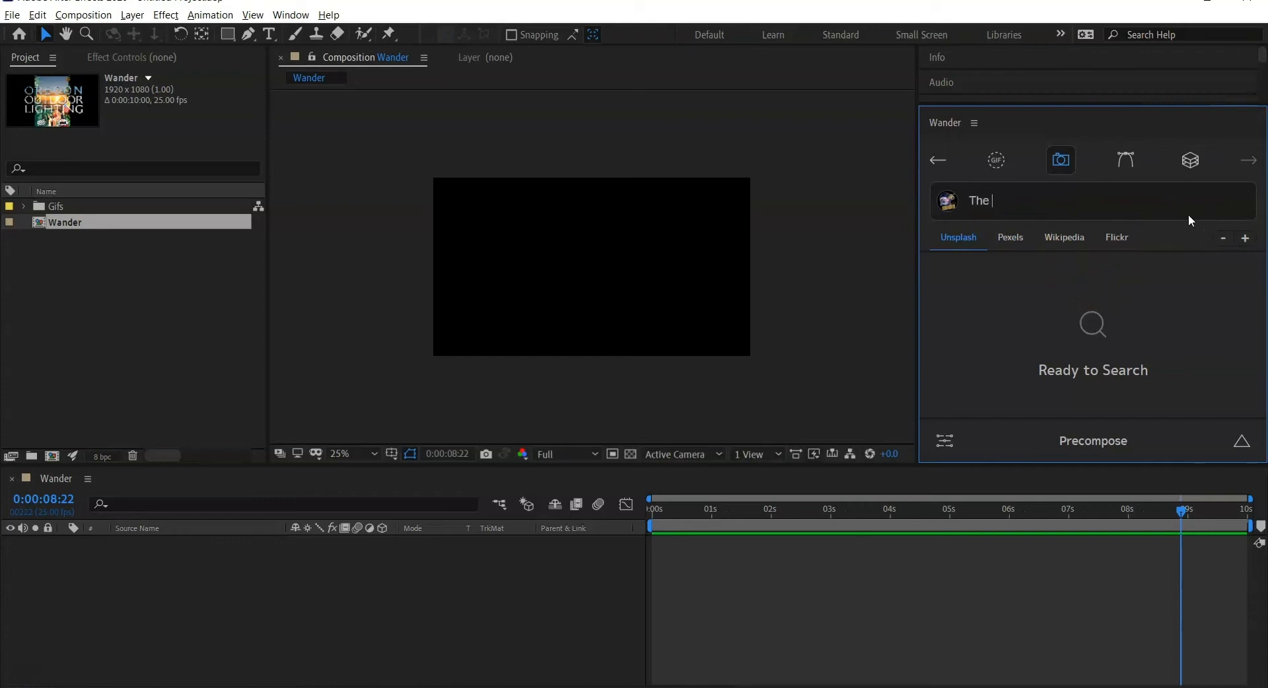
pyautogui.write('Moon')
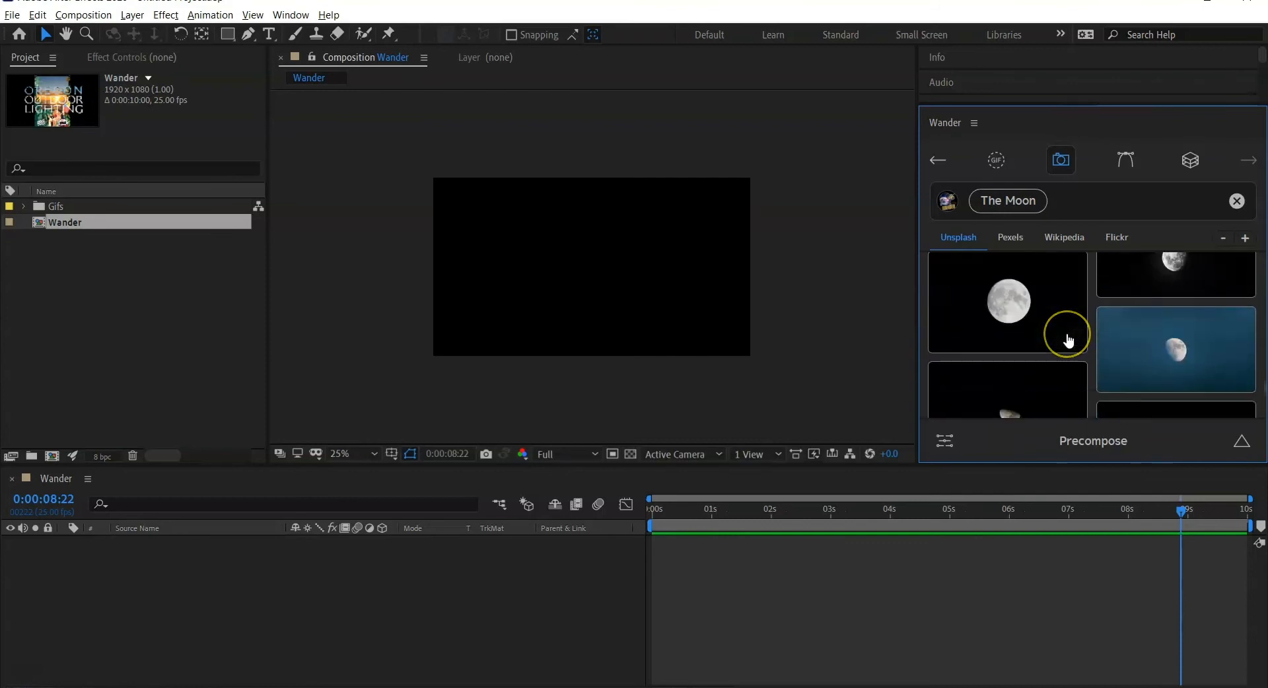
pyautogui.scroll(-3)
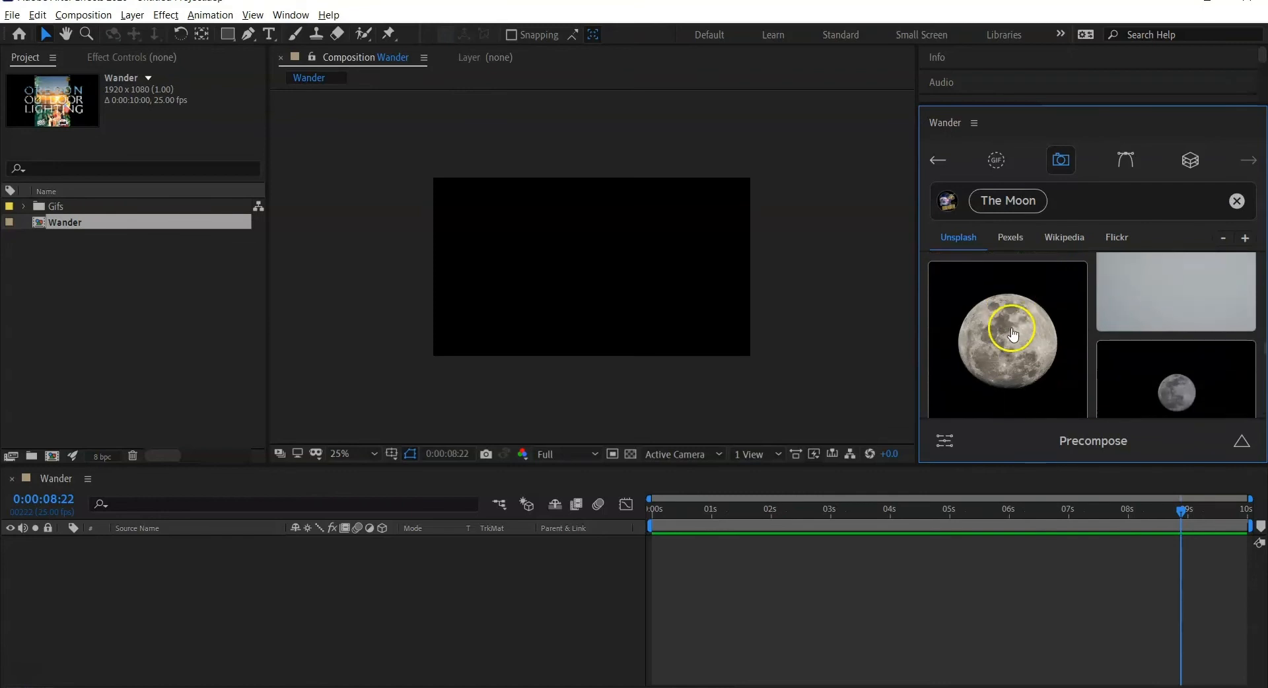
pyautogui.scroll(-3)
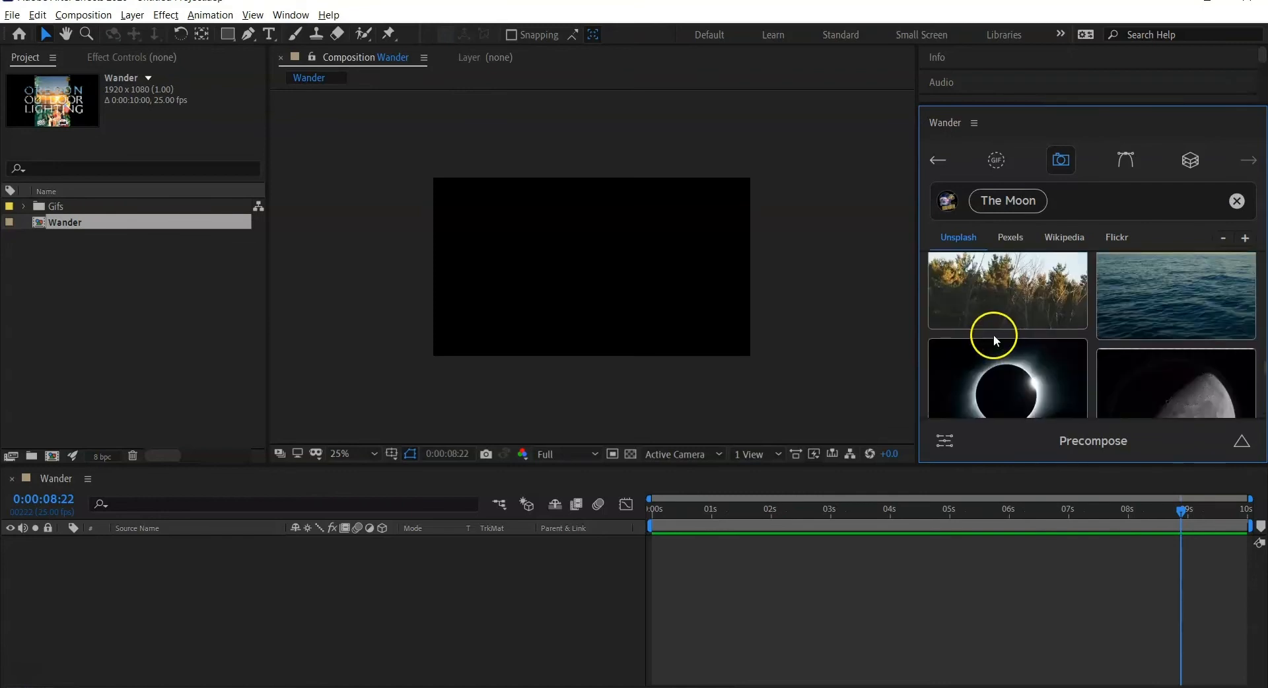
pyautogui.scroll(-3)
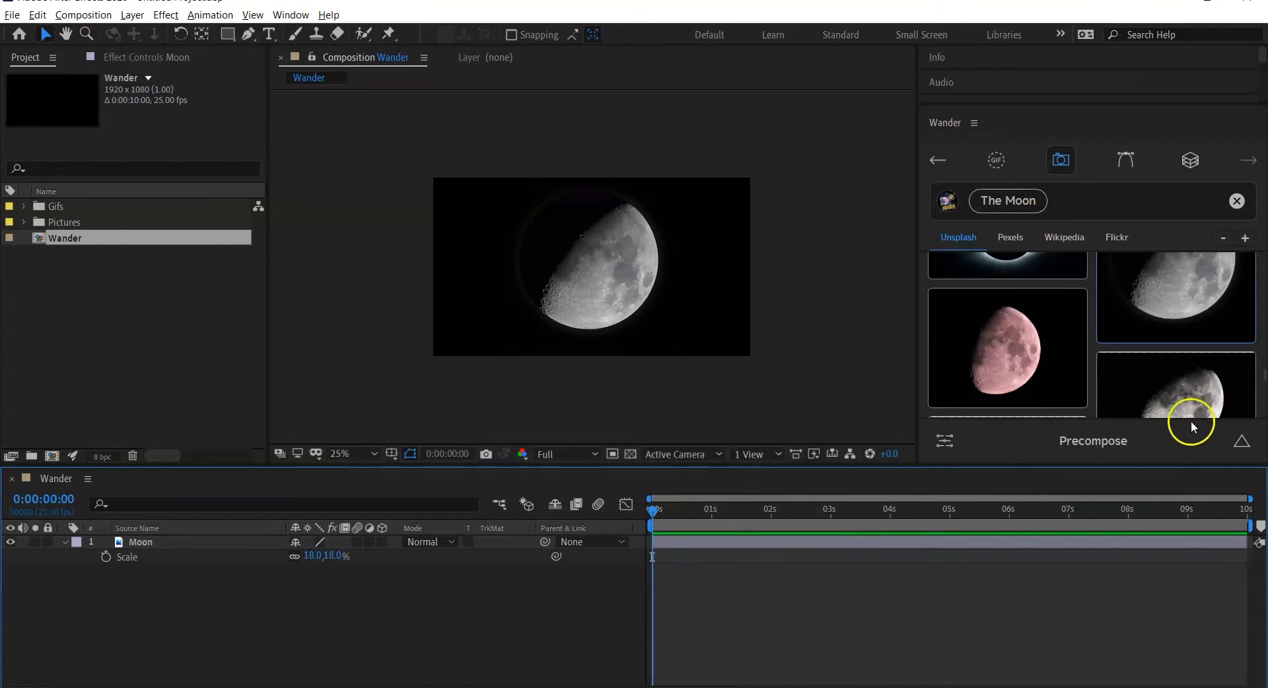
pyautogui.moveTo(1144, 199)
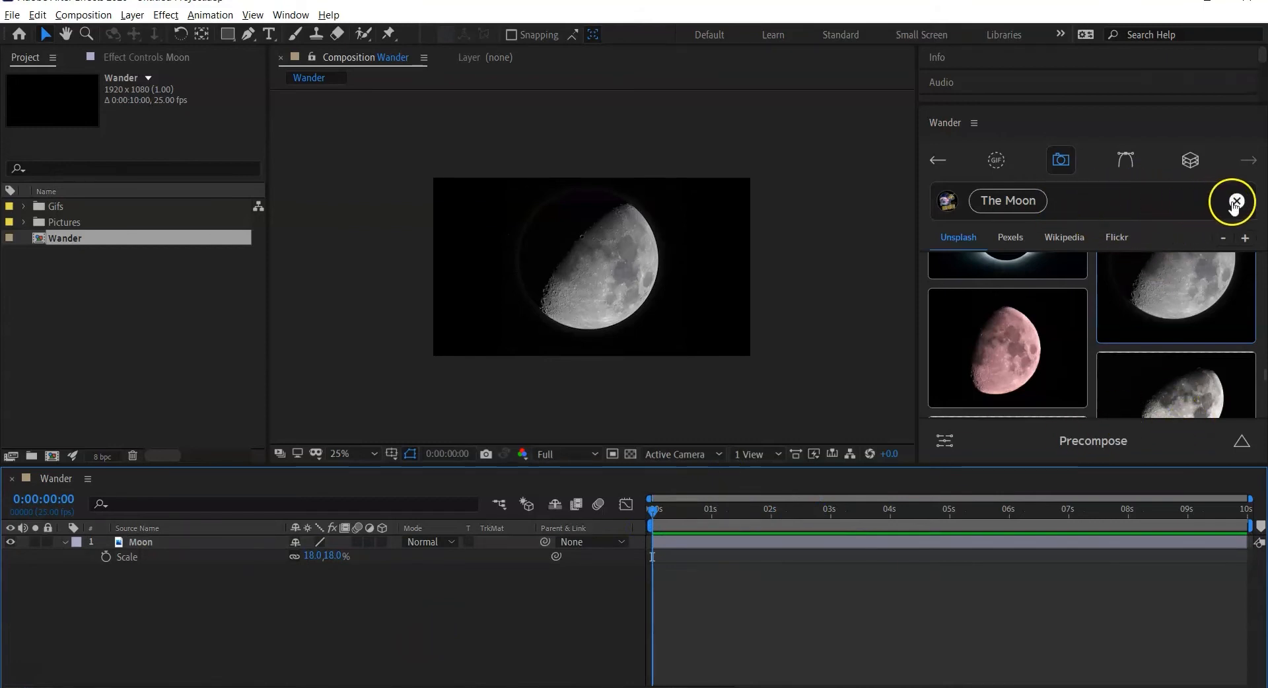
# - Replace the moon search with 'Stars' and add the blue galaxy photo as a layer
pyautogui.click(1232, 201)
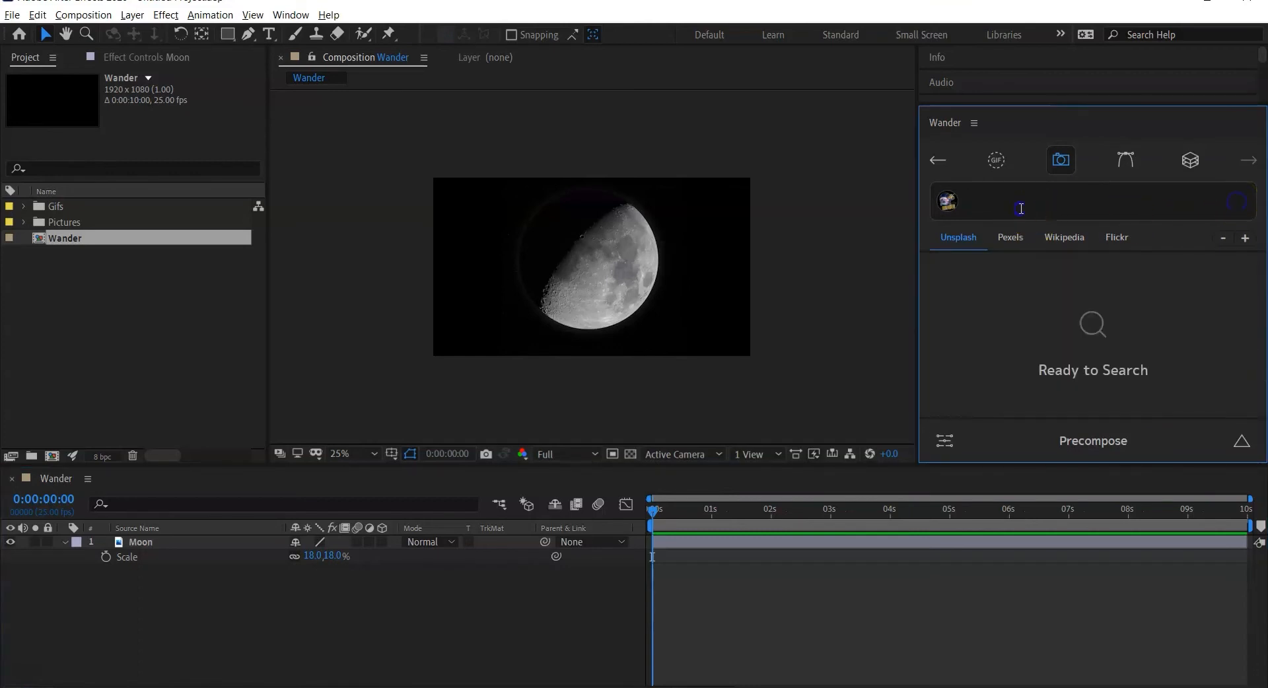
pyautogui.write('Stars')
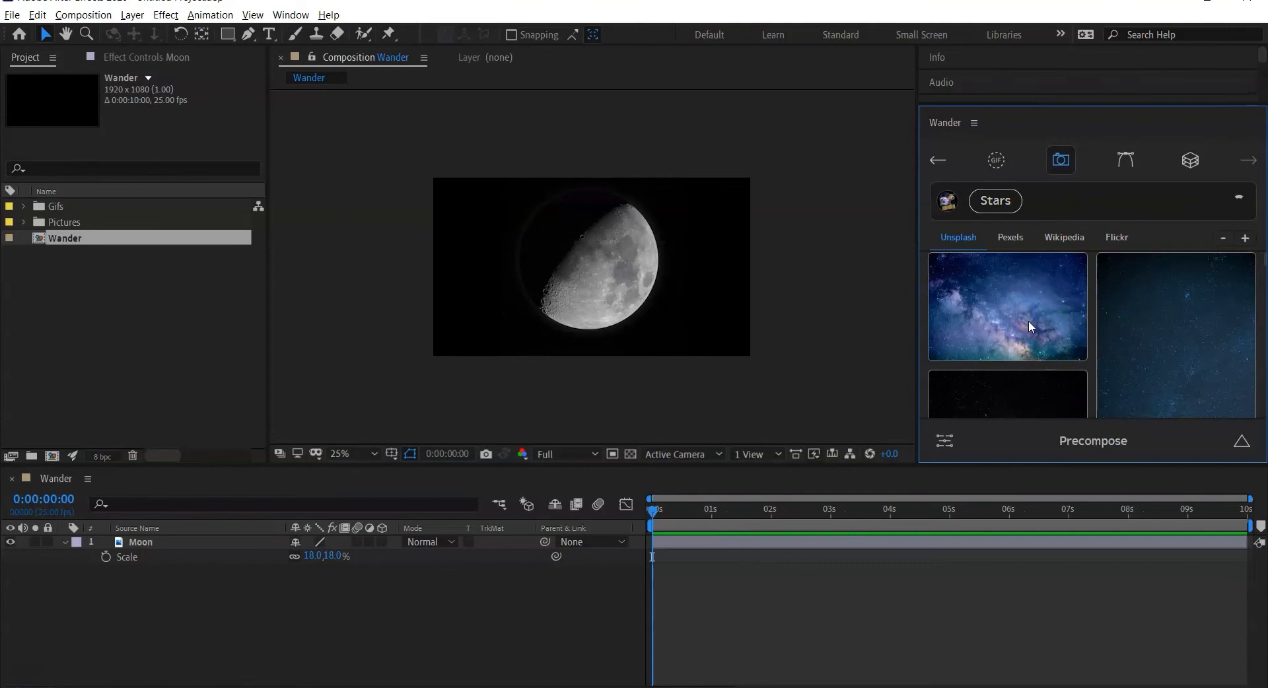
pyautogui.click(1008, 306)
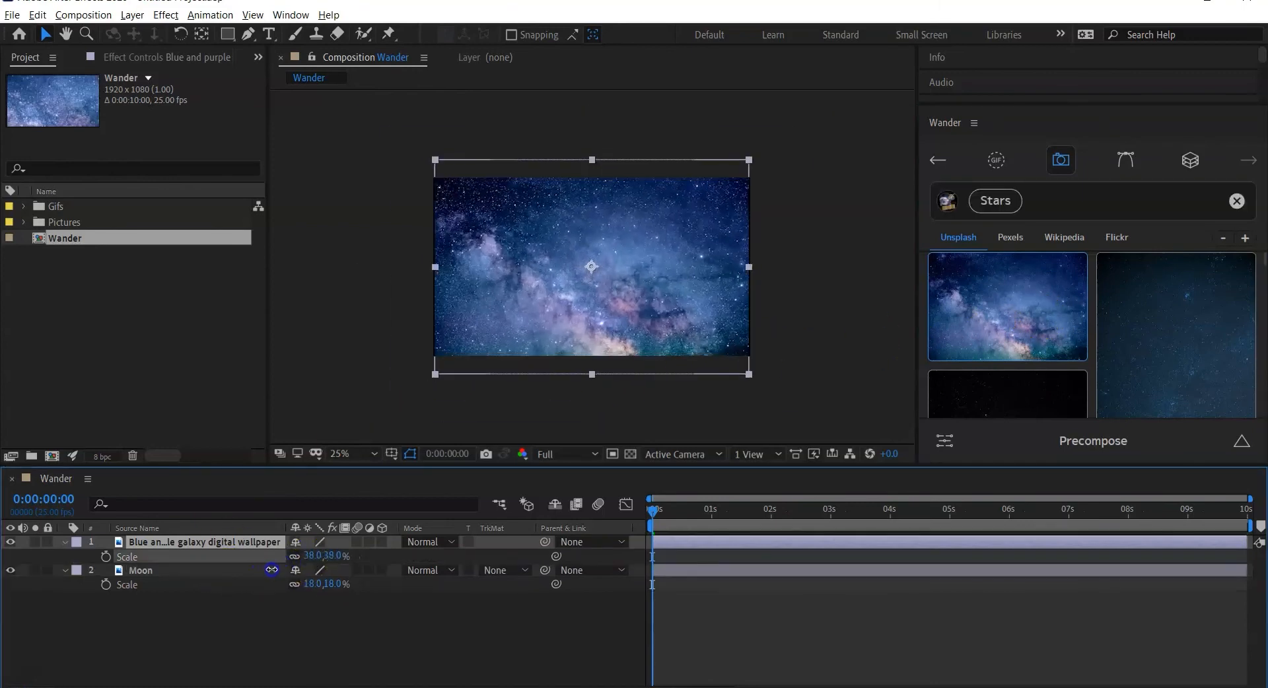
# - Blend the galaxy layer over the Moon, trying Multiply before choosing Overlay
pyautogui.click(424, 541)
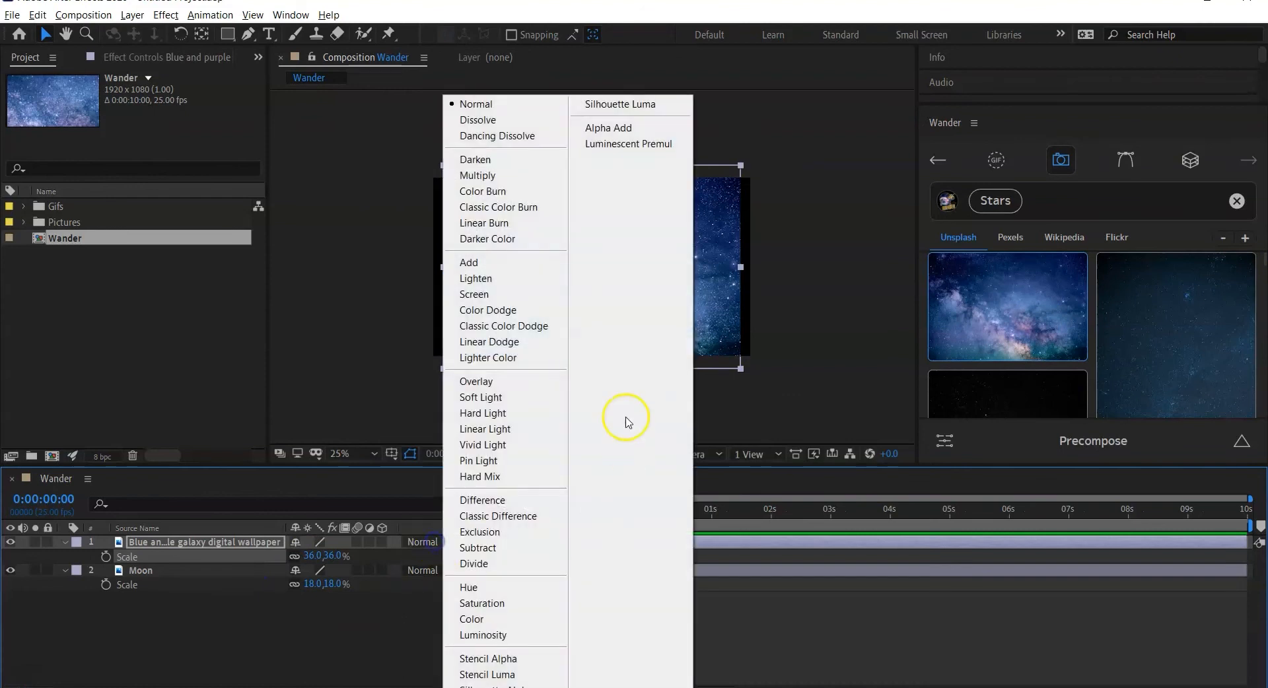
pyautogui.moveTo(479, 176)
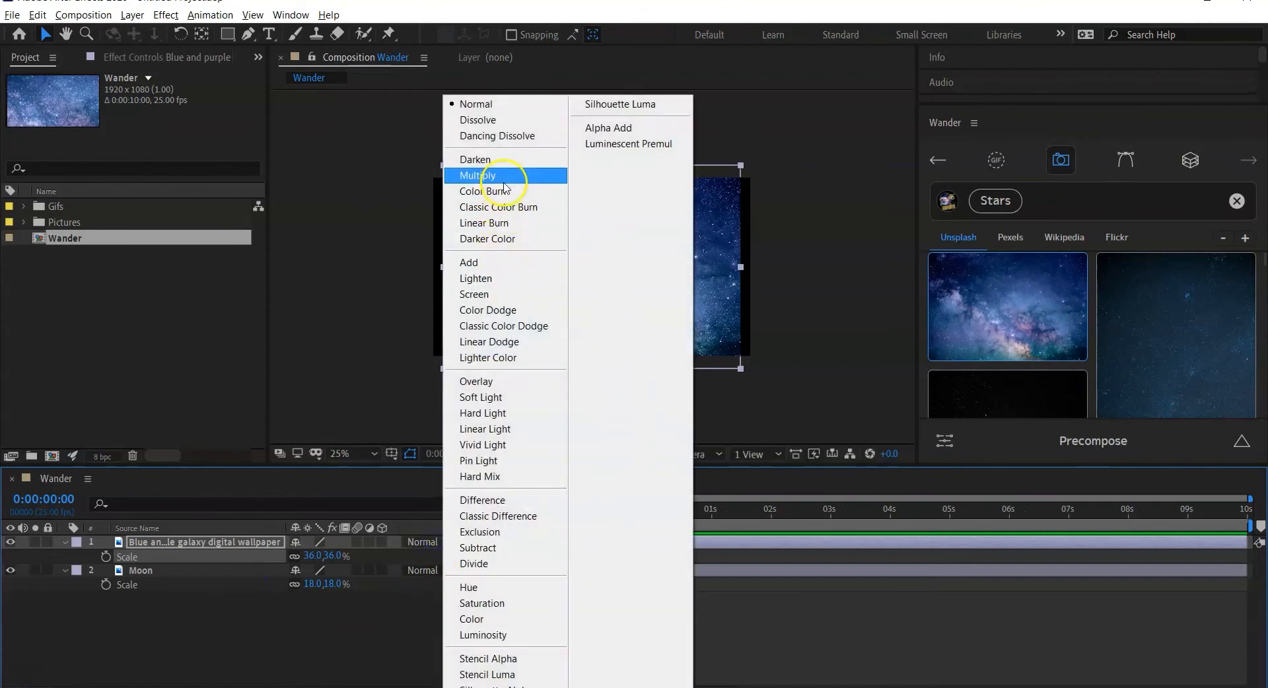
pyautogui.click(478, 176)
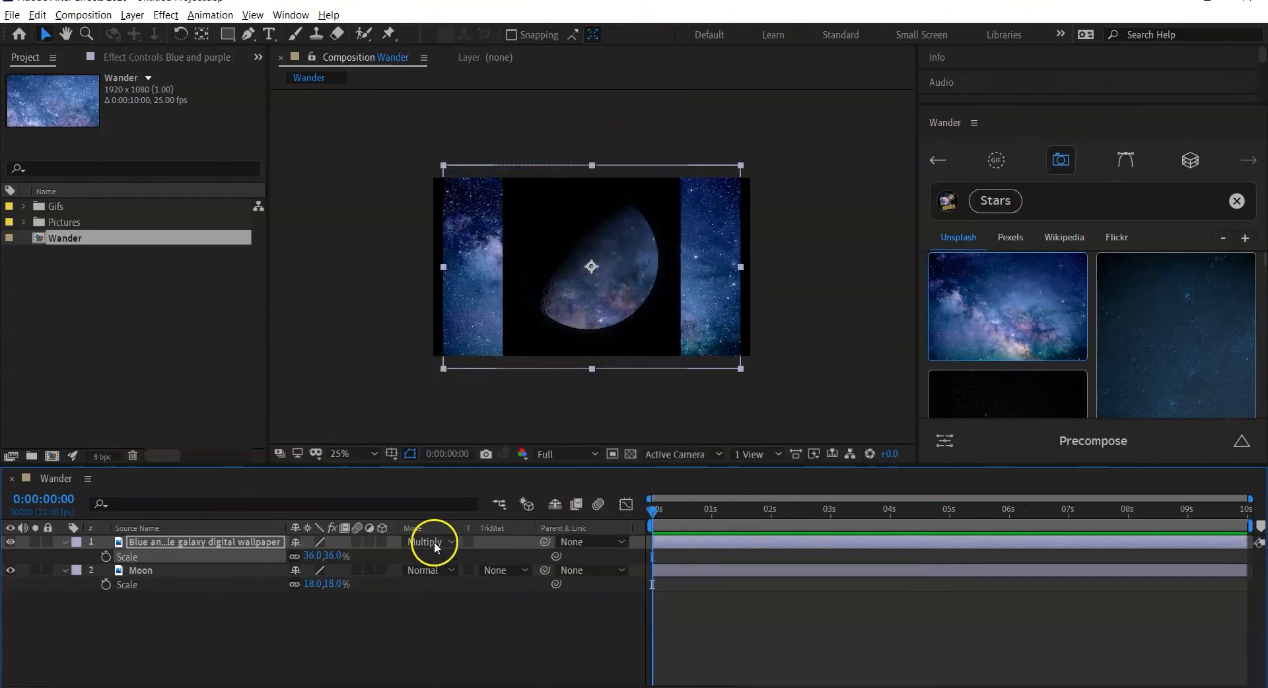
pyautogui.click(426, 542)
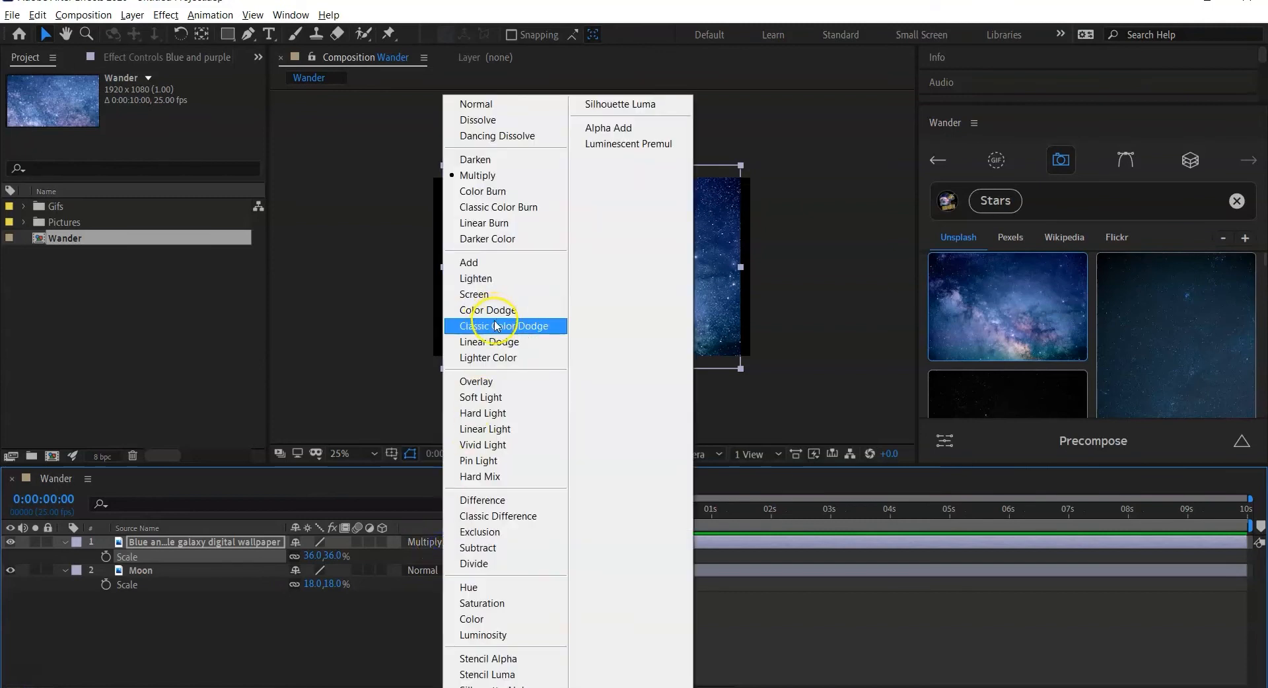
pyautogui.click(476, 381)
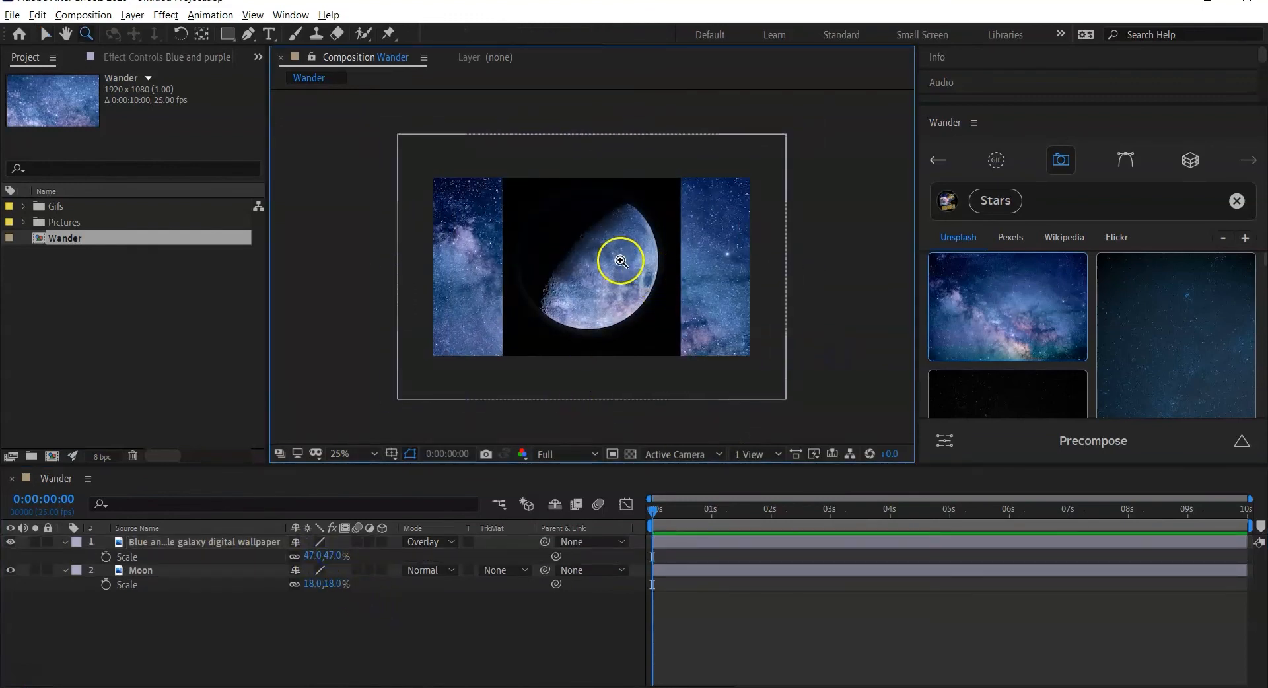
# - Browse the 'Stars' photo results in Wander, then clear the search field
pyautogui.click(620, 260)
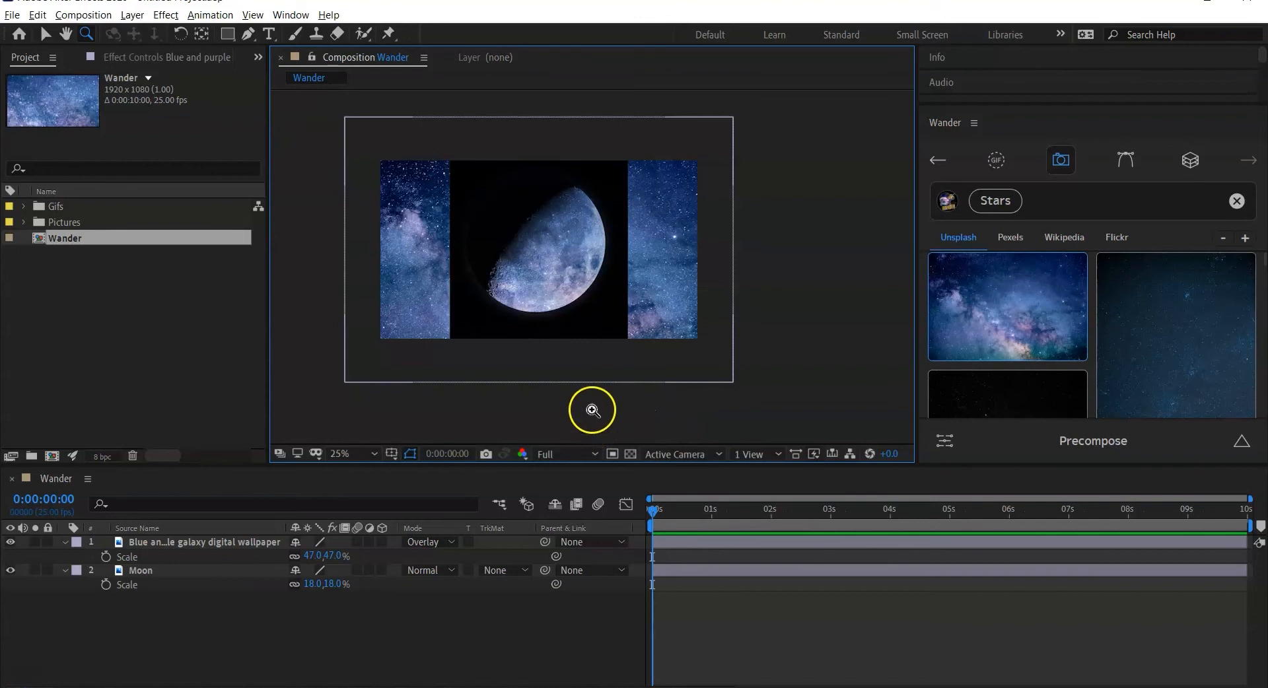
pyautogui.moveTo(1258, 371)
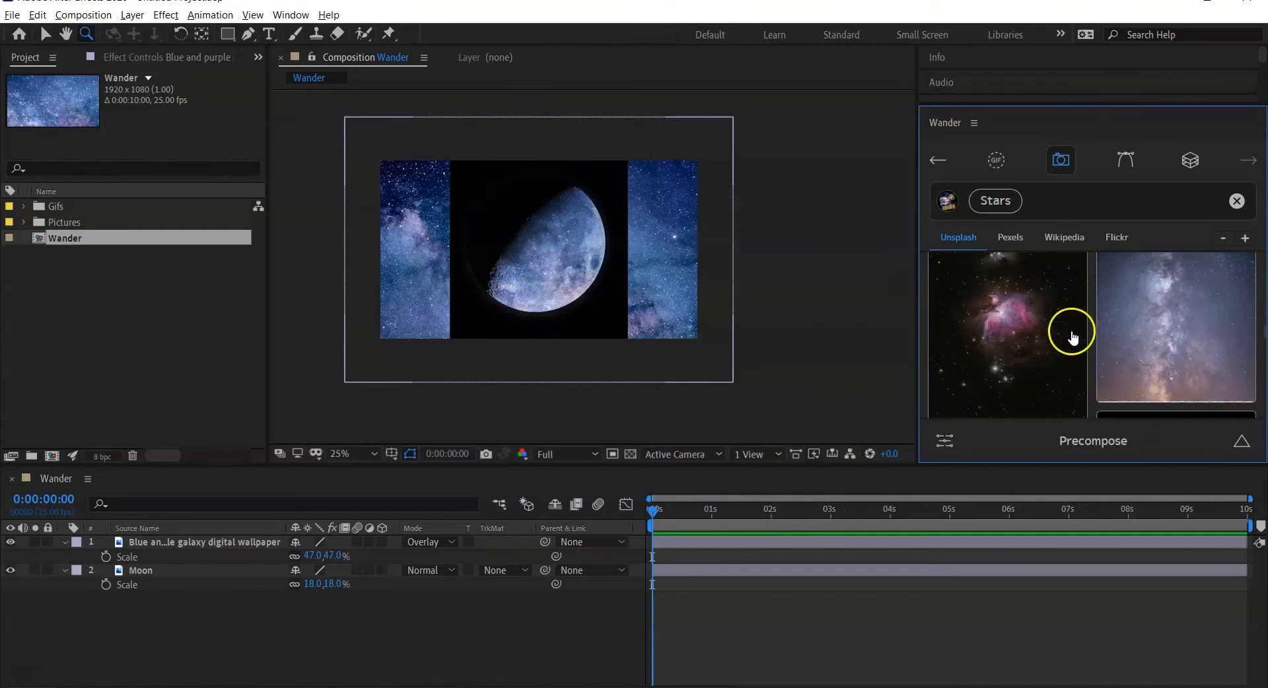
pyautogui.scroll(-3)
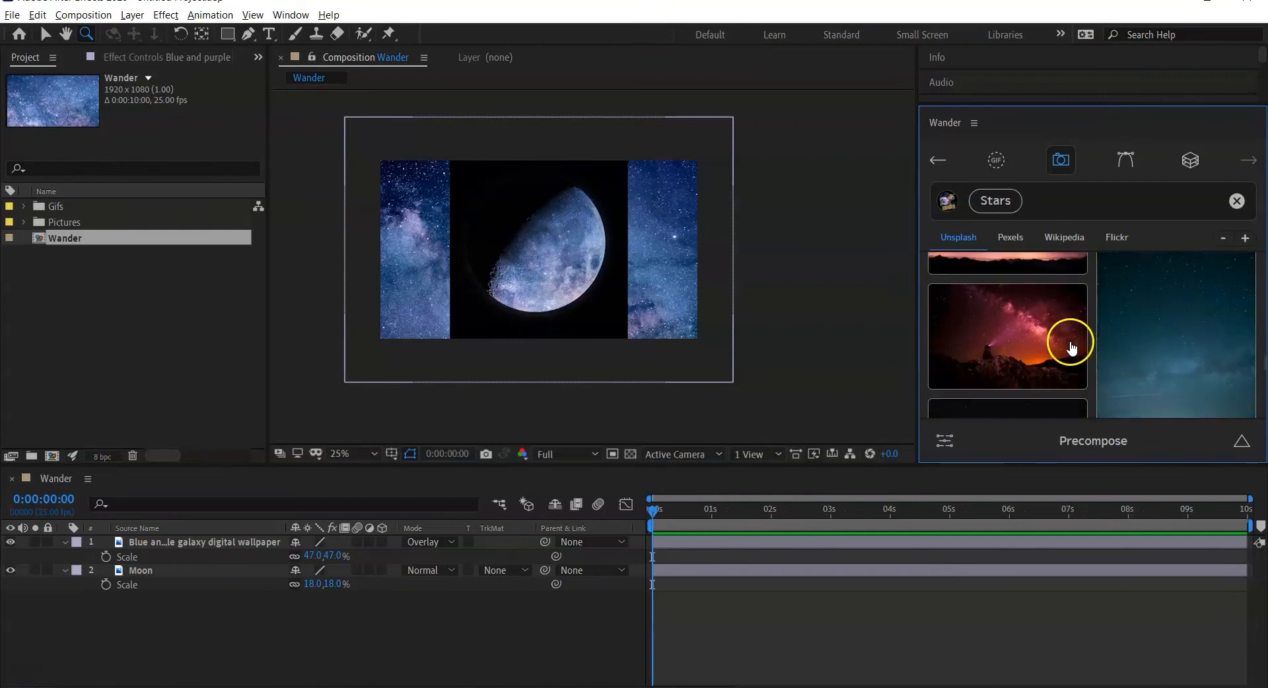
pyautogui.moveTo(1053, 371)
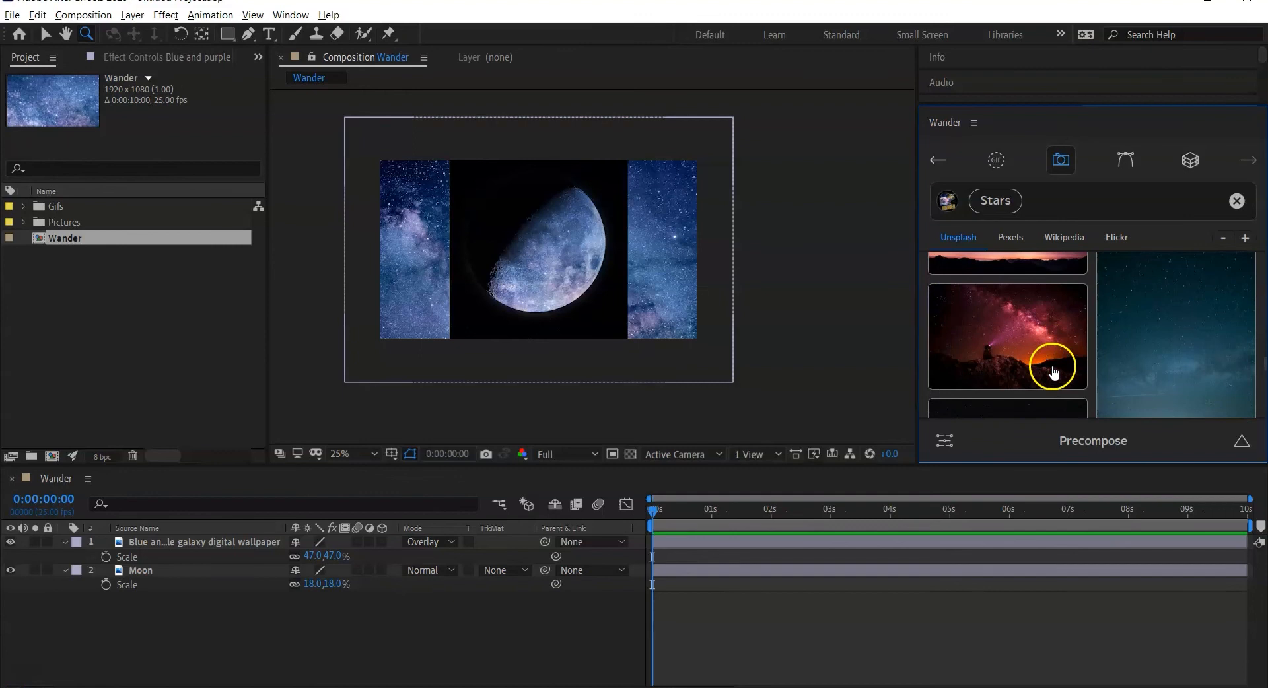
pyautogui.moveTo(1029, 395)
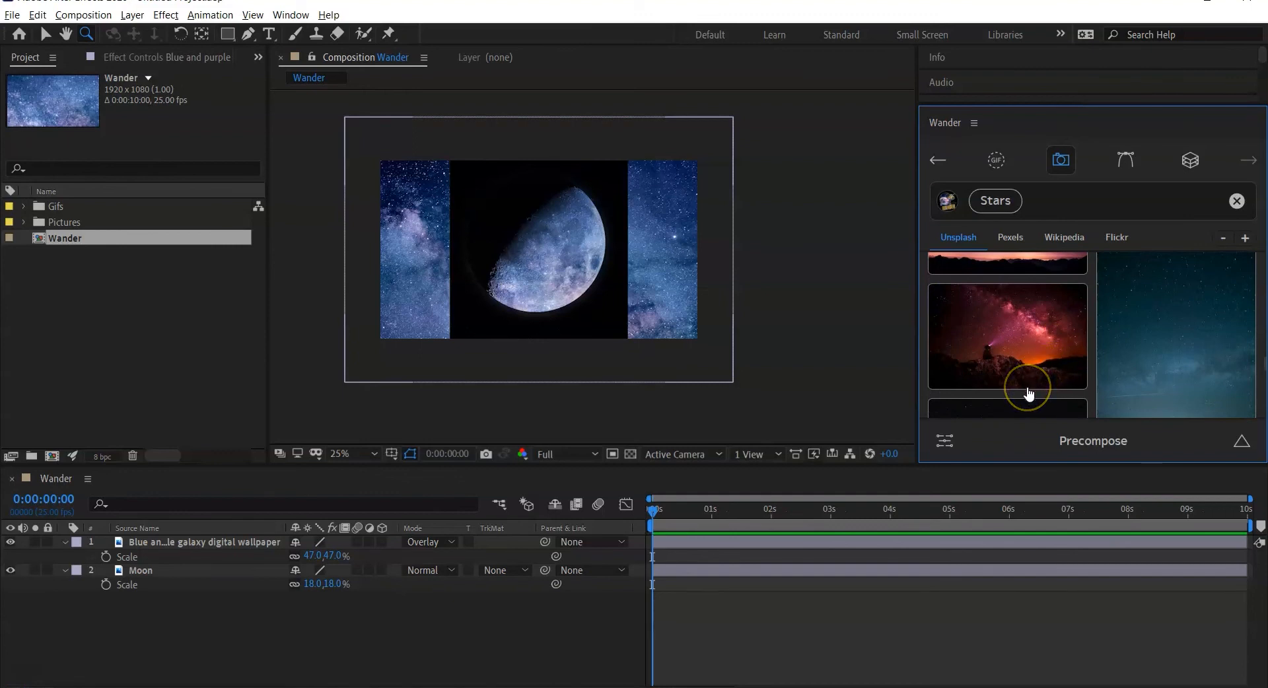
pyautogui.click(141, 570)
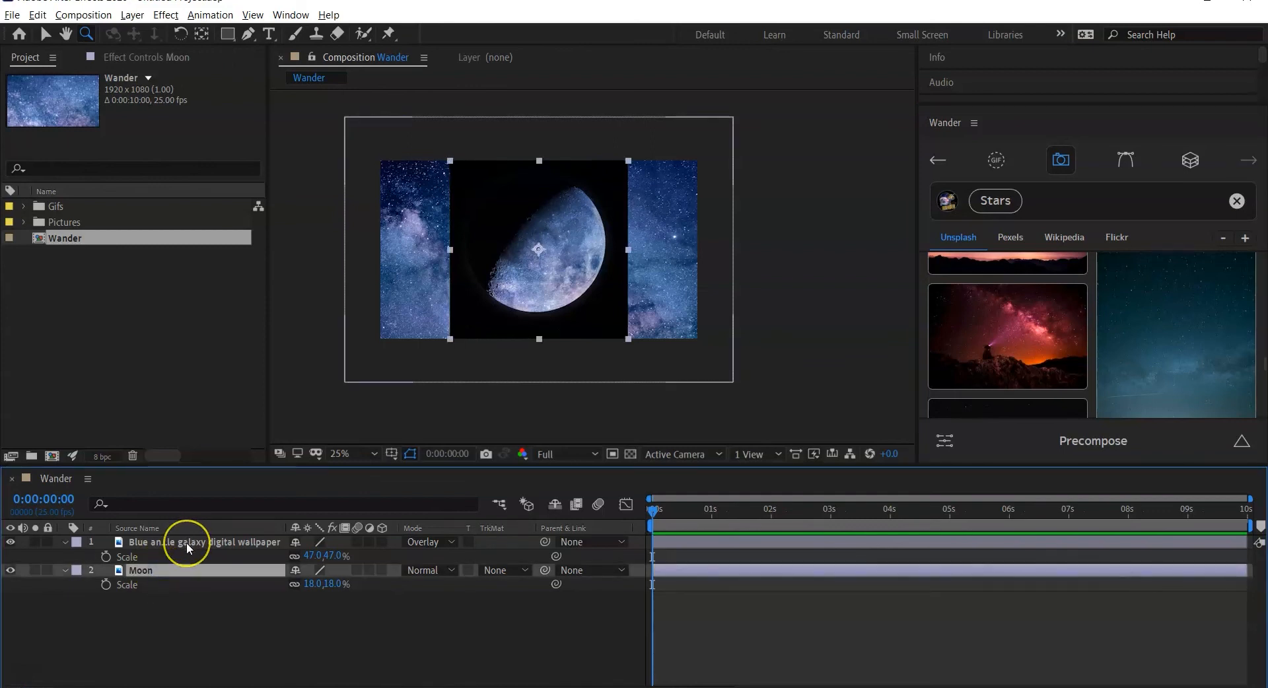
pyautogui.click(202, 542)
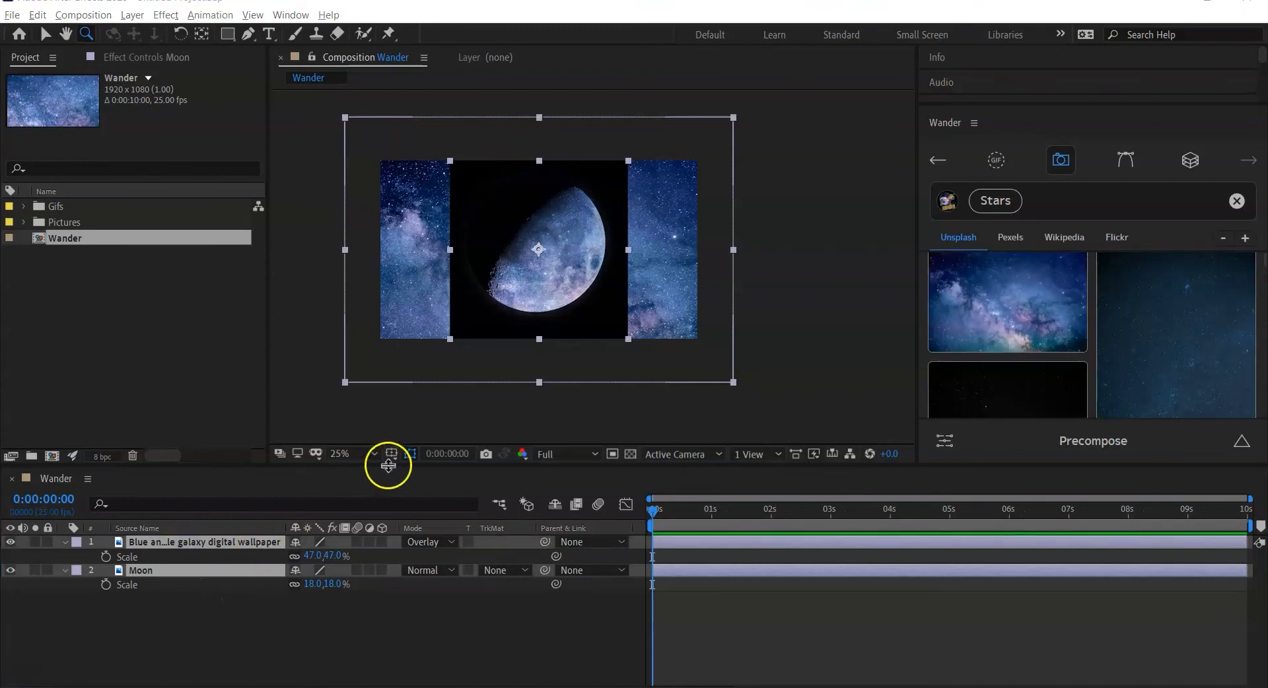
pyautogui.moveTo(860, 369)
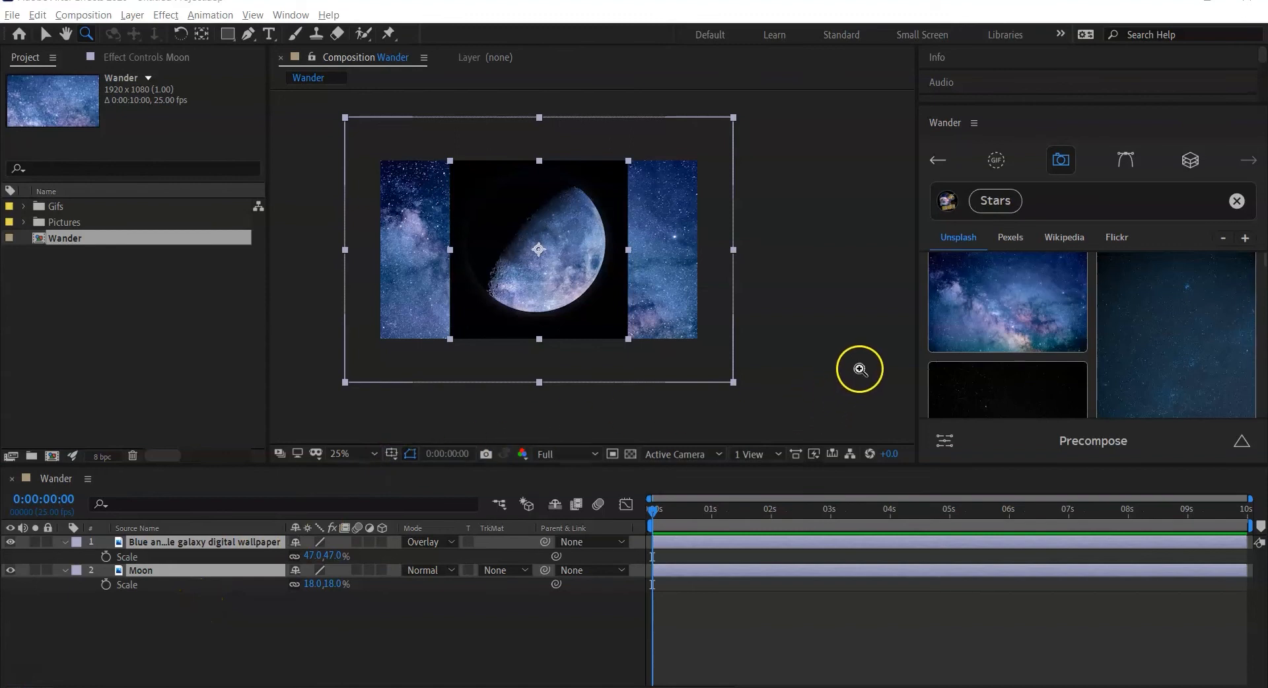
pyautogui.click(1236, 200)
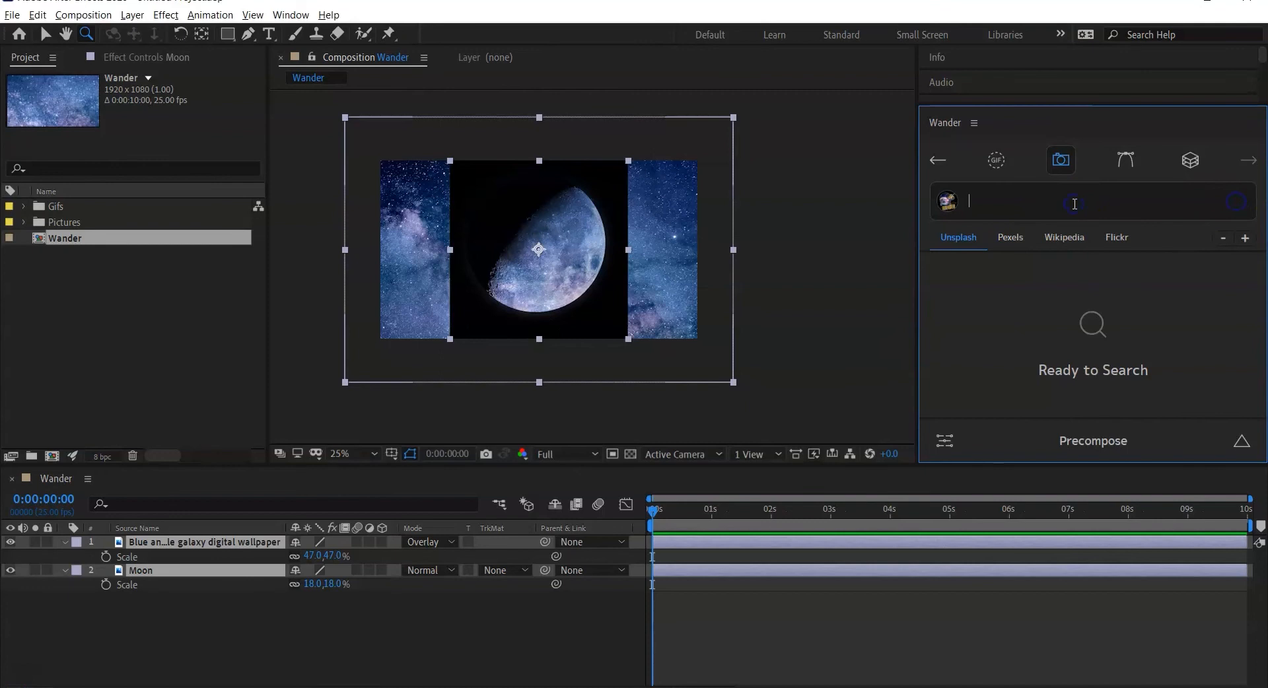
# - Search 'Texture', add the white wavy image in Multiply mode, and zoom to inspect it
pyautogui.write('T')
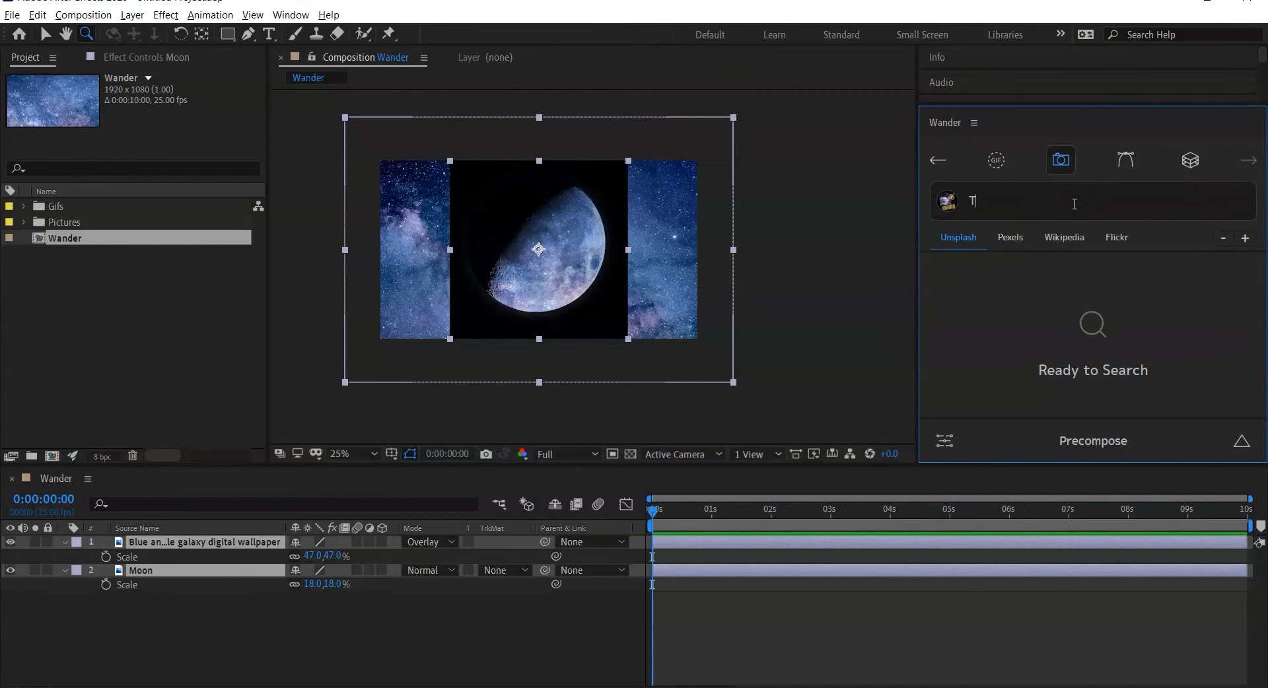
pyautogui.write('Ten')
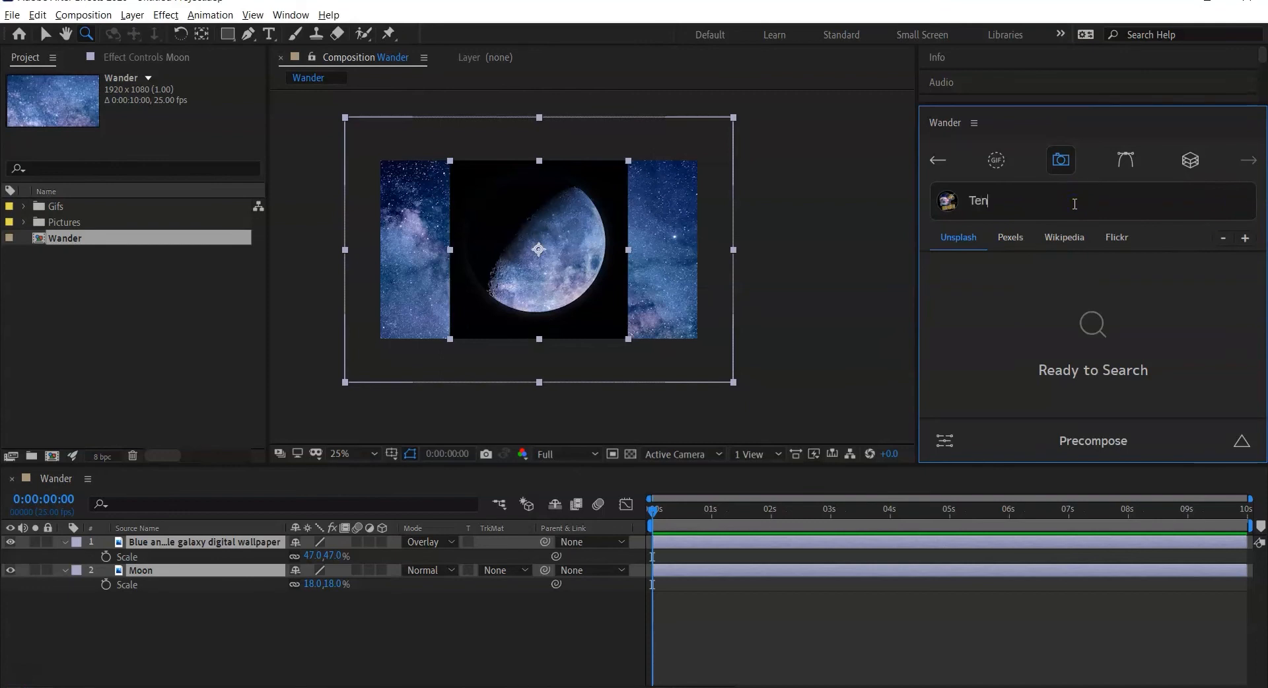
pyautogui.press('Return')
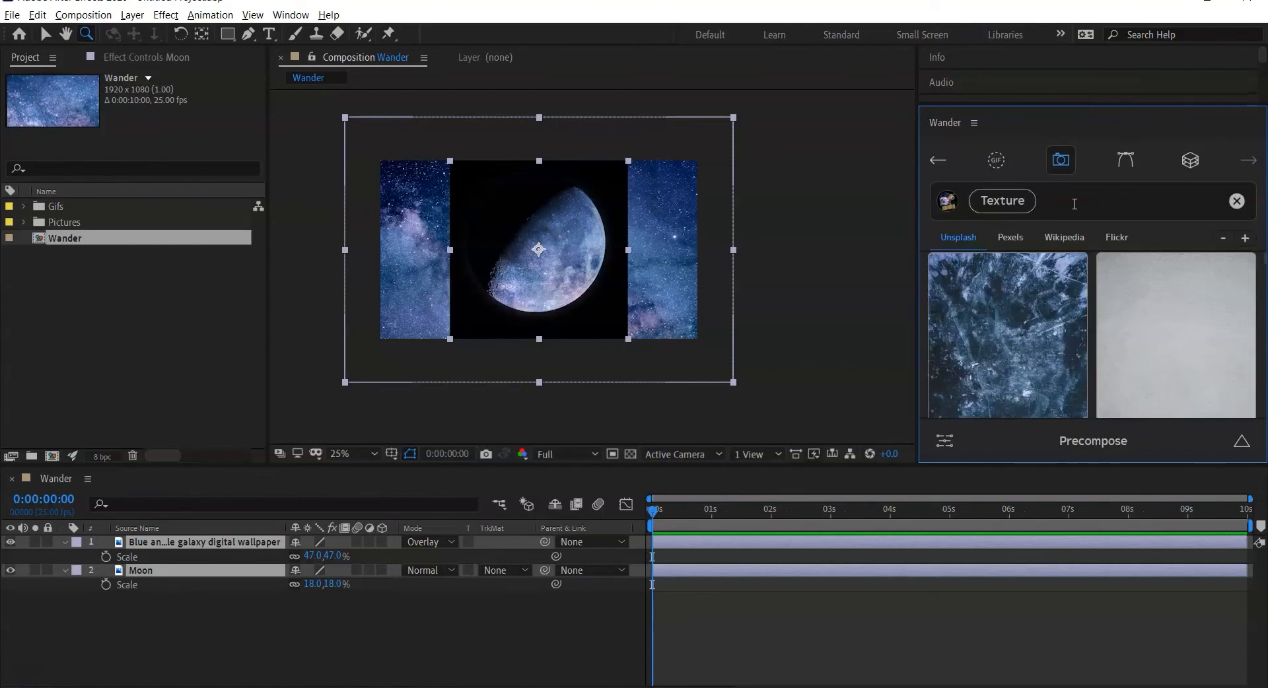
pyautogui.scroll(-3)
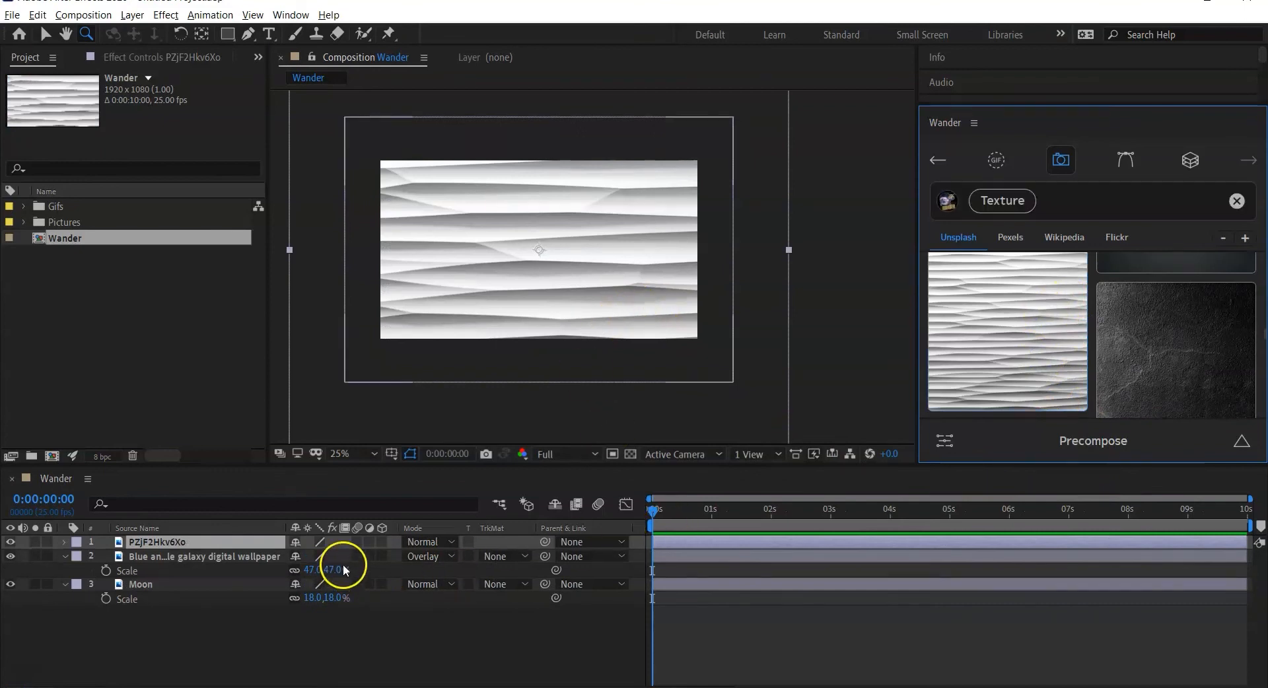
pyautogui.click(428, 556)
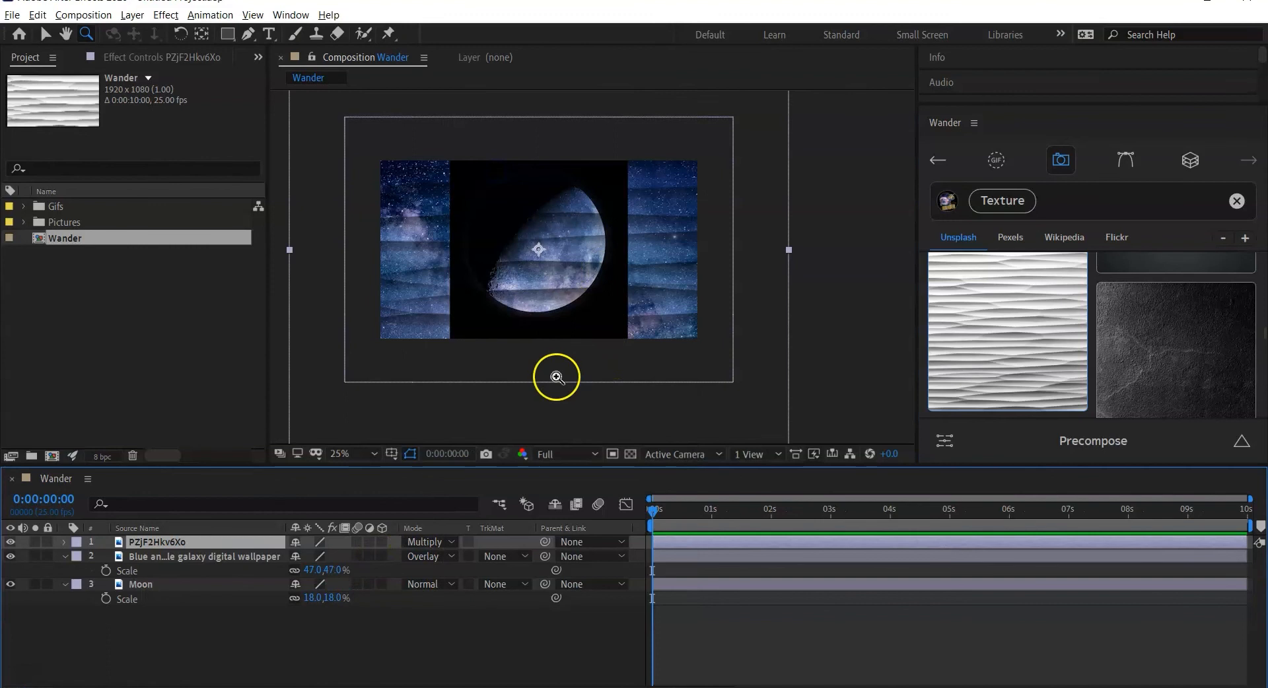
pyautogui.click(556, 378)
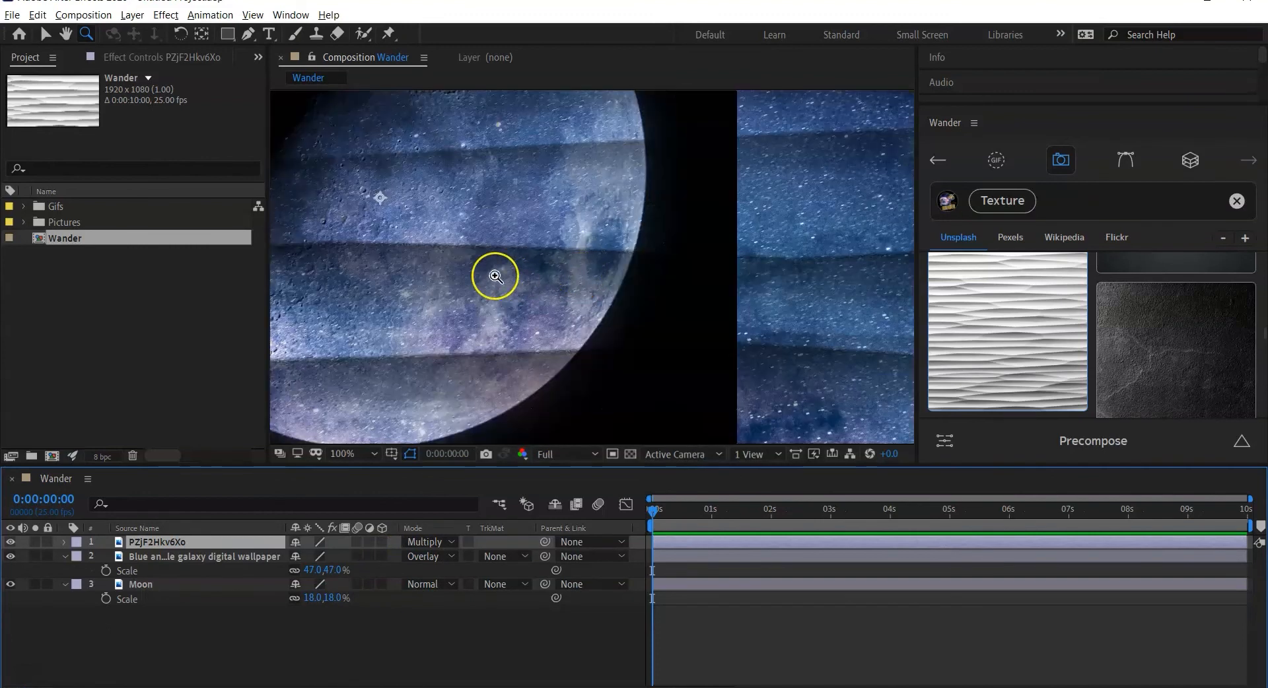
pyautogui.click(344, 454)
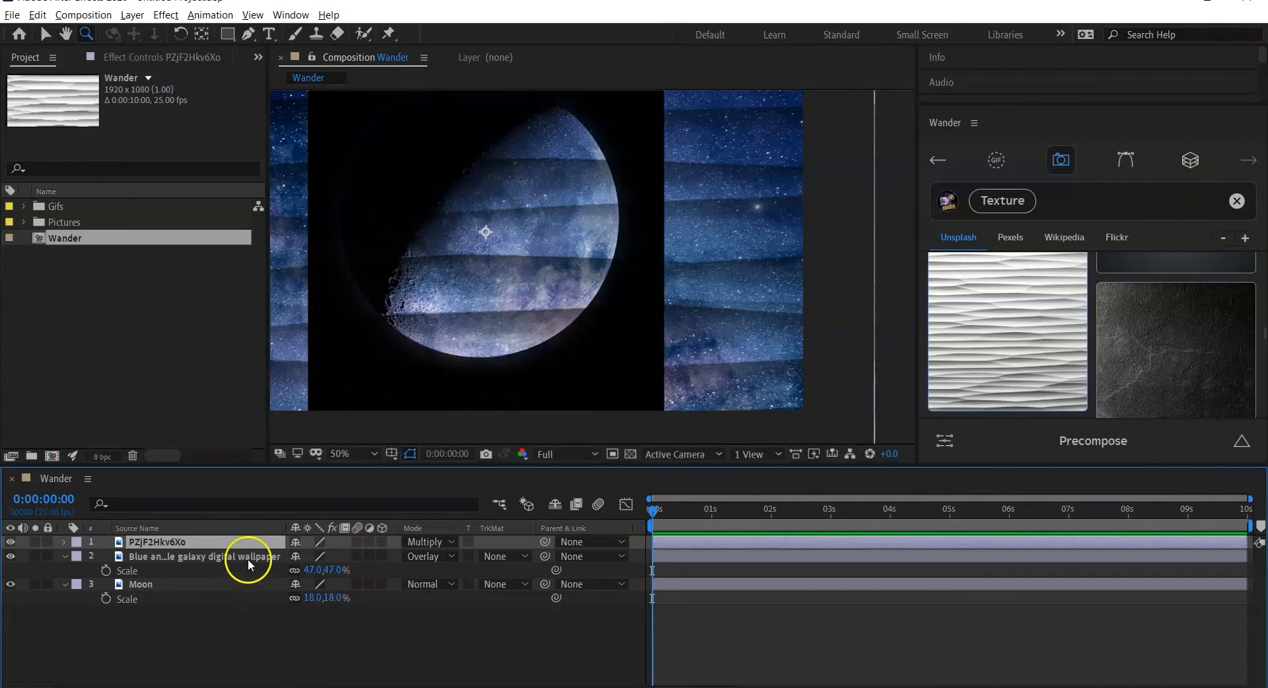
pyautogui.click(341, 454)
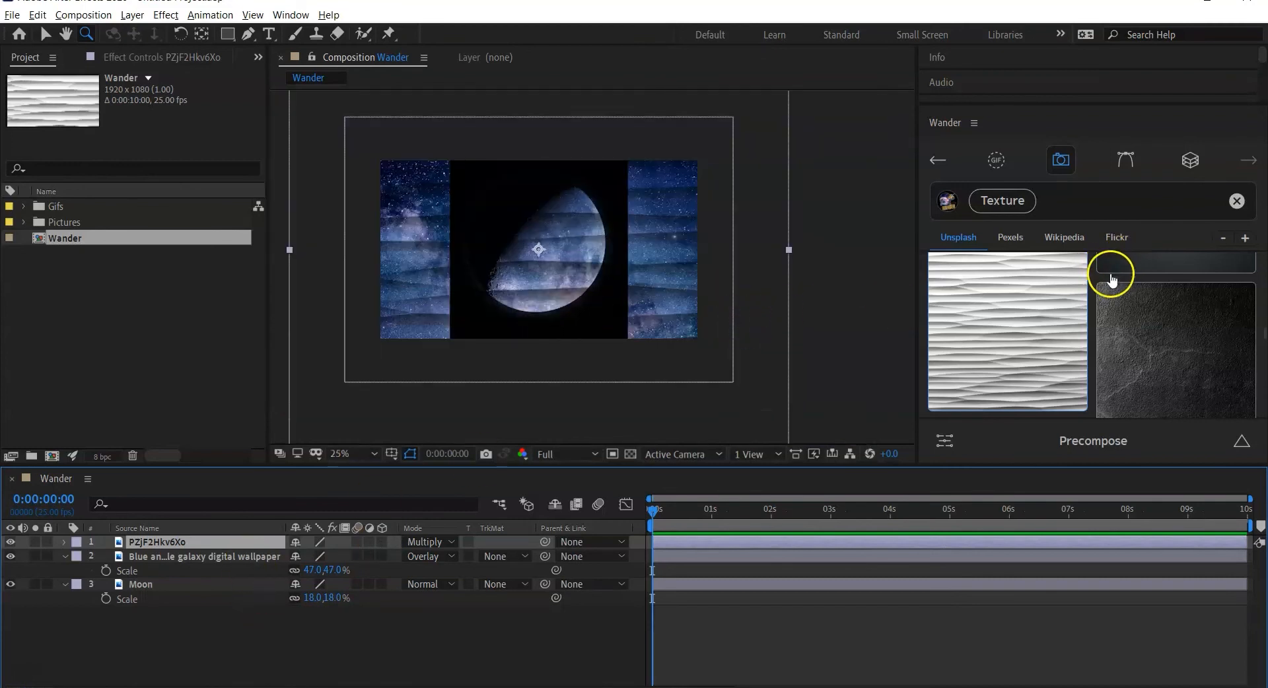
pyautogui.moveTo(1057, 320)
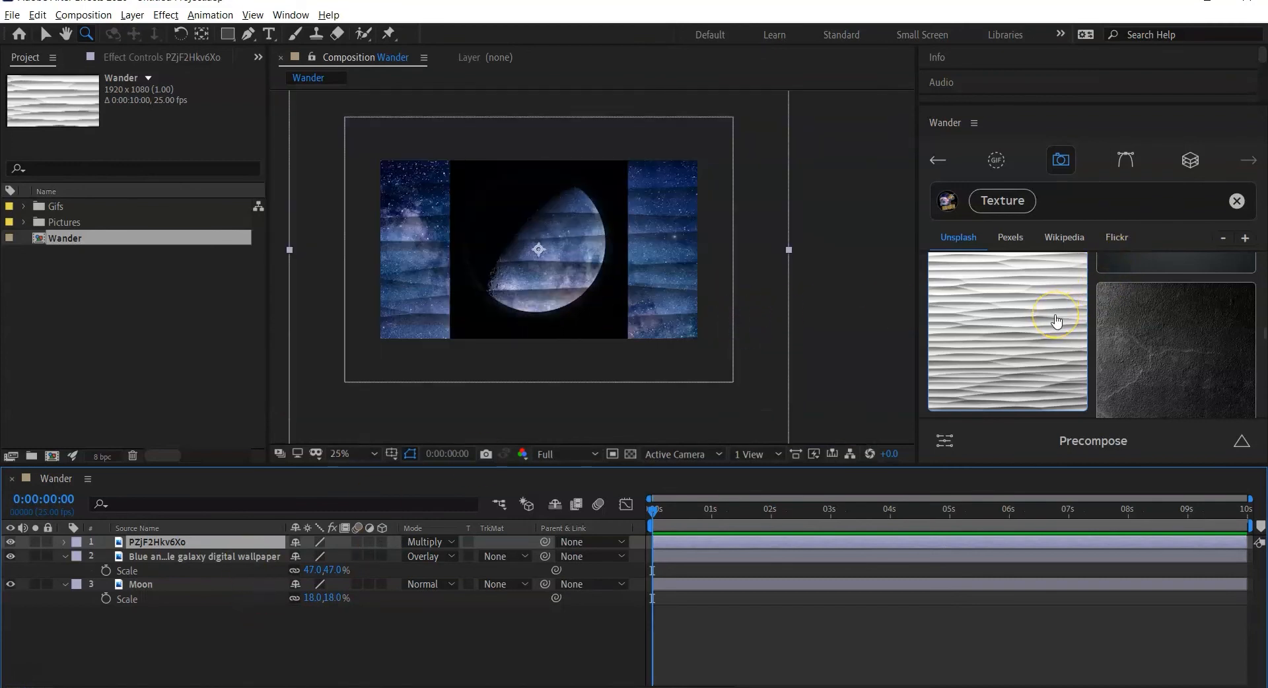
pyautogui.moveTo(1111, 214)
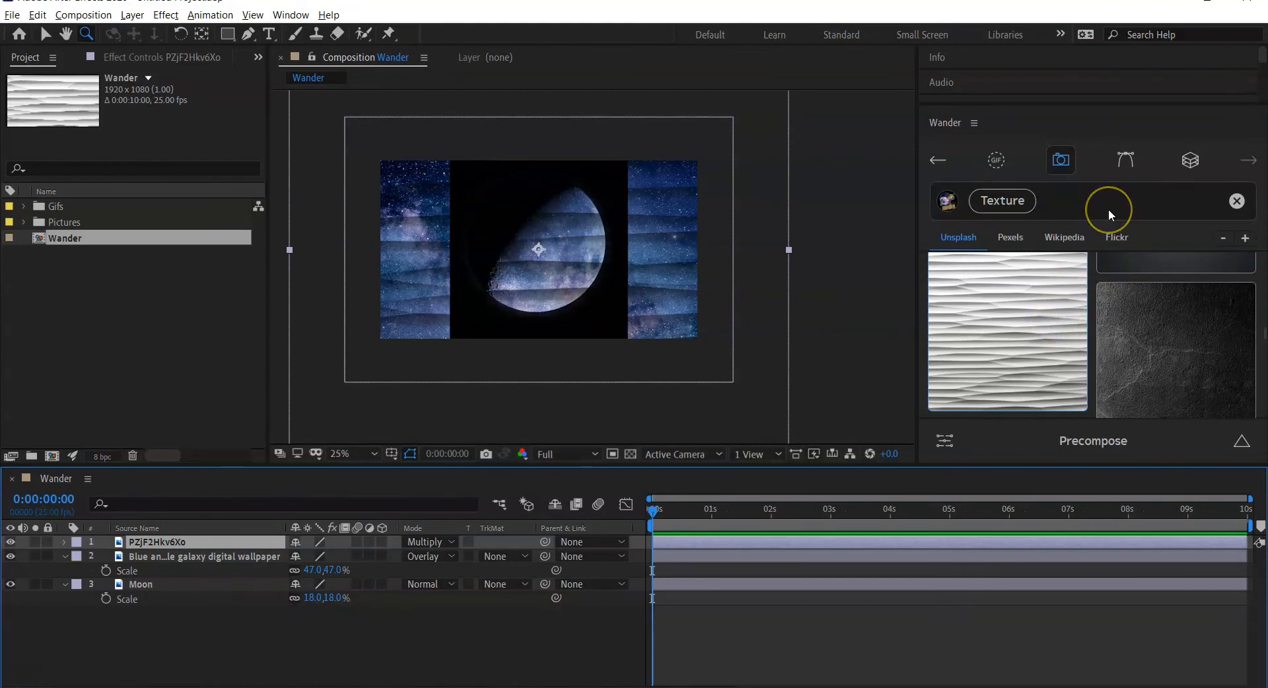
pyautogui.moveTo(1109, 209)
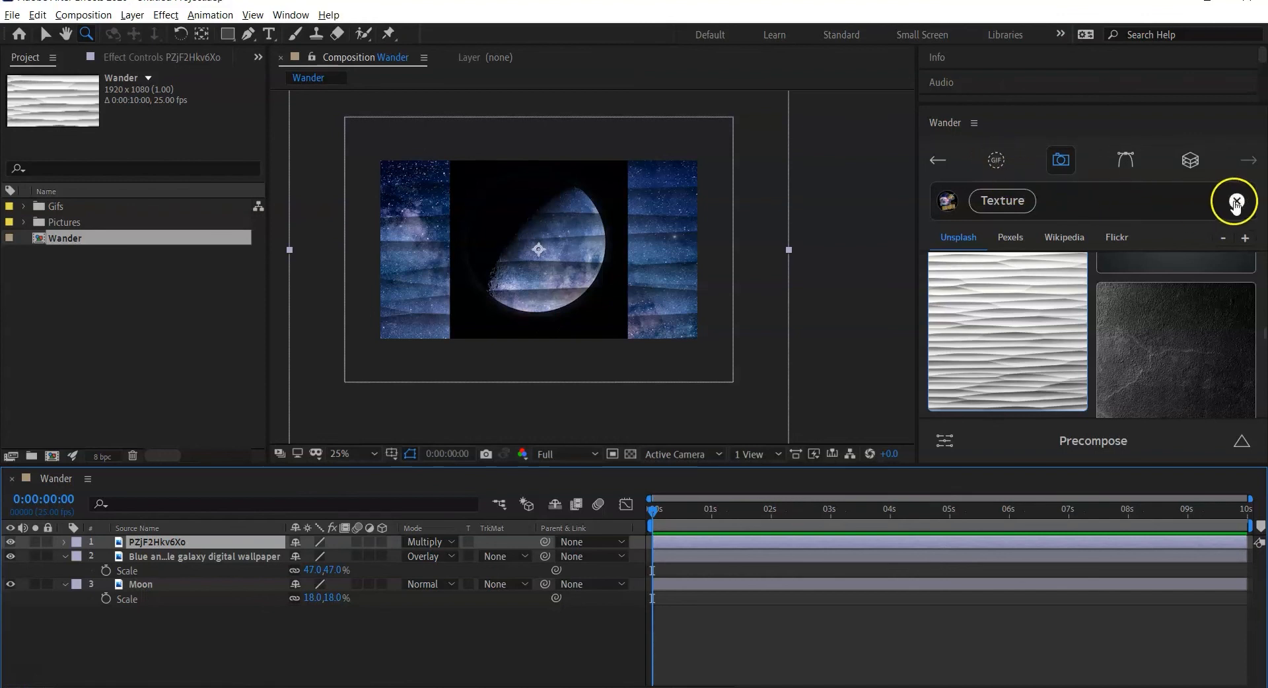
pyautogui.click(995, 159)
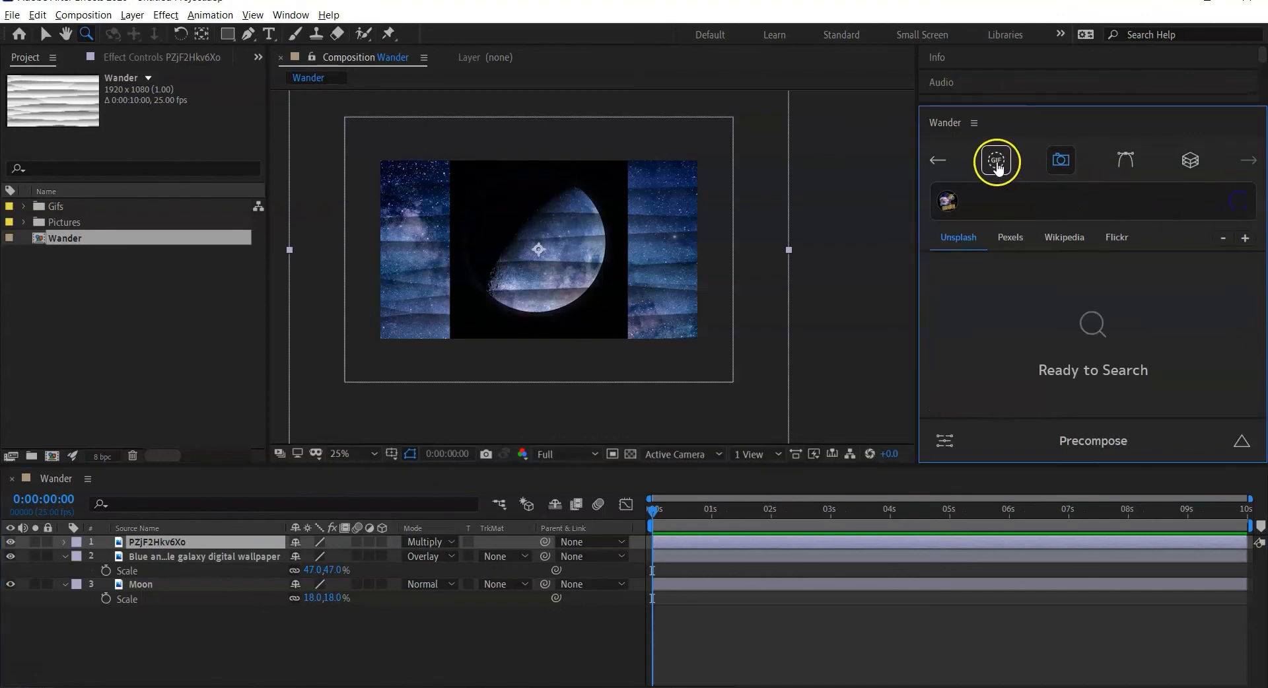
pyautogui.click(995, 159)
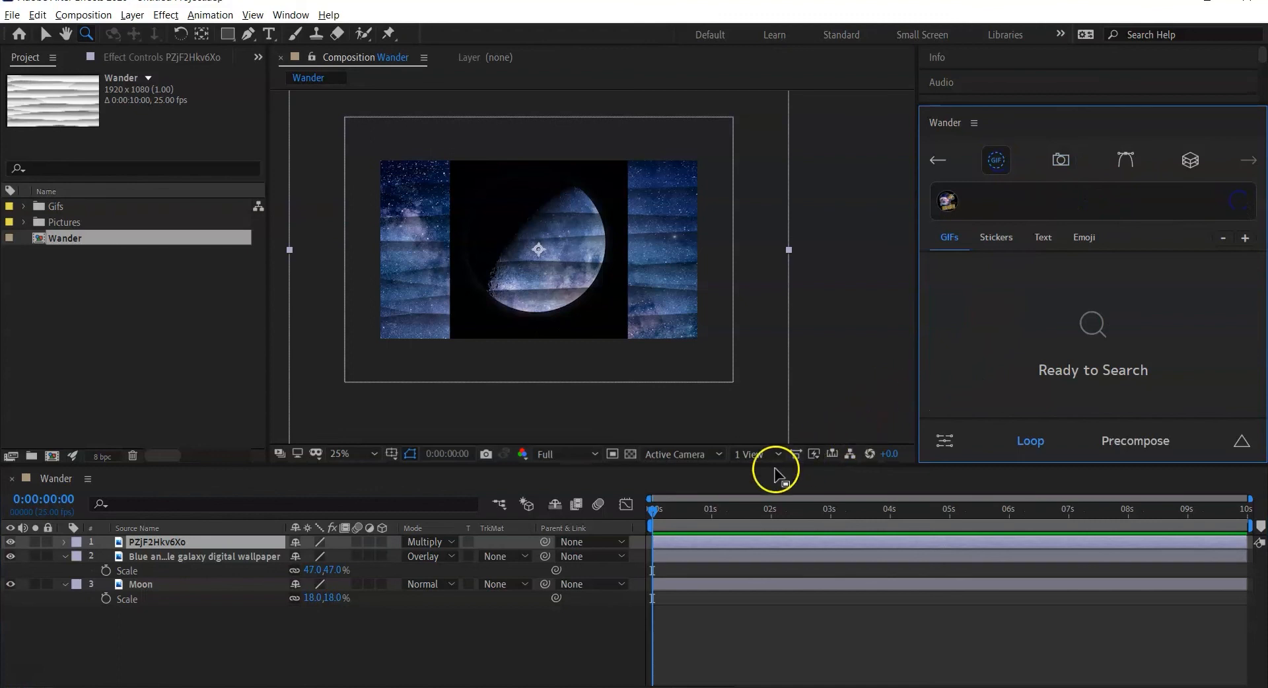
pyautogui.moveTo(530, 627)
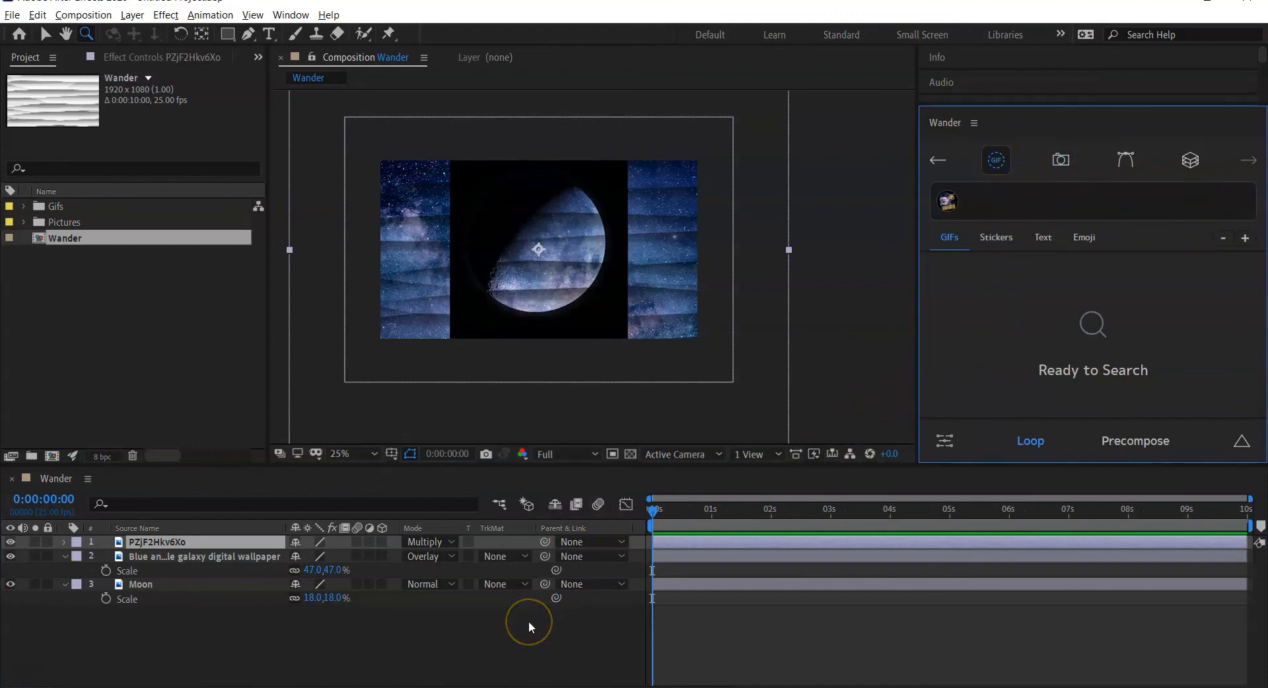
pyautogui.moveTo(614, 424)
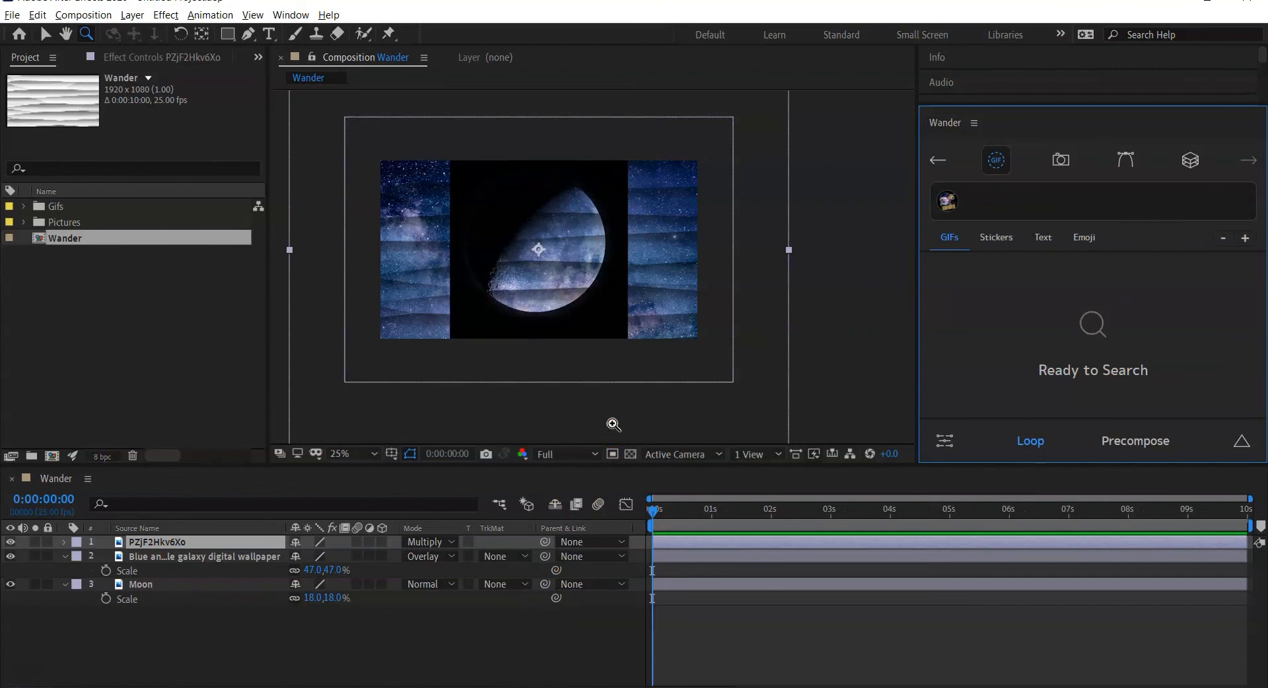
pyautogui.moveTo(783, 306)
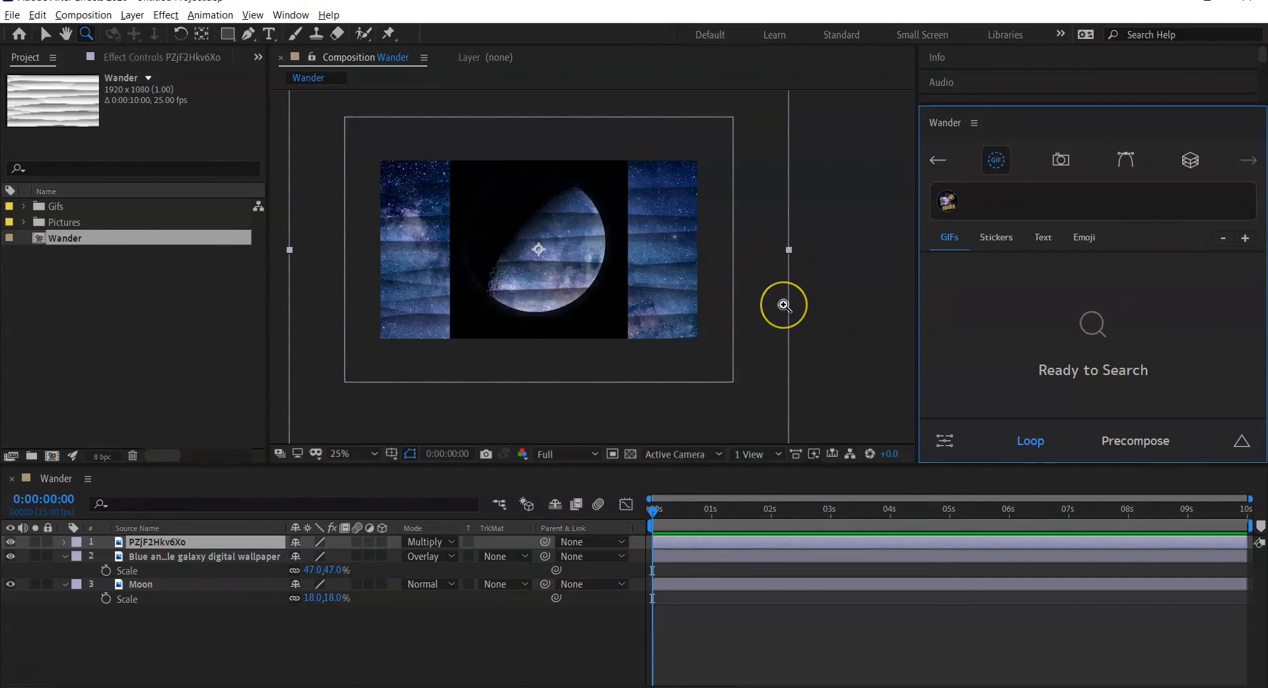
pyautogui.moveTo(782, 306)
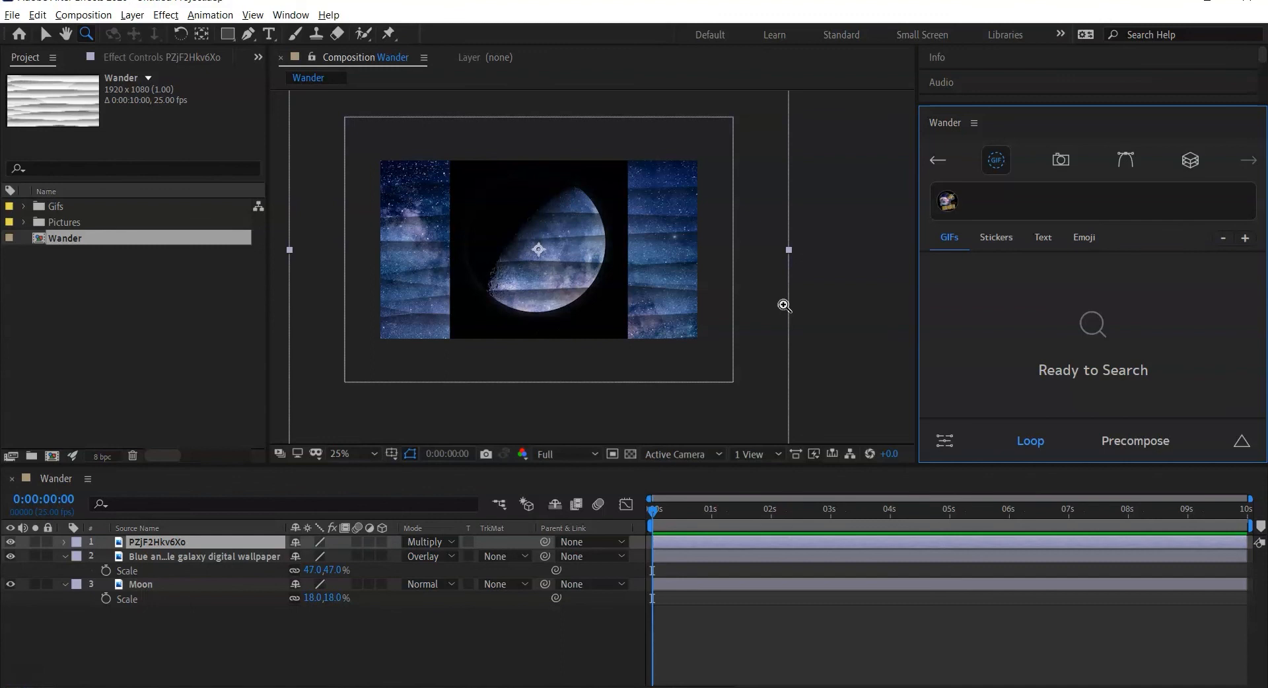
pyautogui.click(1060, 159)
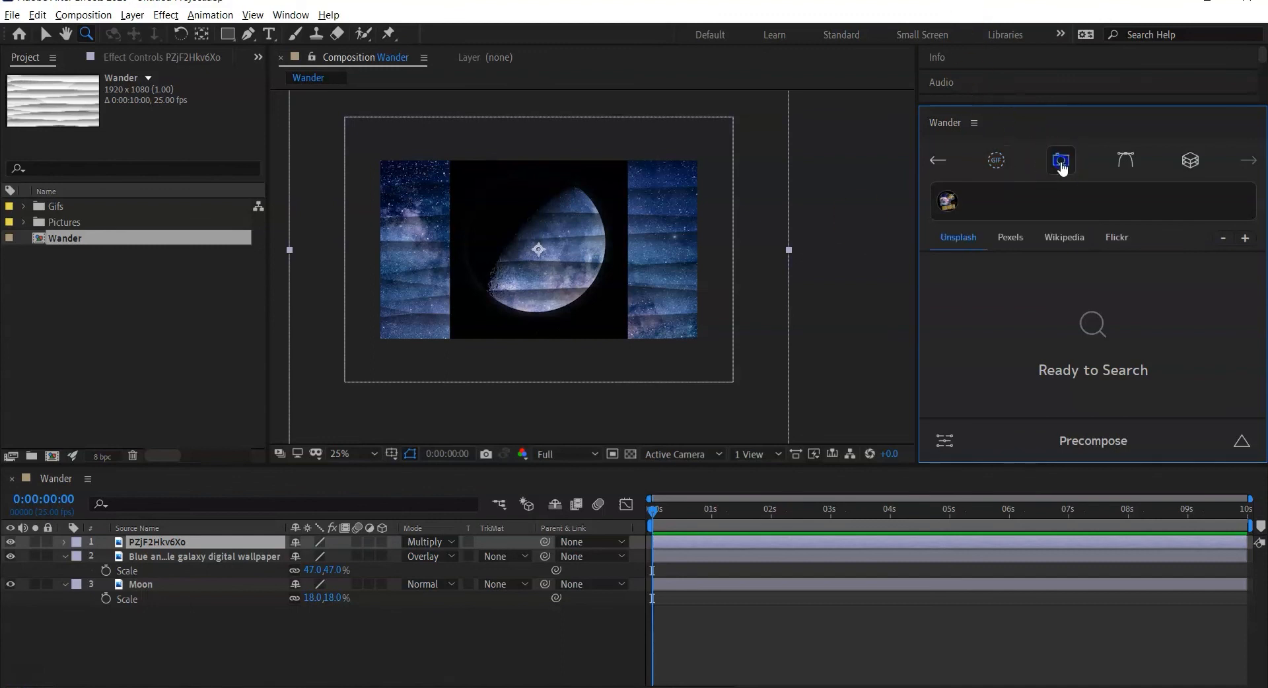
pyautogui.click(1010, 237)
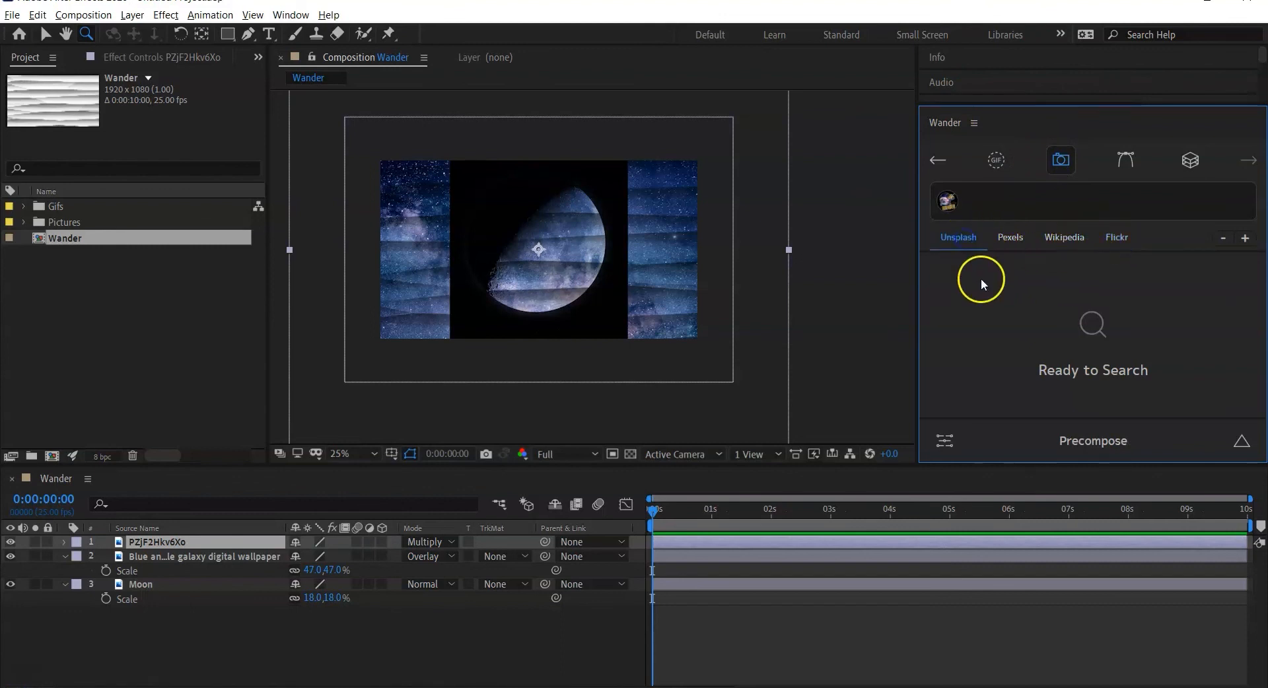
pyautogui.moveTo(984, 284)
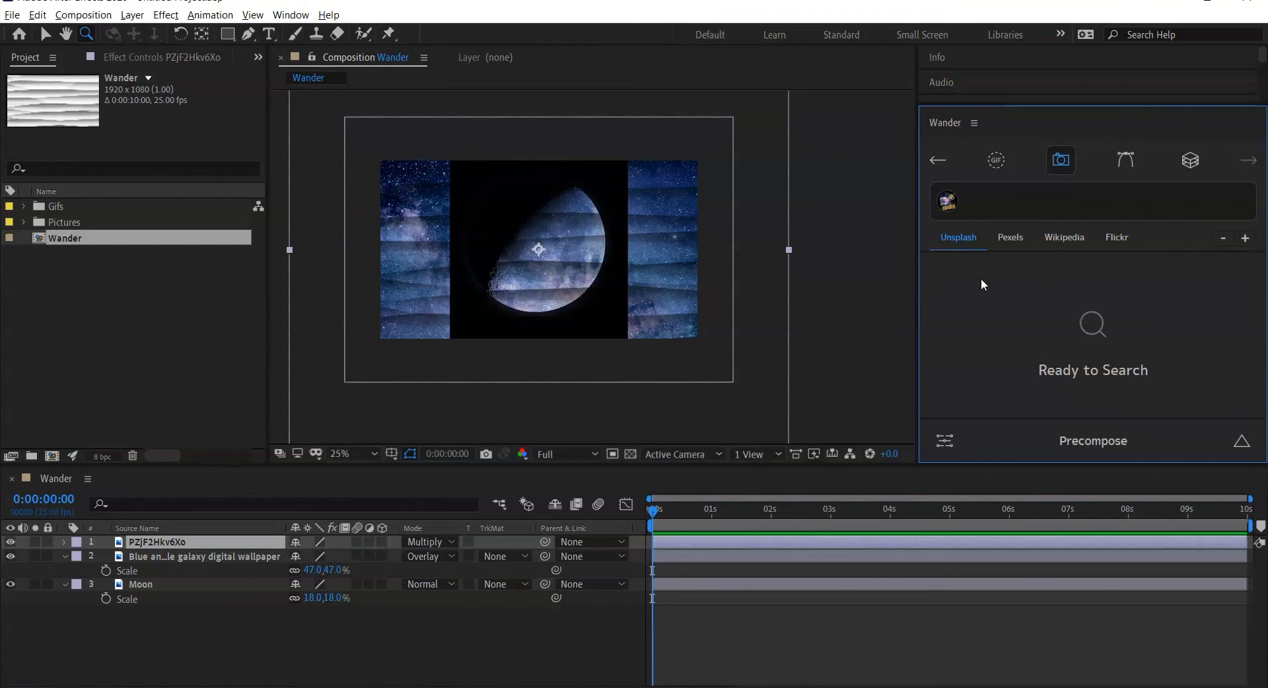
pyautogui.click(995, 159)
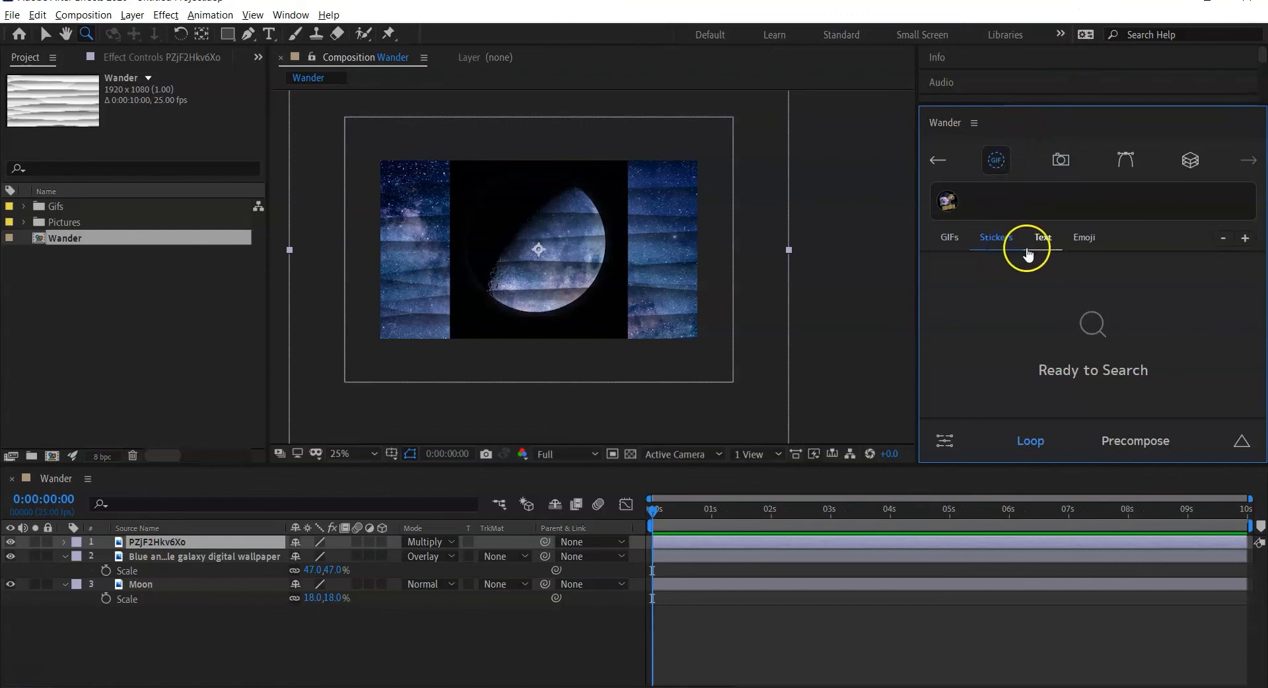
pyautogui.moveTo(1043, 243)
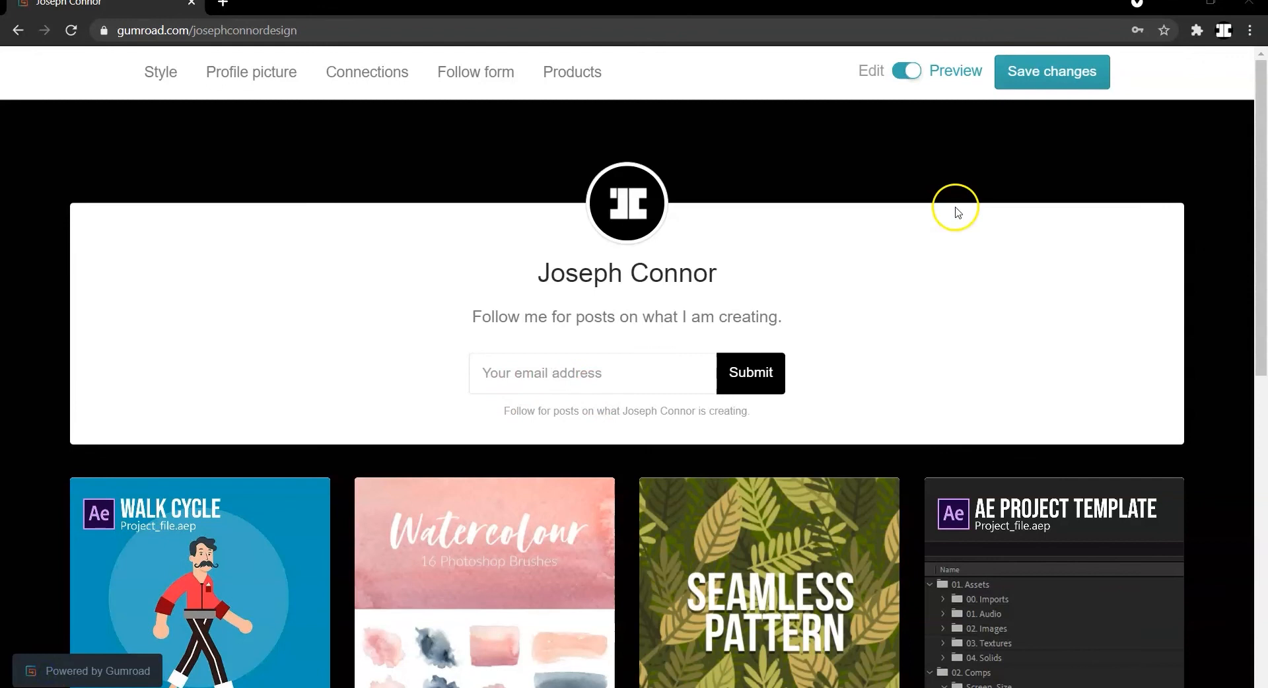
pyautogui.moveTo(950, 237)
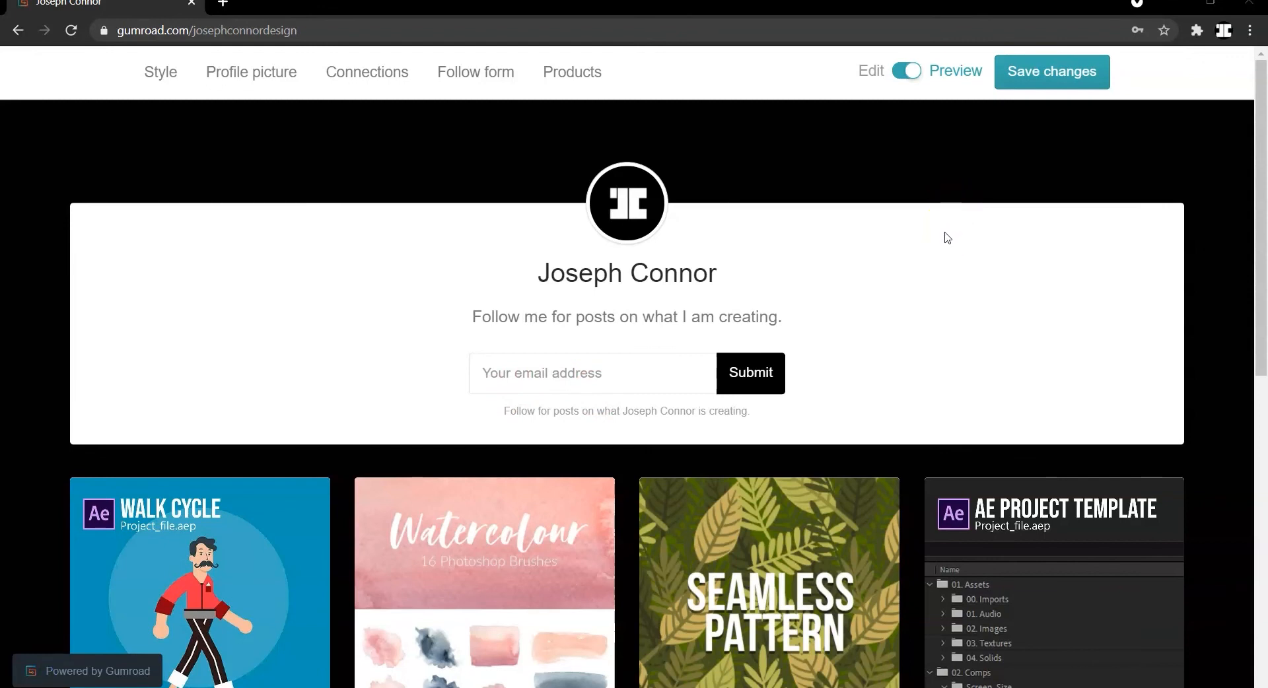
# - Scroll Joseph Connor's Gumroad store past products like Walk Cycle AE folder and Cinematic logo reveal
pyautogui.scroll(-3)
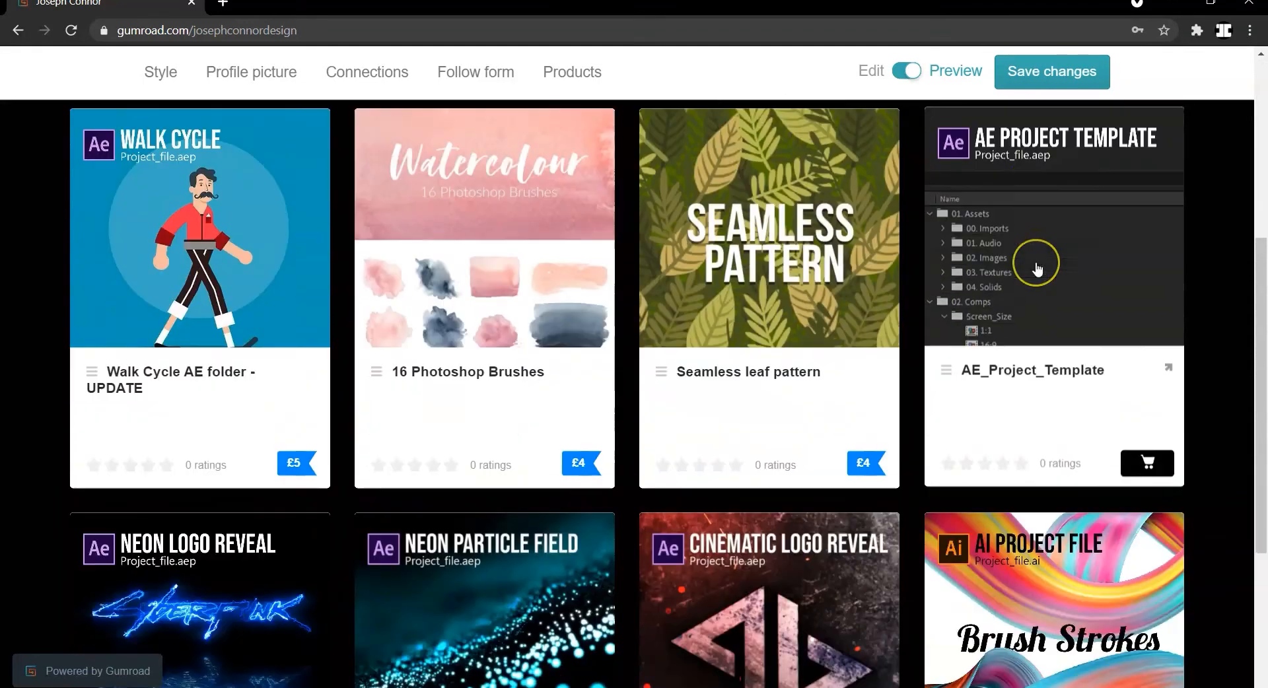
pyautogui.scroll(-3)
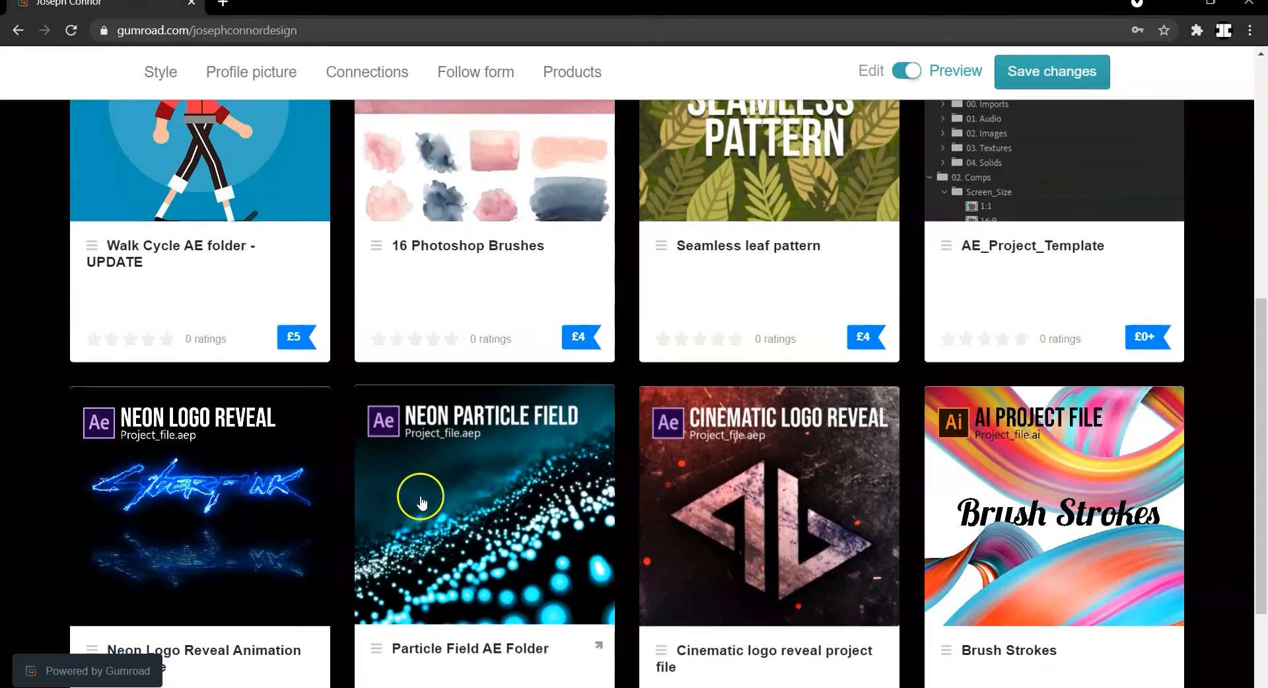
pyautogui.moveTo(415, 470)
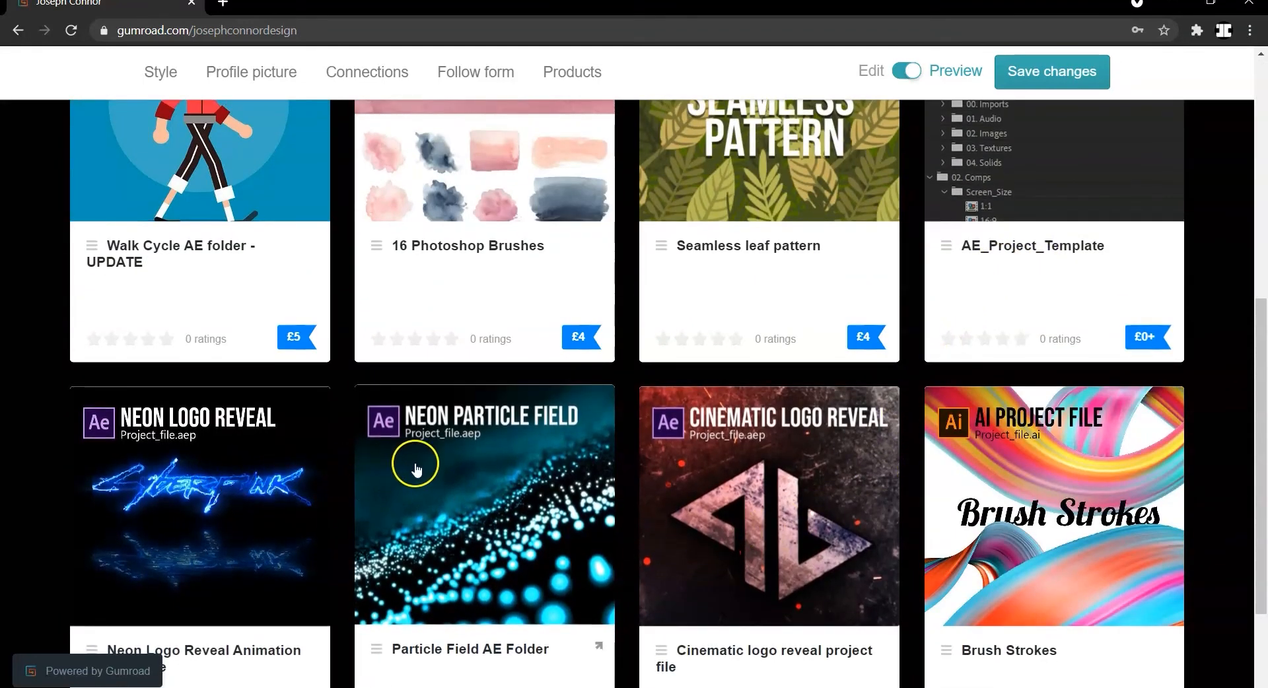
pyautogui.moveTo(626, 476)
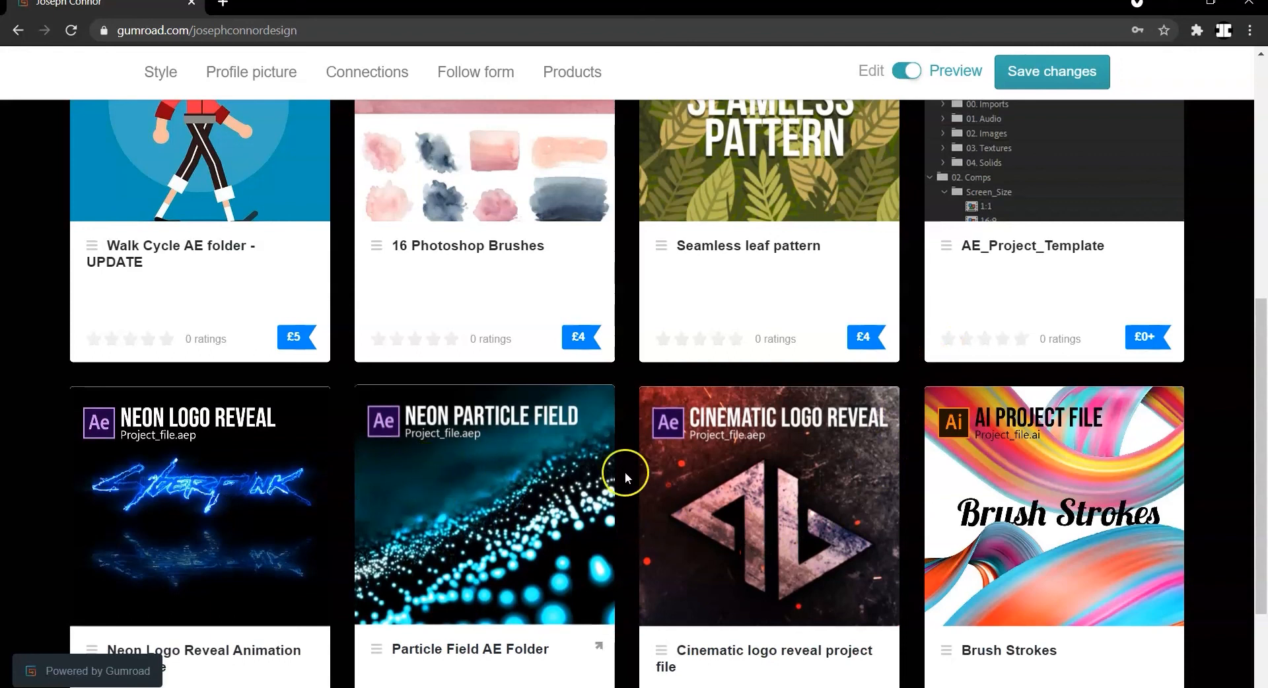
pyautogui.moveTo(795, 462)
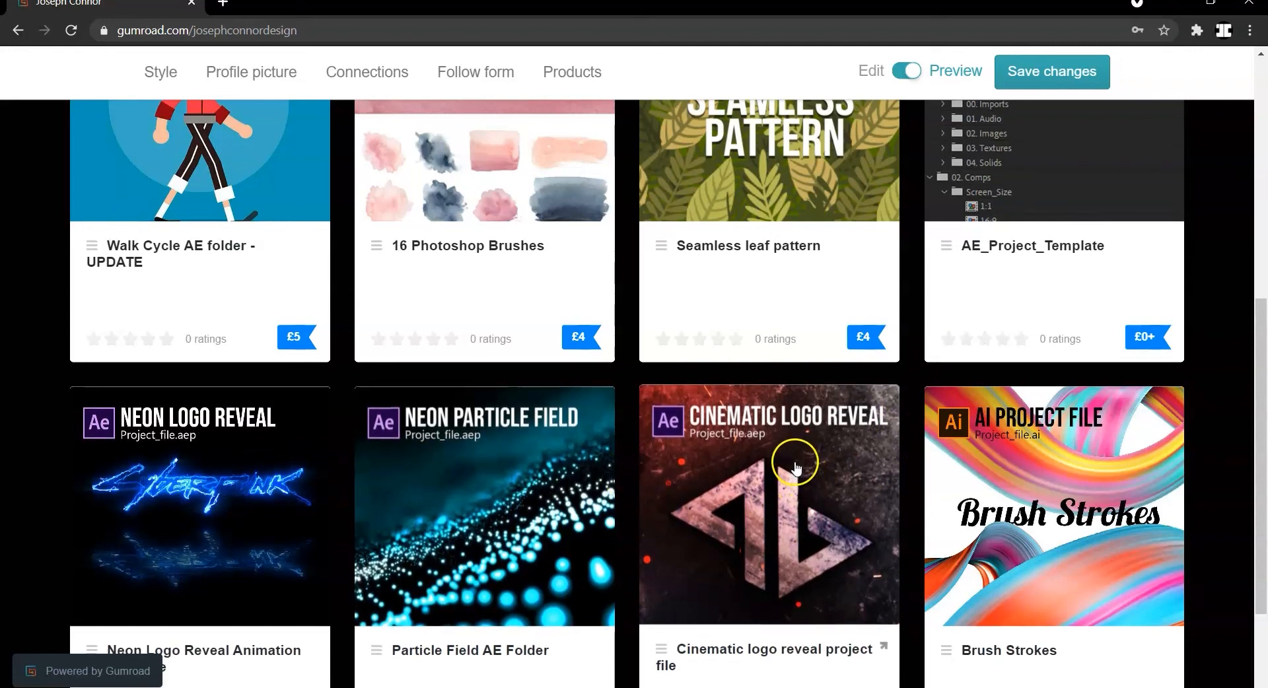
pyautogui.scroll(-3)
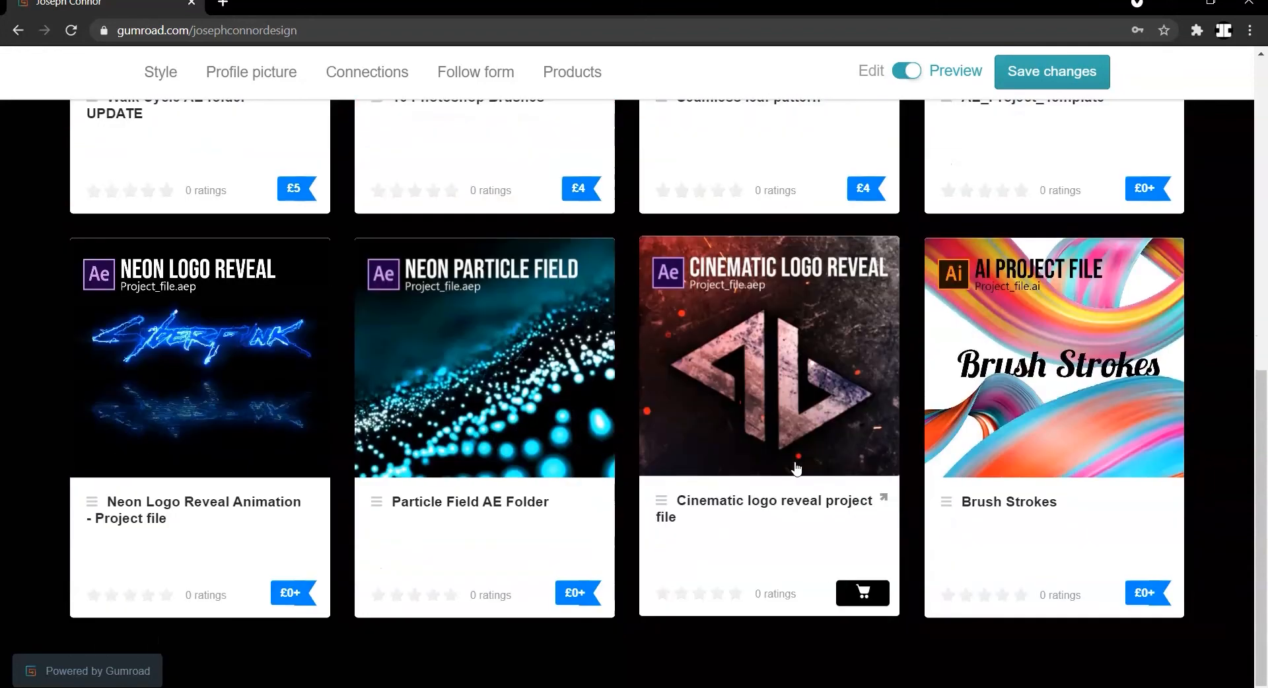
pyautogui.moveTo(839, 628)
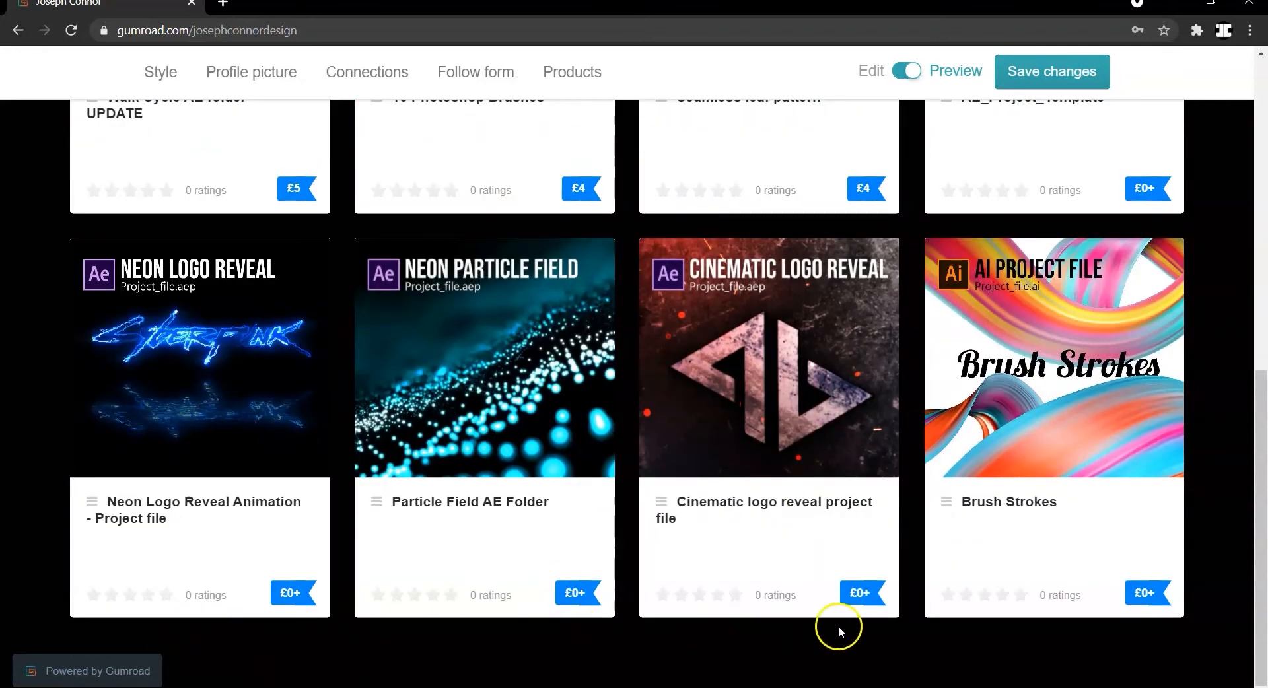
pyautogui.moveTo(1070, 645)
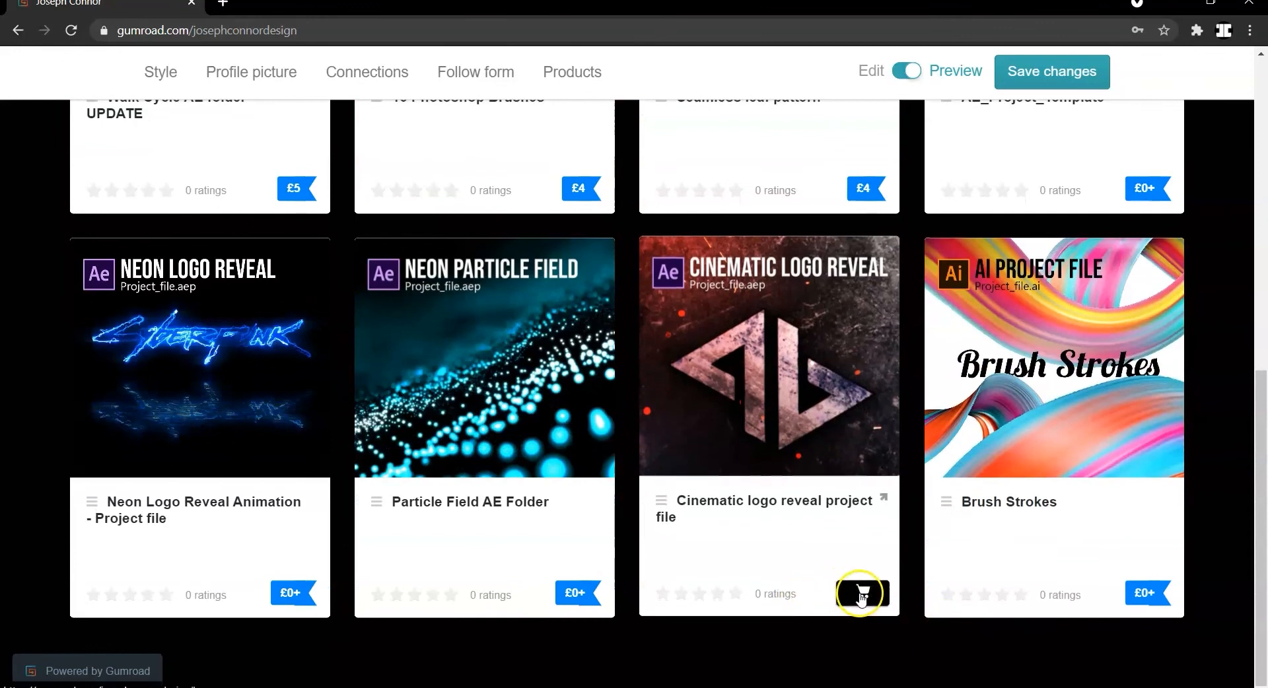
# - Add Cinematic logo reveal to the Gumroad cart at a £5000 fair price, then close the cart
pyautogui.click(769, 356)
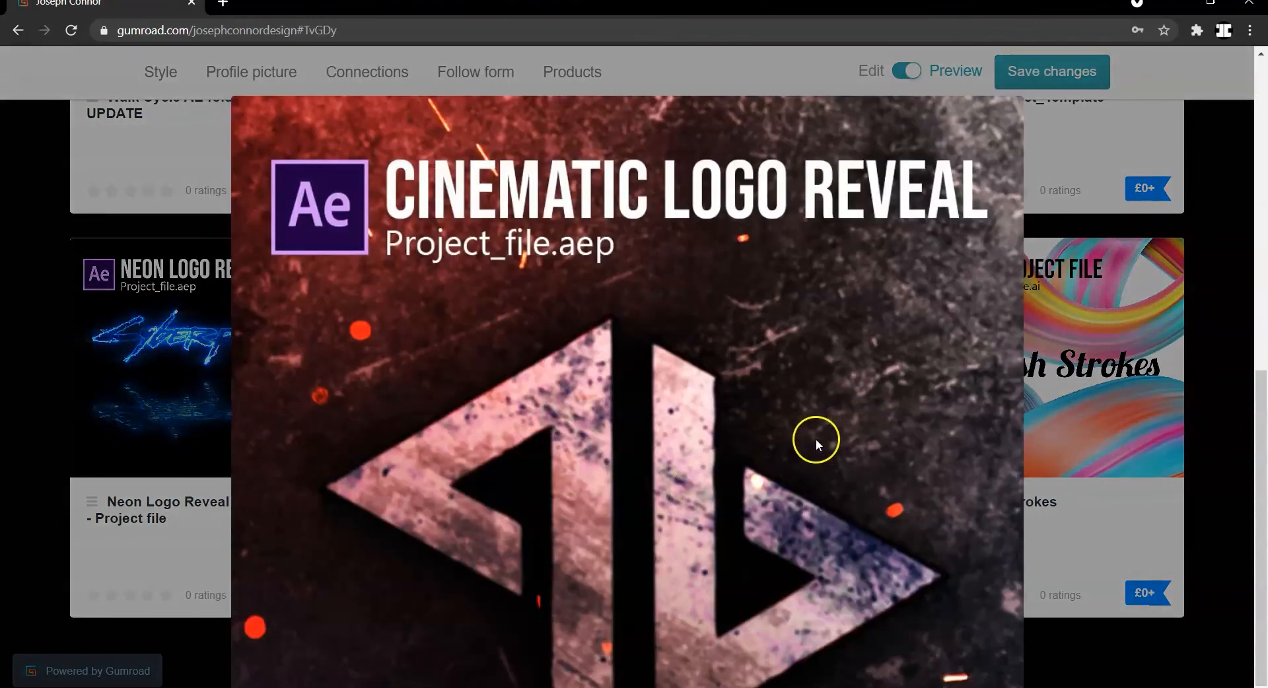
pyautogui.click(815, 440)
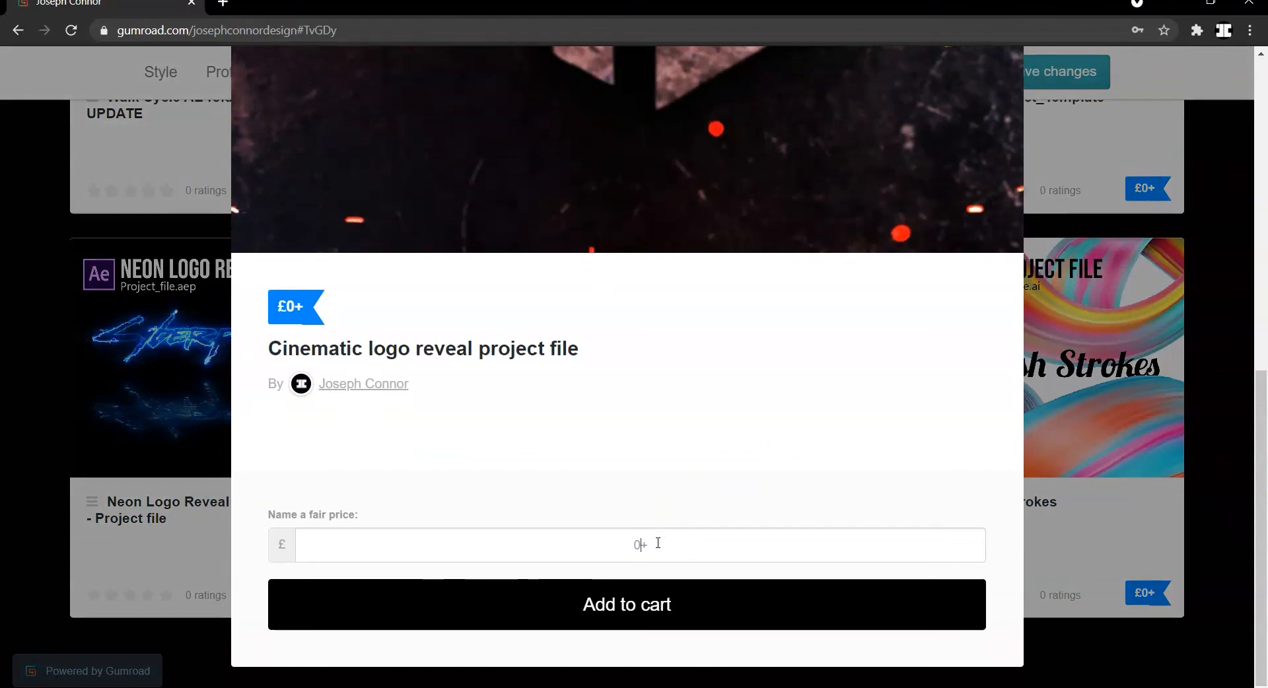
pyautogui.write('5000')
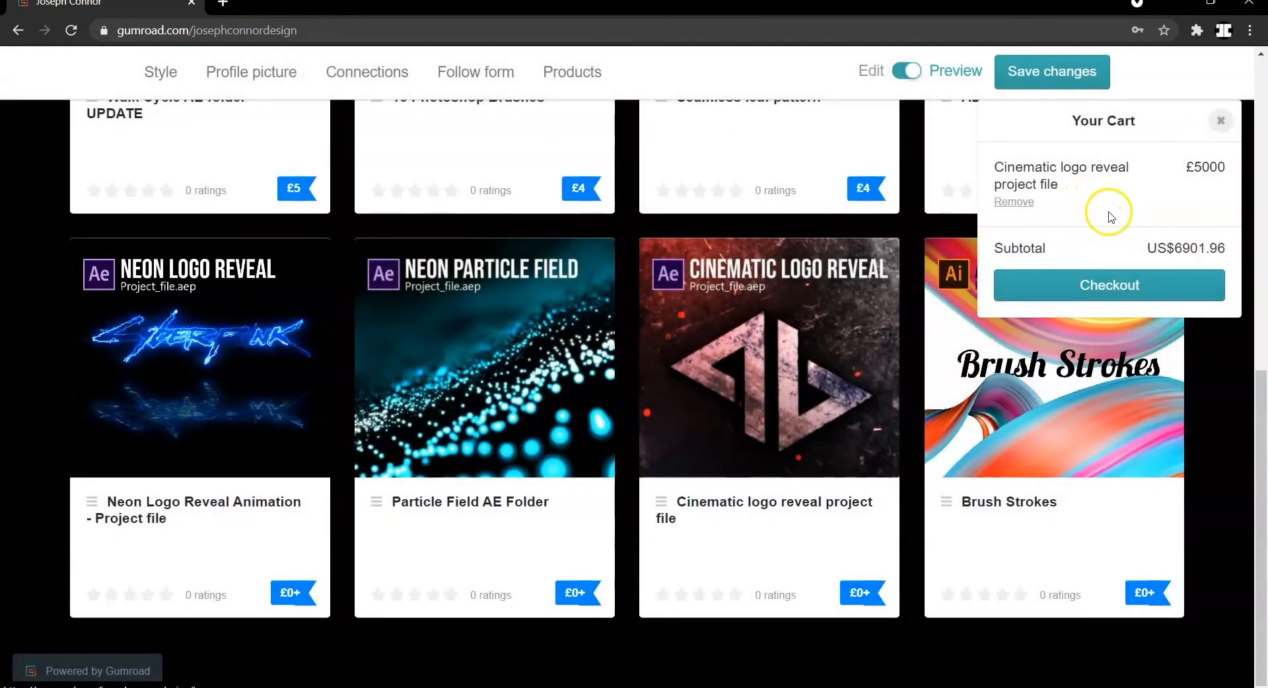
pyautogui.moveTo(1137, 230)
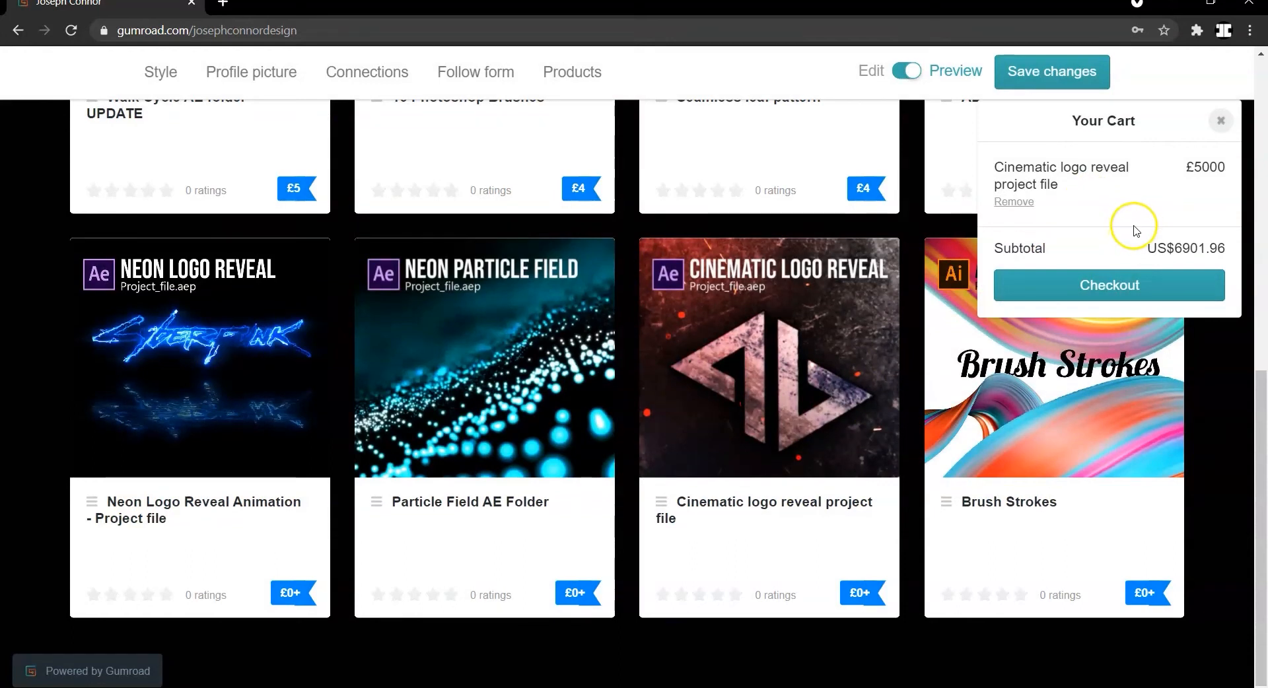
pyautogui.moveTo(1170, 195)
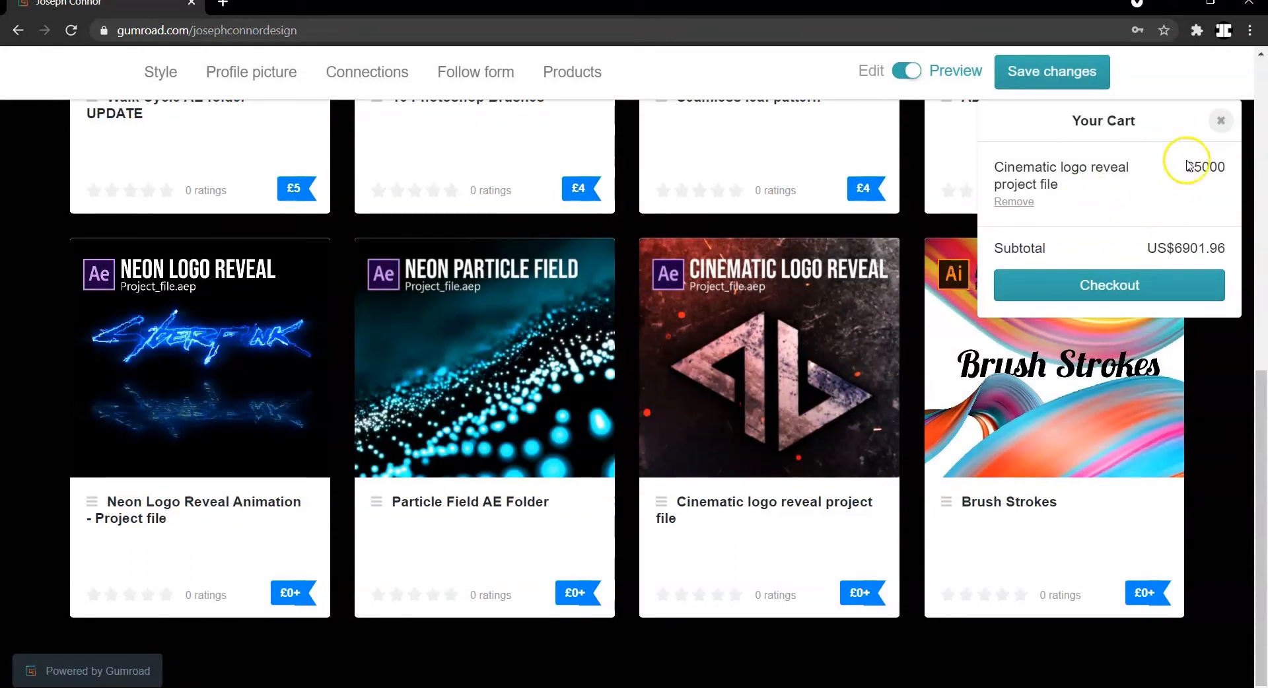
pyautogui.click(1221, 120)
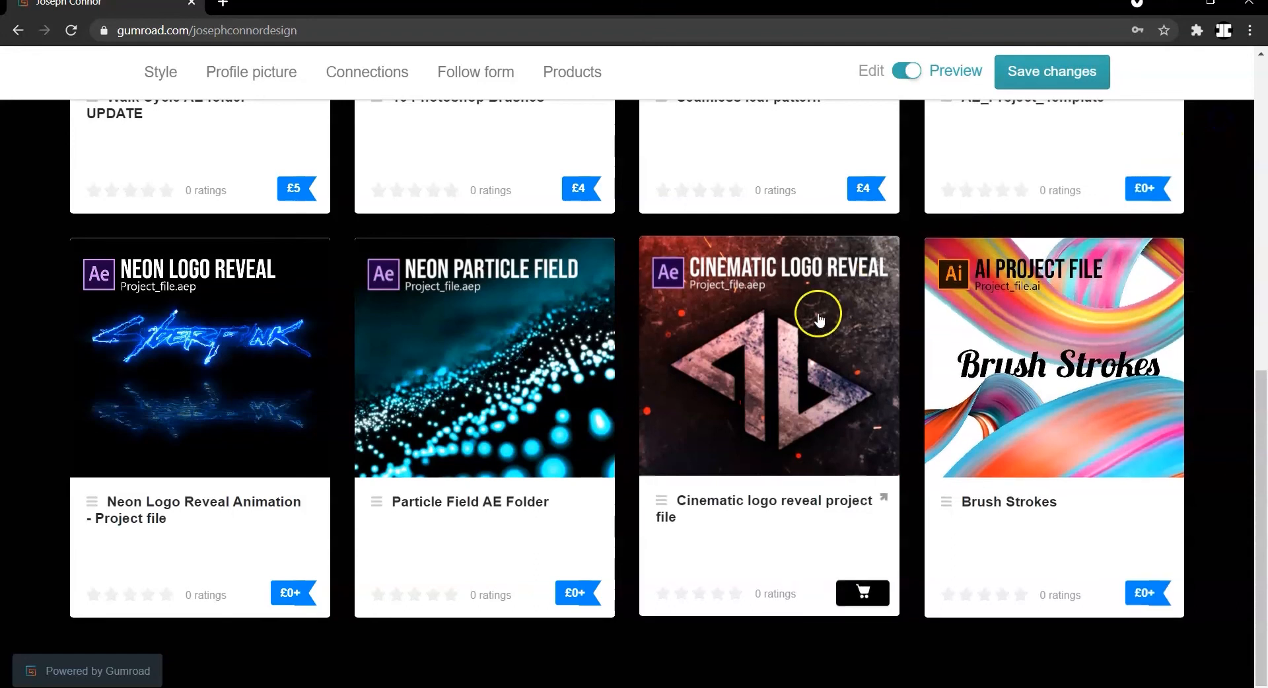
pyautogui.scroll(3)
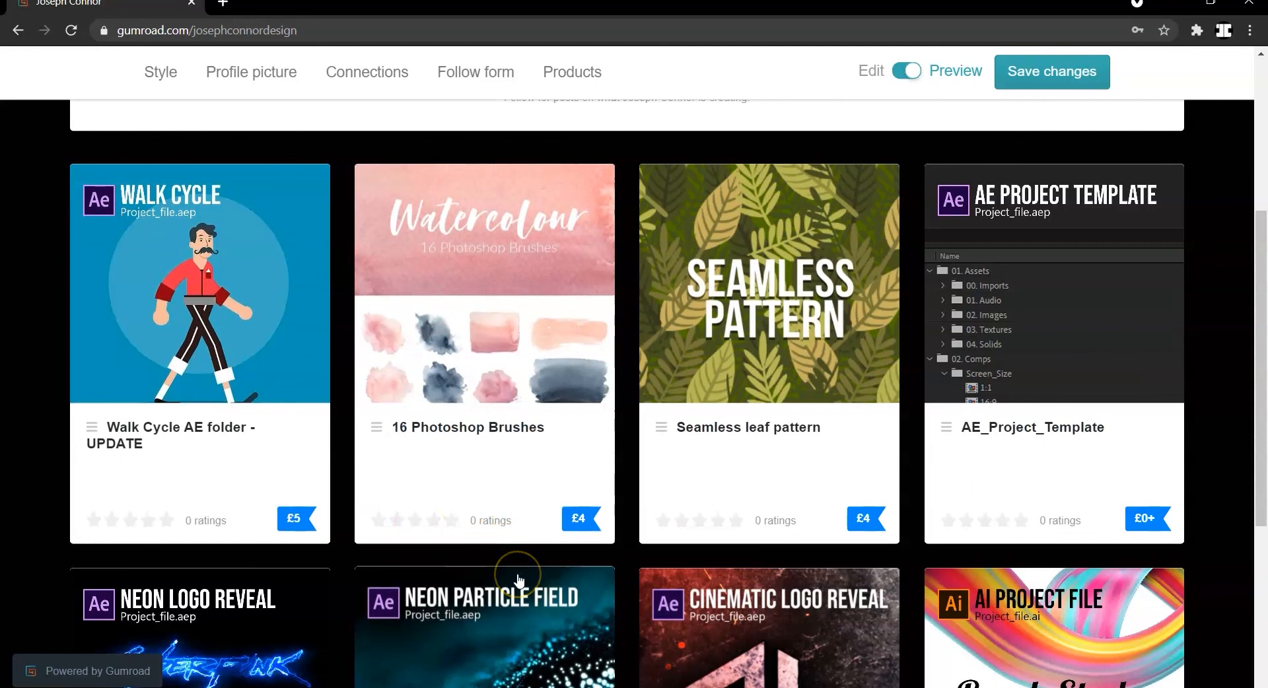
pyautogui.scroll(-3)
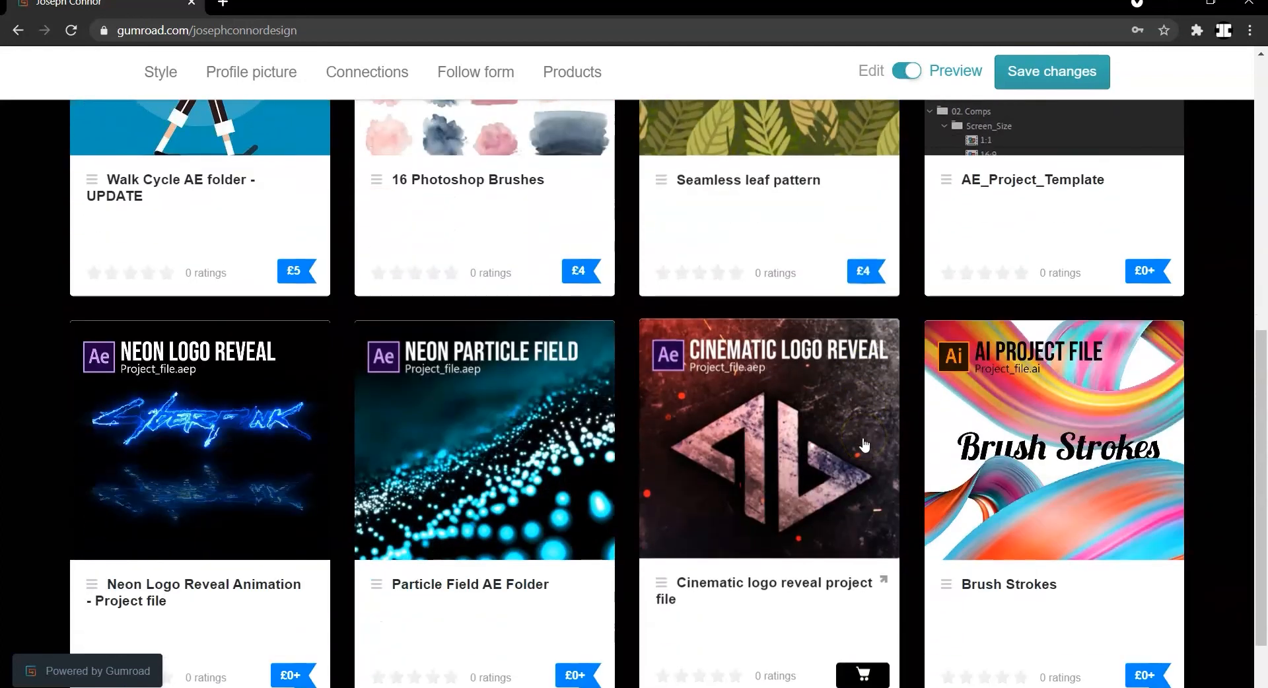
pyautogui.scroll(3)
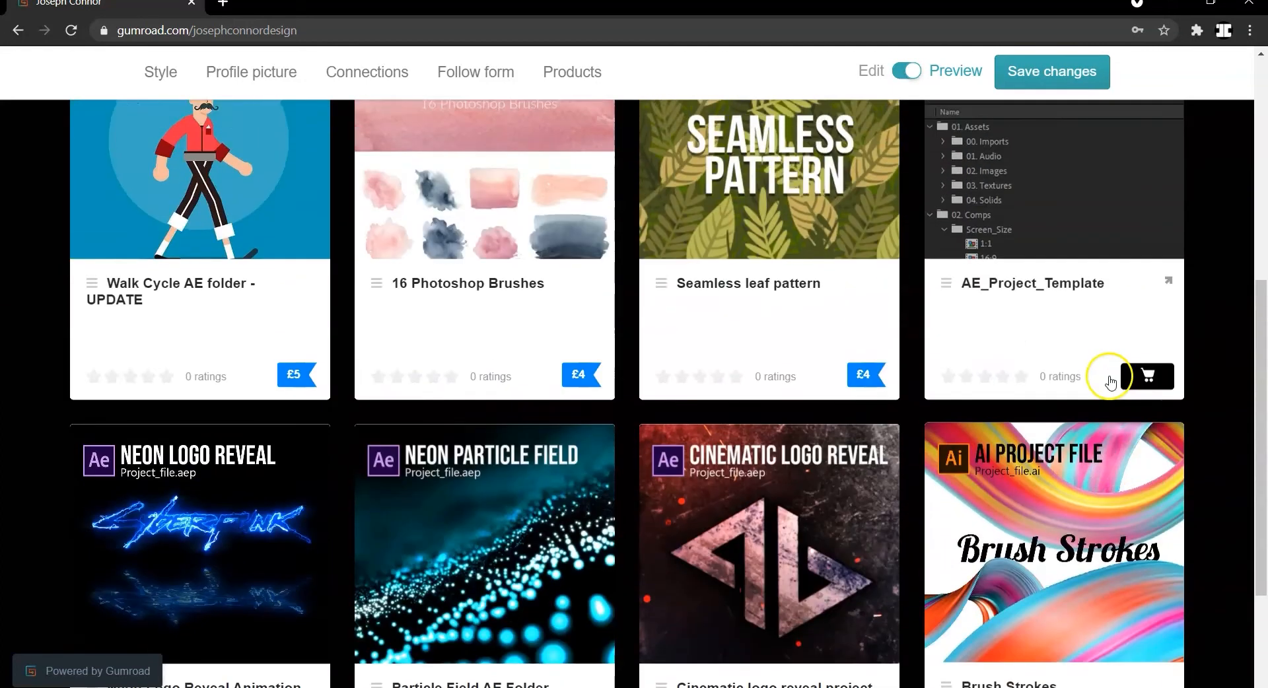
pyautogui.scroll(3)
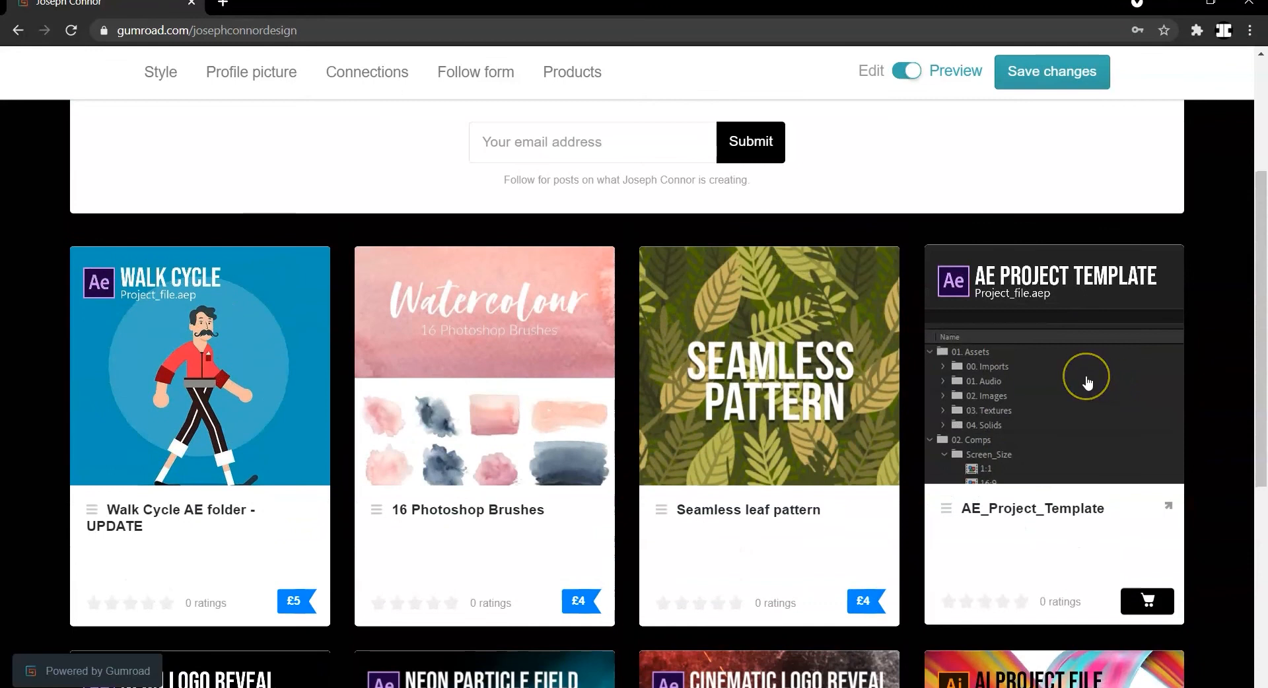
pyautogui.moveTo(1088, 376)
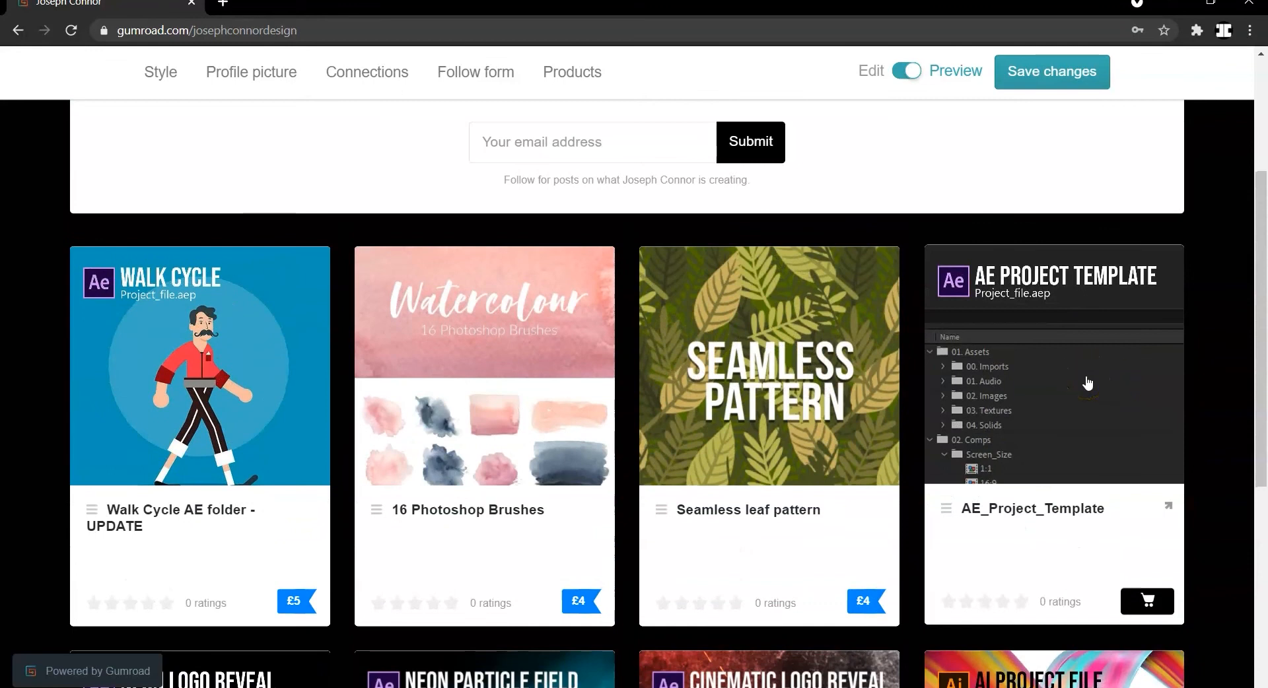